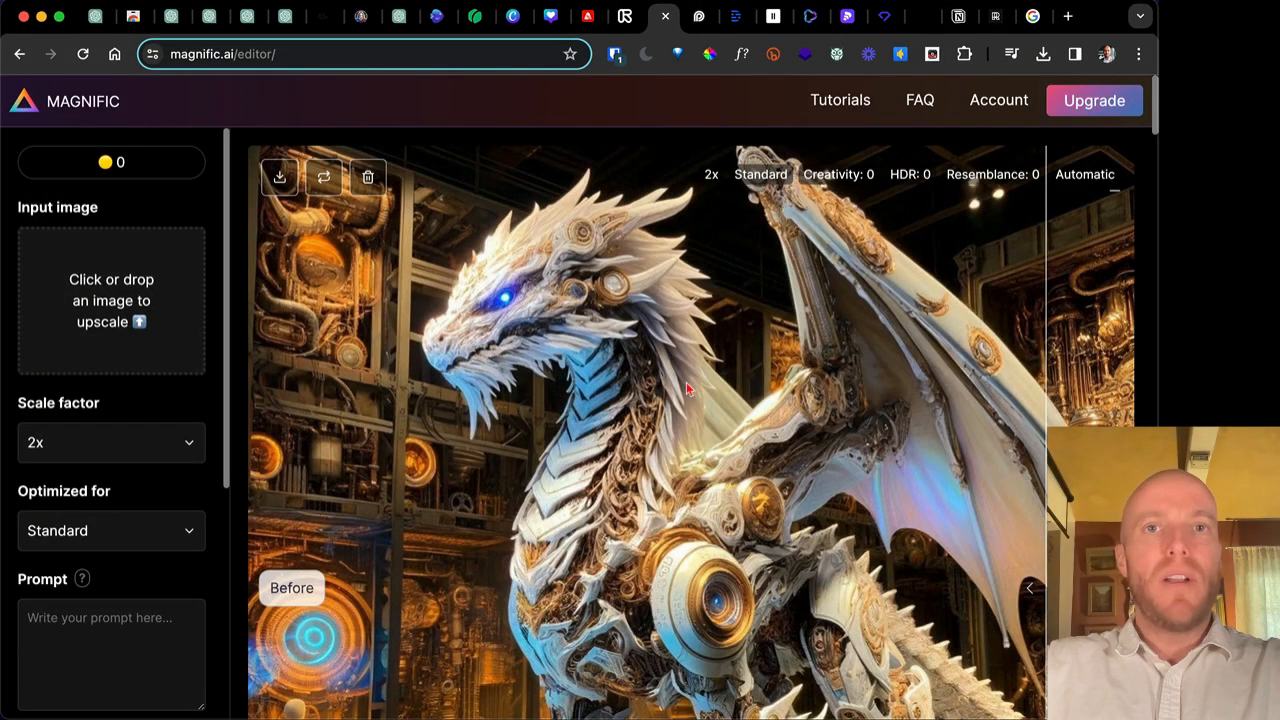
mouse_move(696, 436)
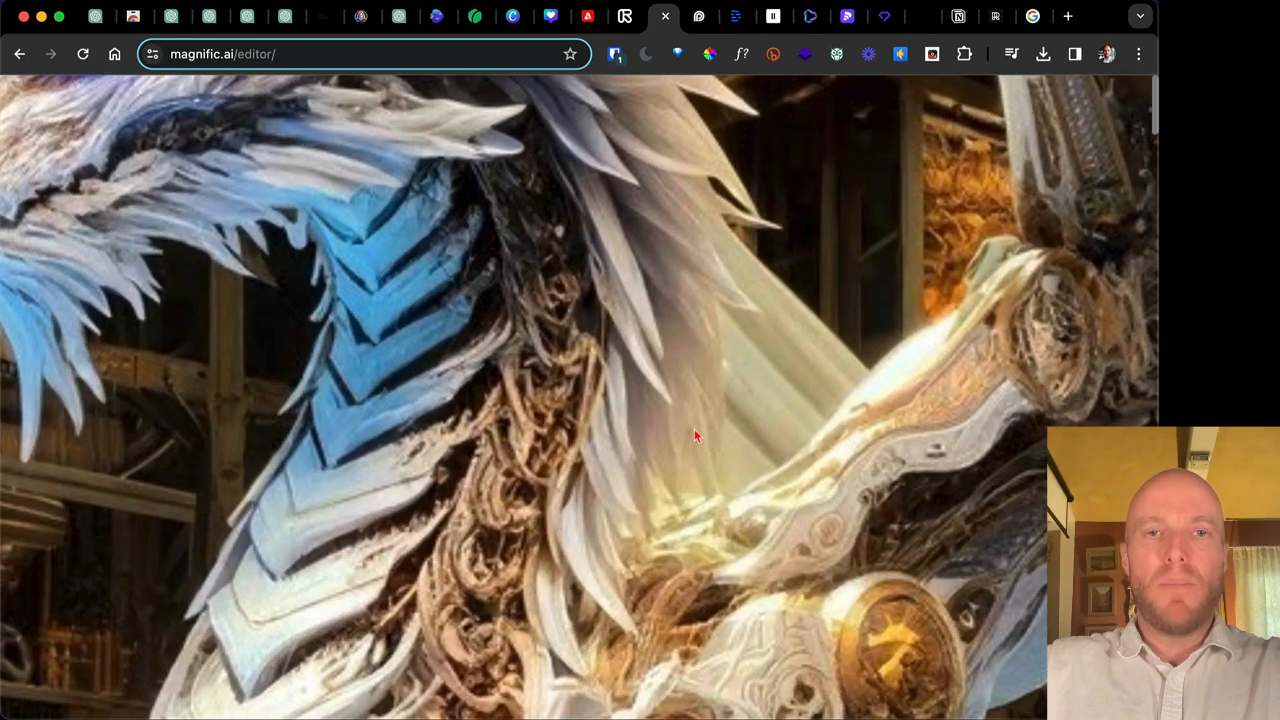
mouse_move(984, 340)
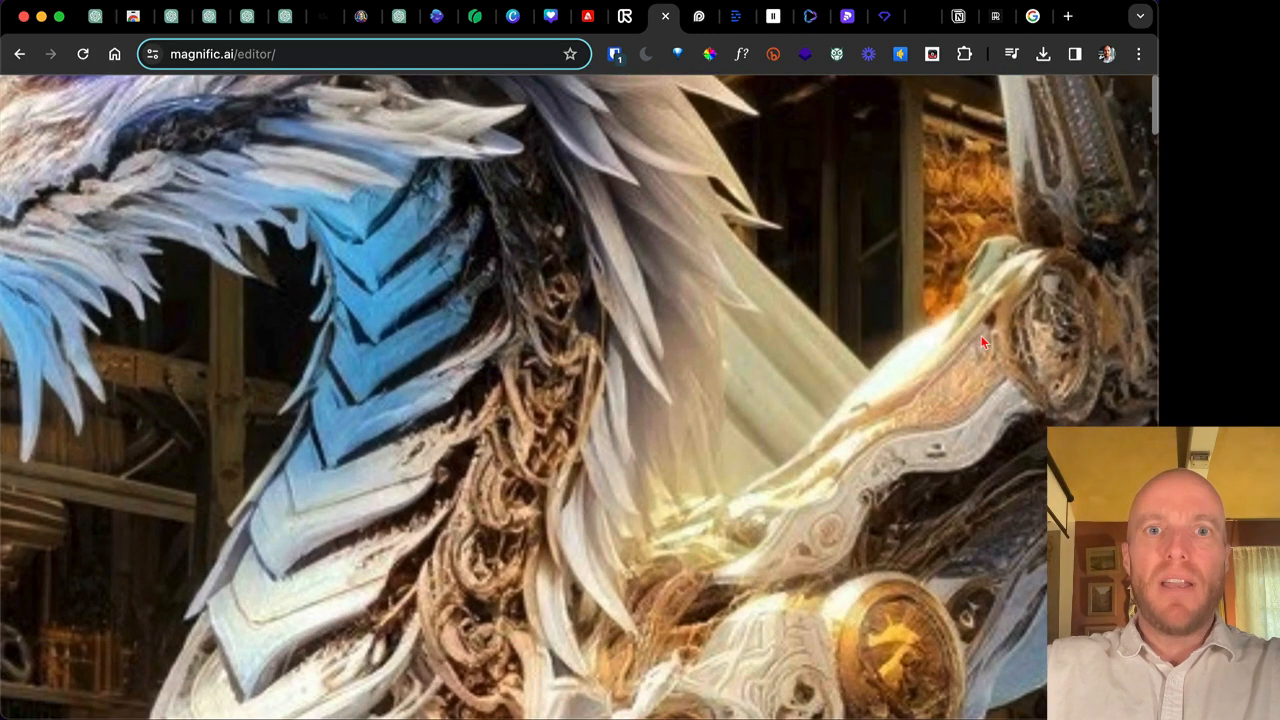
mouse_move(830, 340)
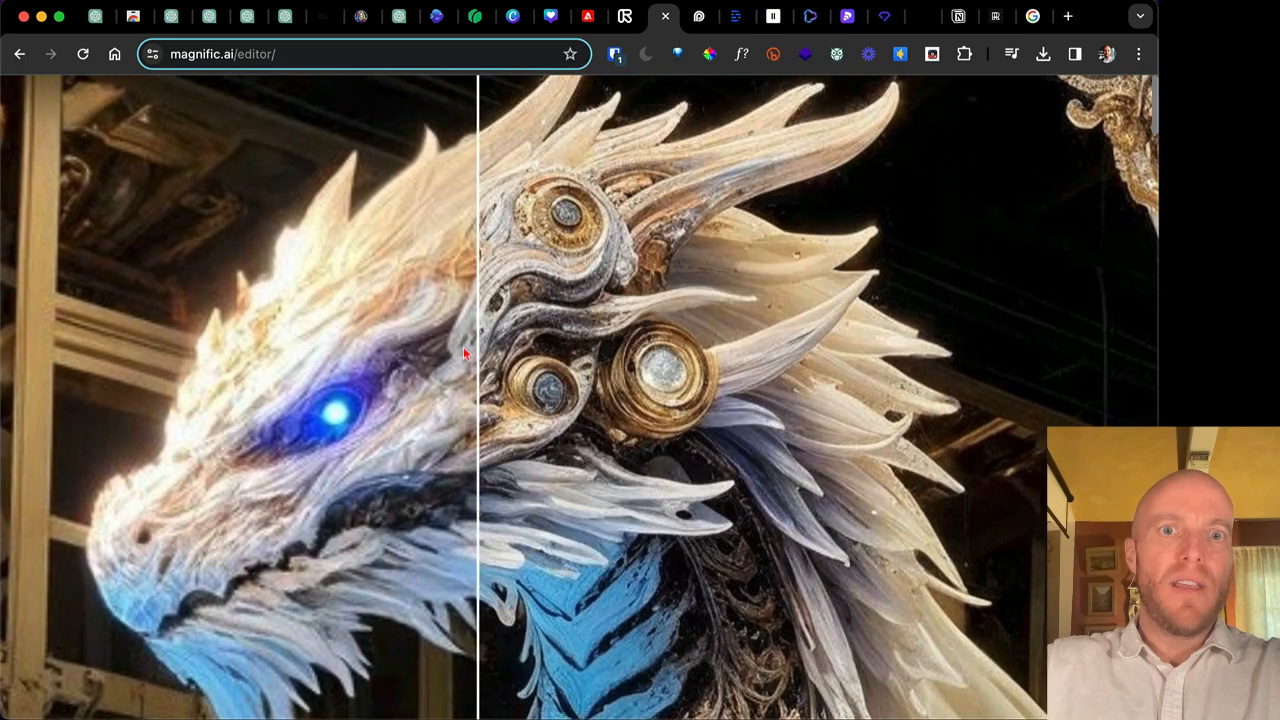
Slide the comparison handle across the dragon to check the upscaled head and claws.
left_click_drag(478, 400, 704, 400)
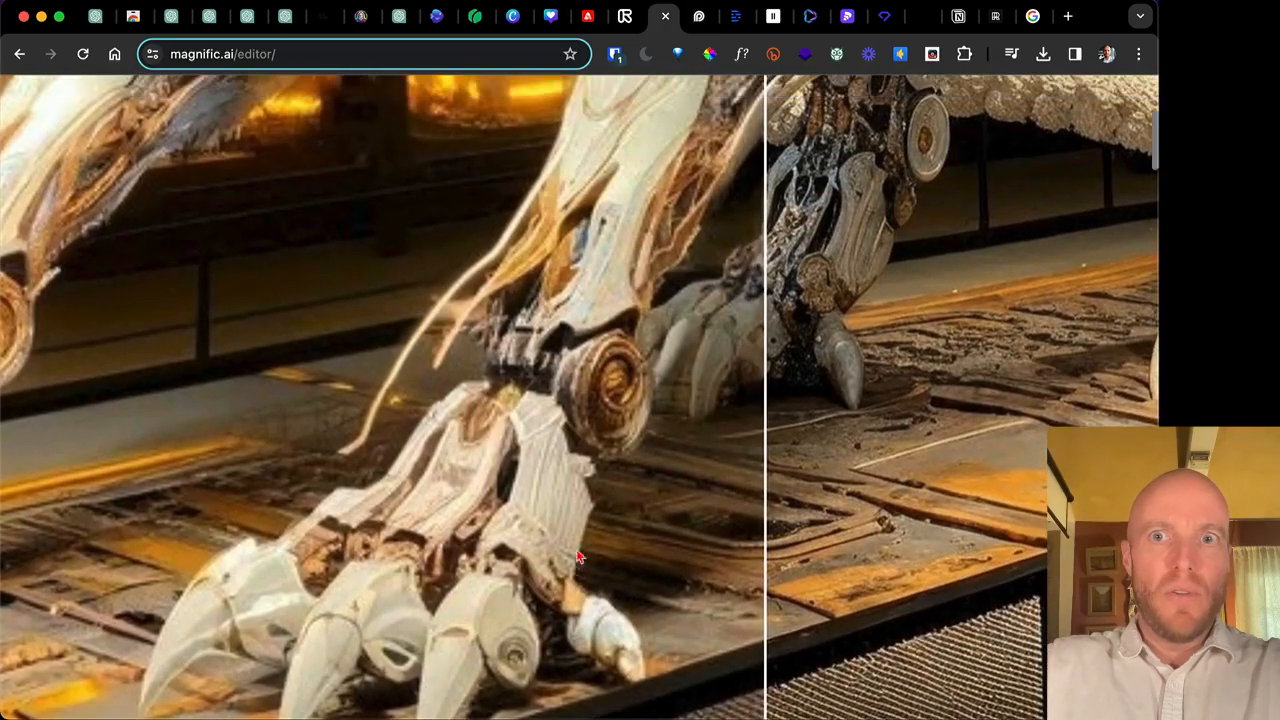
left_click_drag(764, 376, 616, 376)
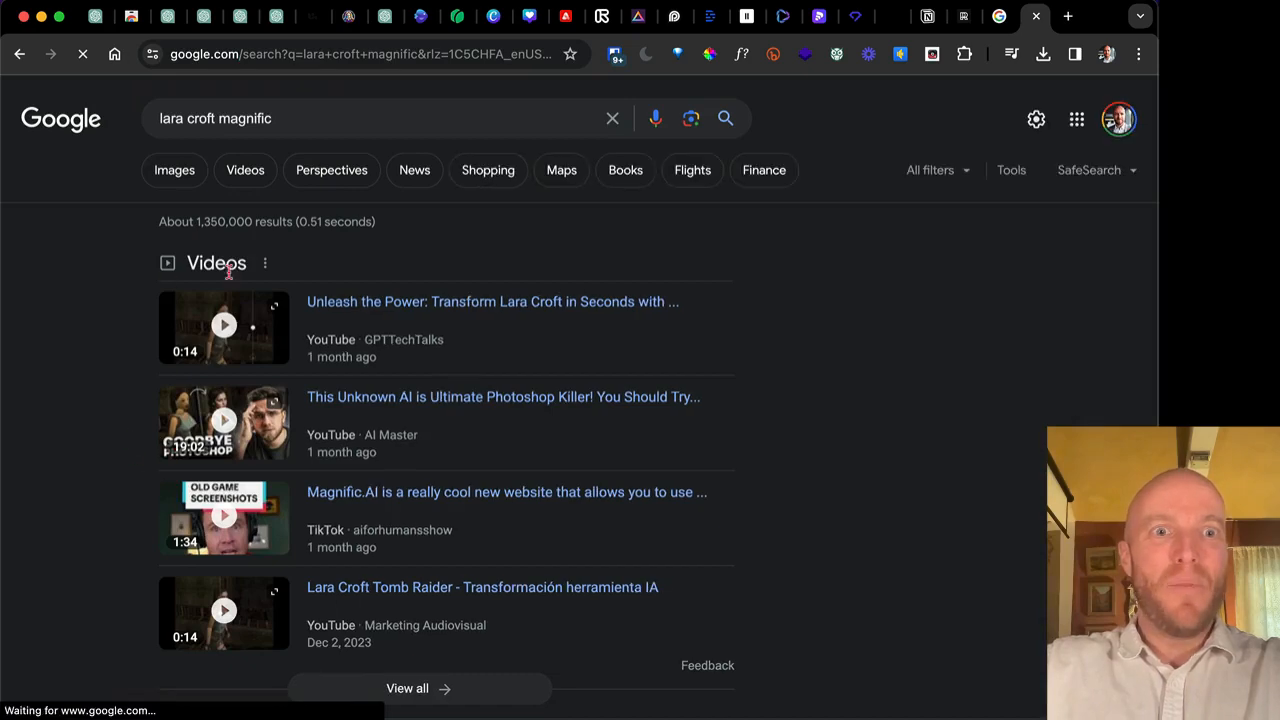
Play the Lara Croft transformation video and slide its comparison to see the enhanced version.
left_click(224, 324)
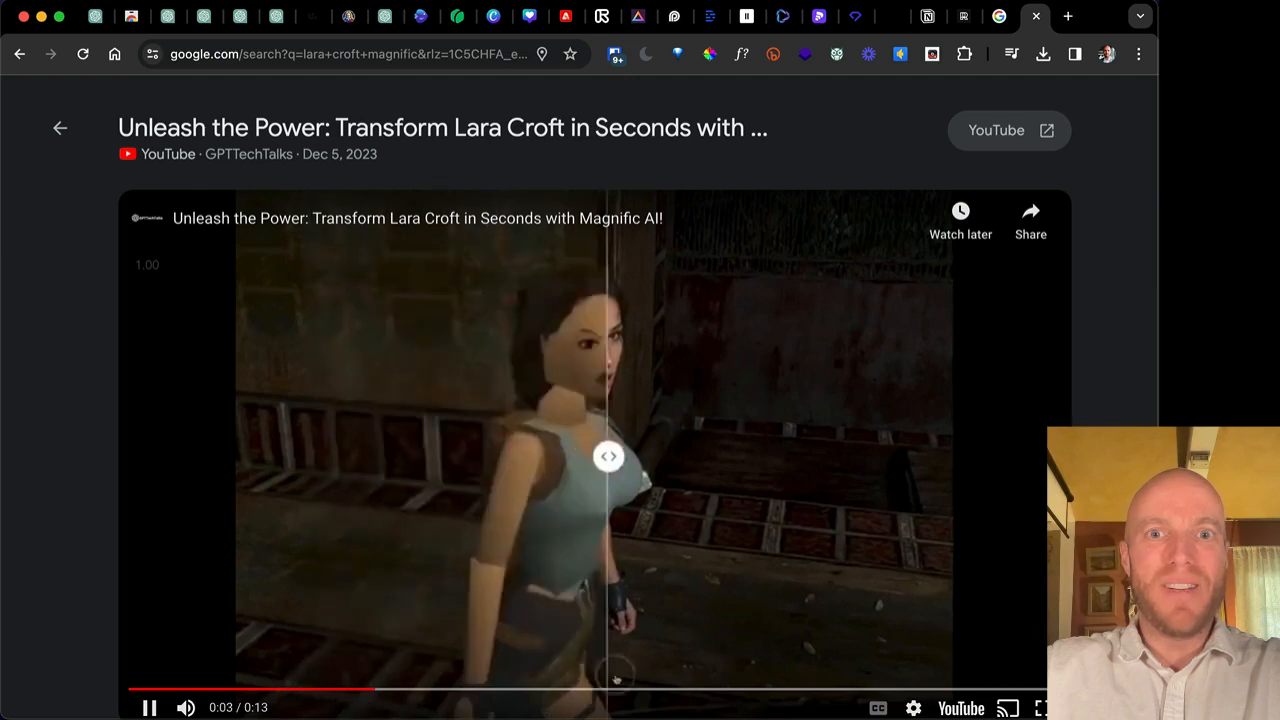
left_click_drag(608, 456, 744, 456)
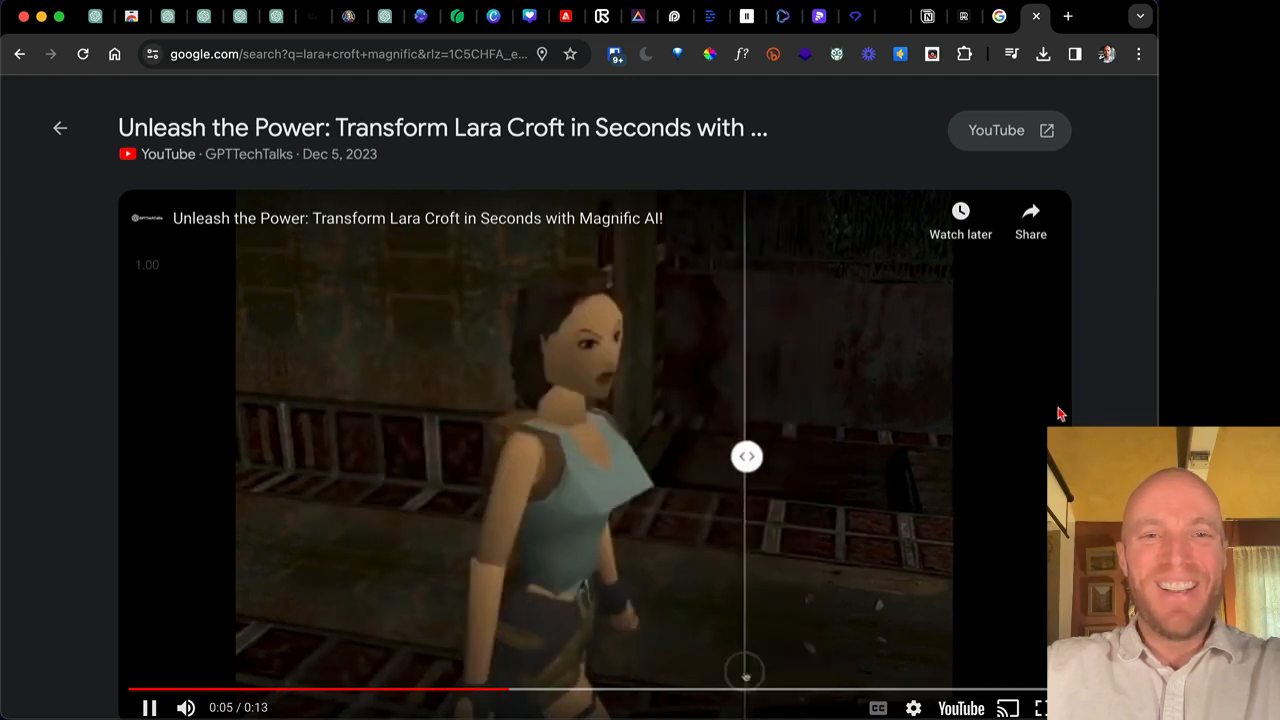
left_click_drag(746, 456, 376, 456)
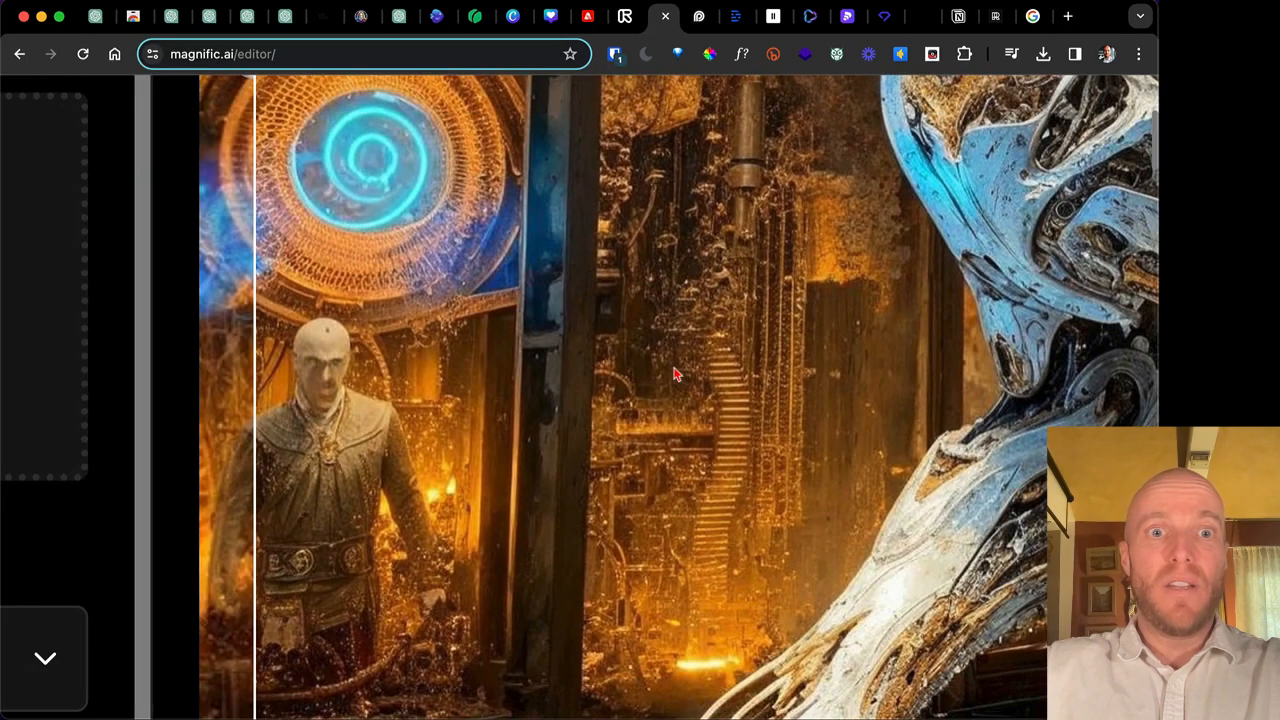
scroll("up", 3)
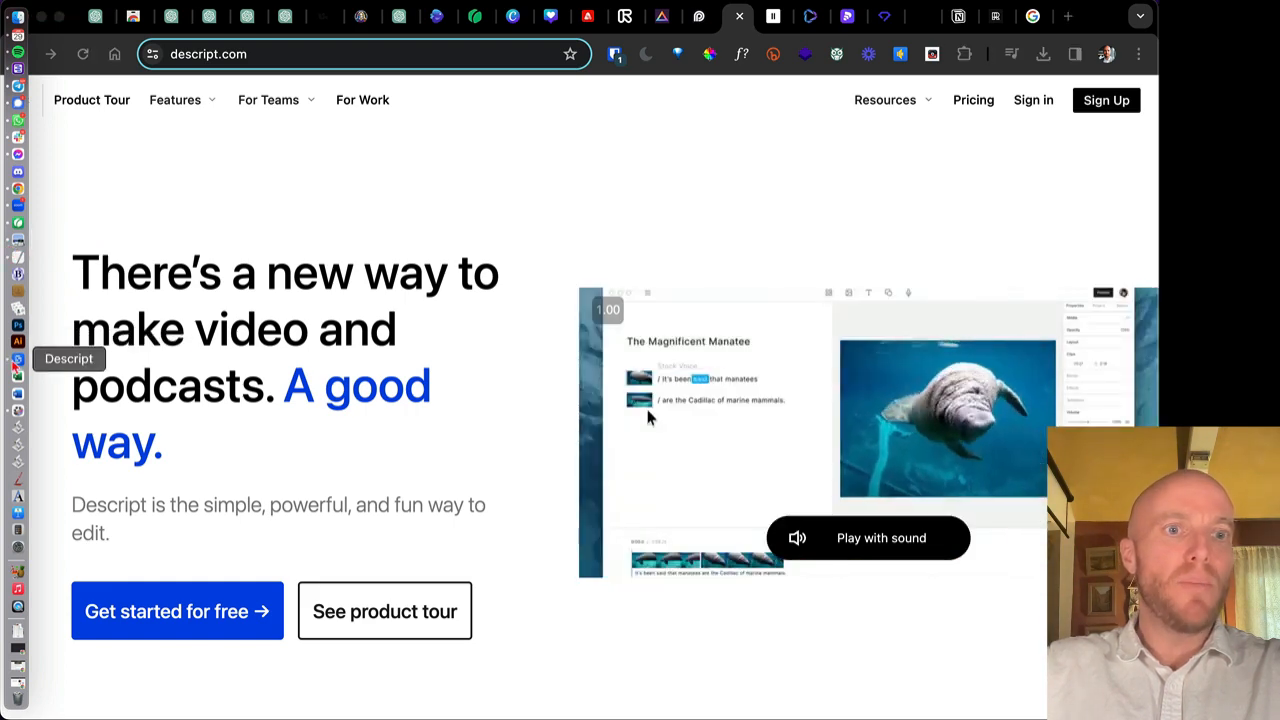
mouse_move(480, 204)
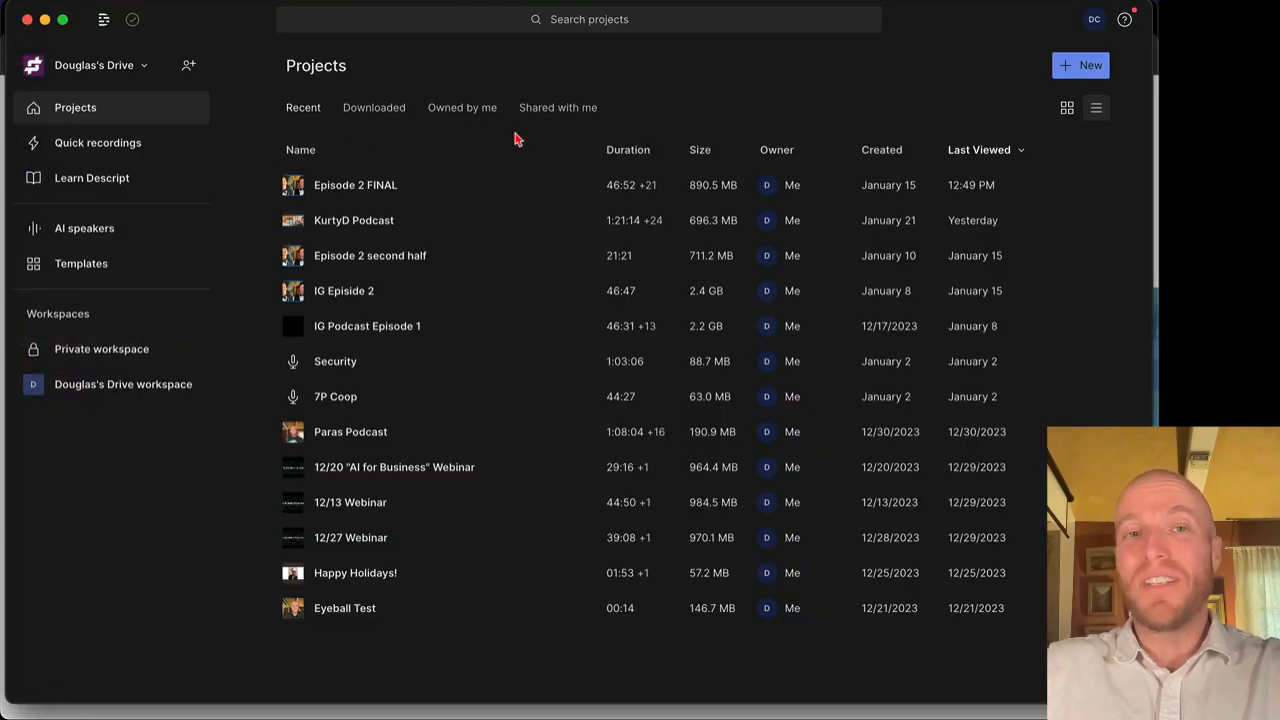
mouse_move(436, 184)
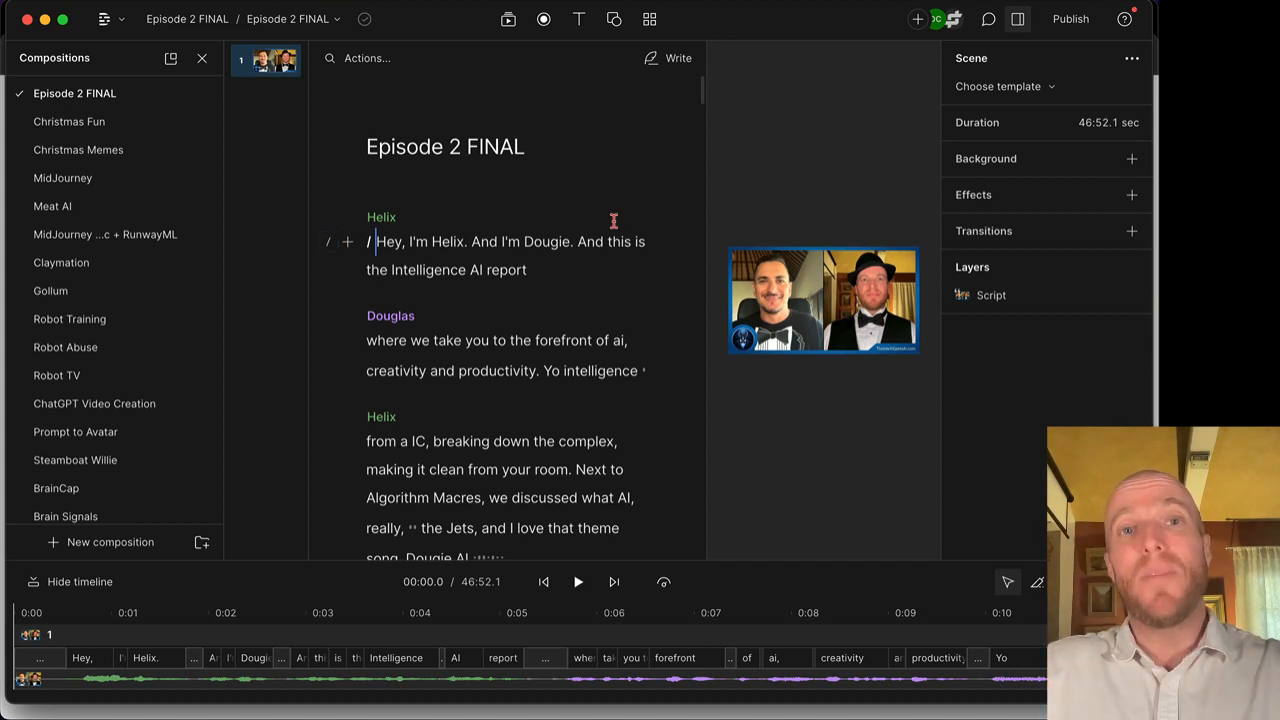
mouse_move(452, 240)
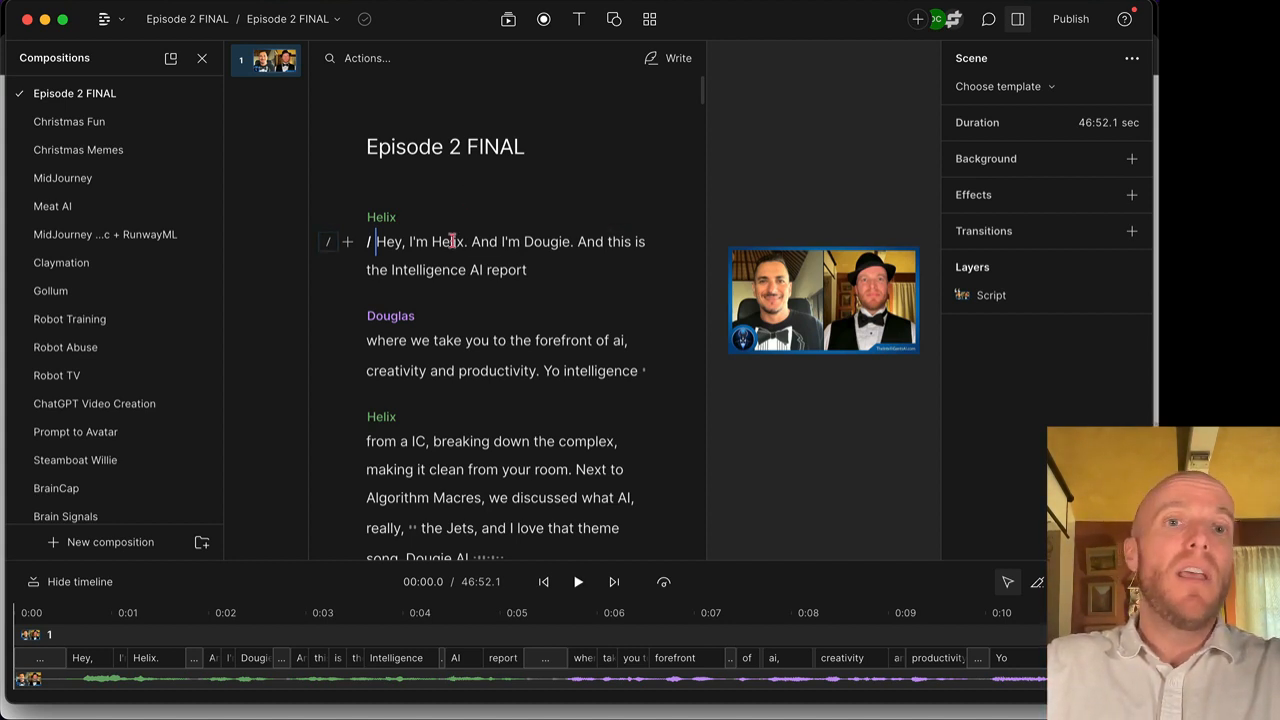
mouse_move(456, 196)
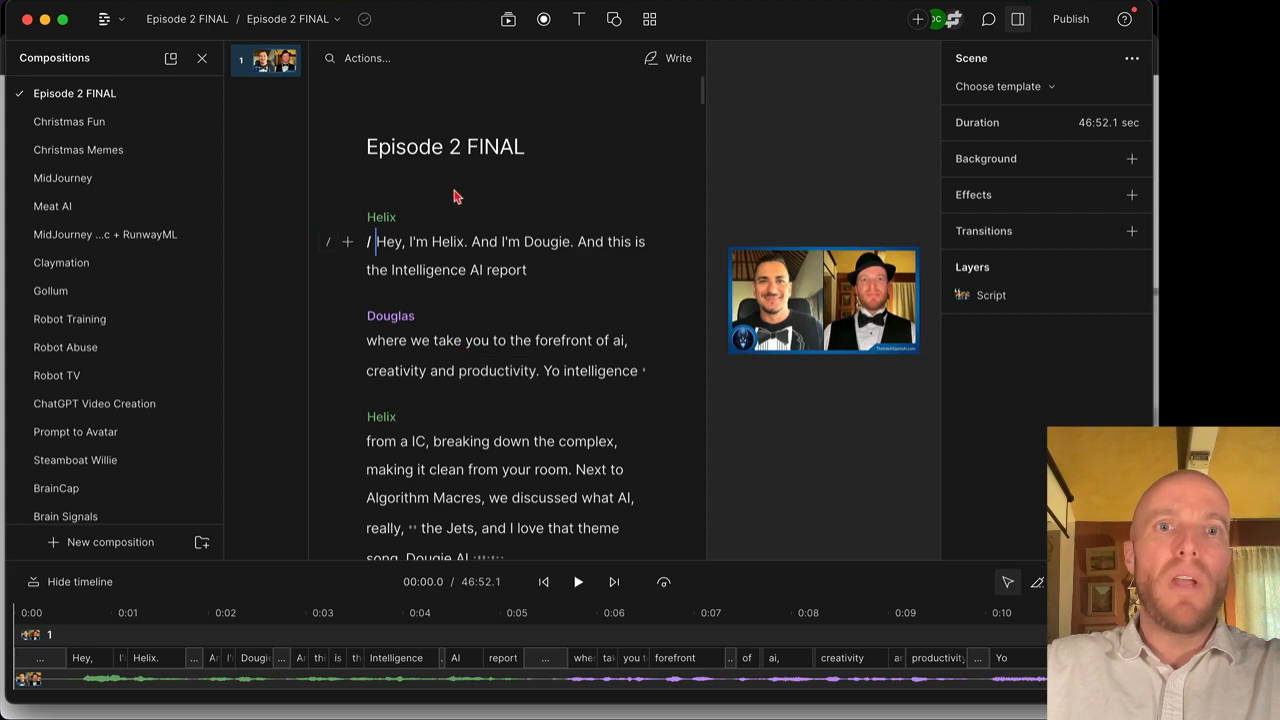
Select the opening Helix passage and duplicate it into a new composition.
left_click(504, 256)
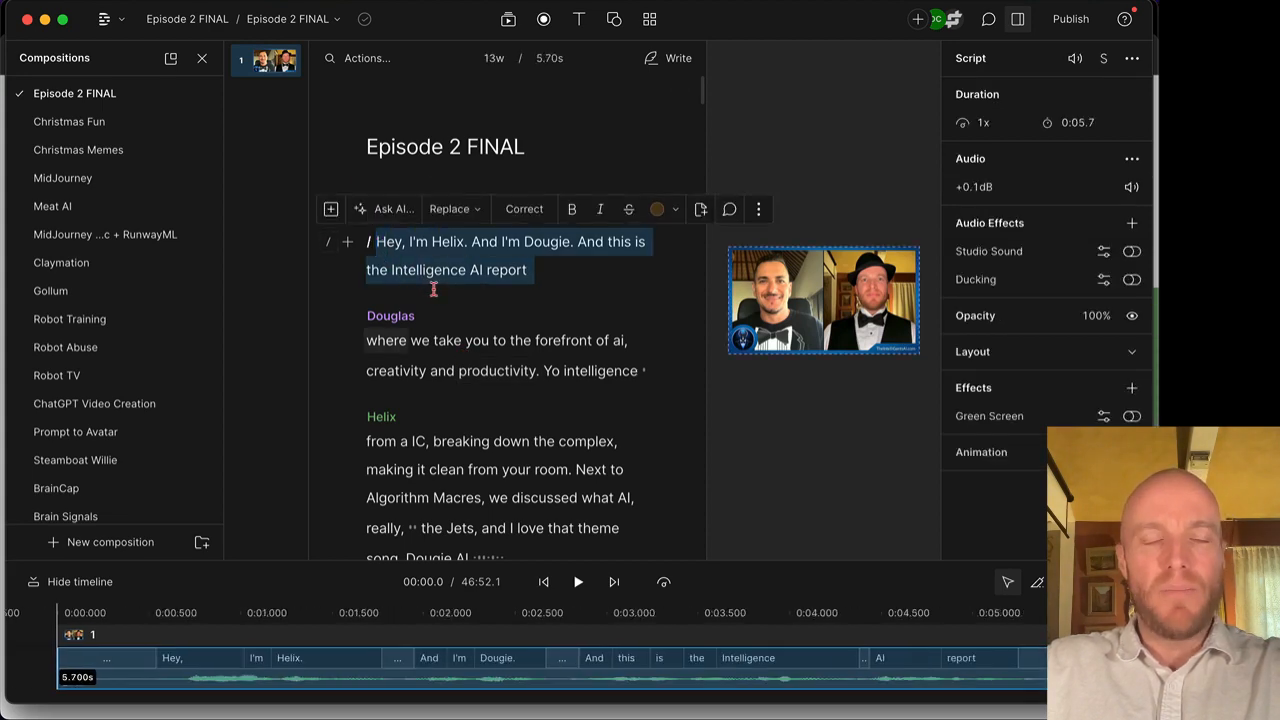
scroll("down", 3)
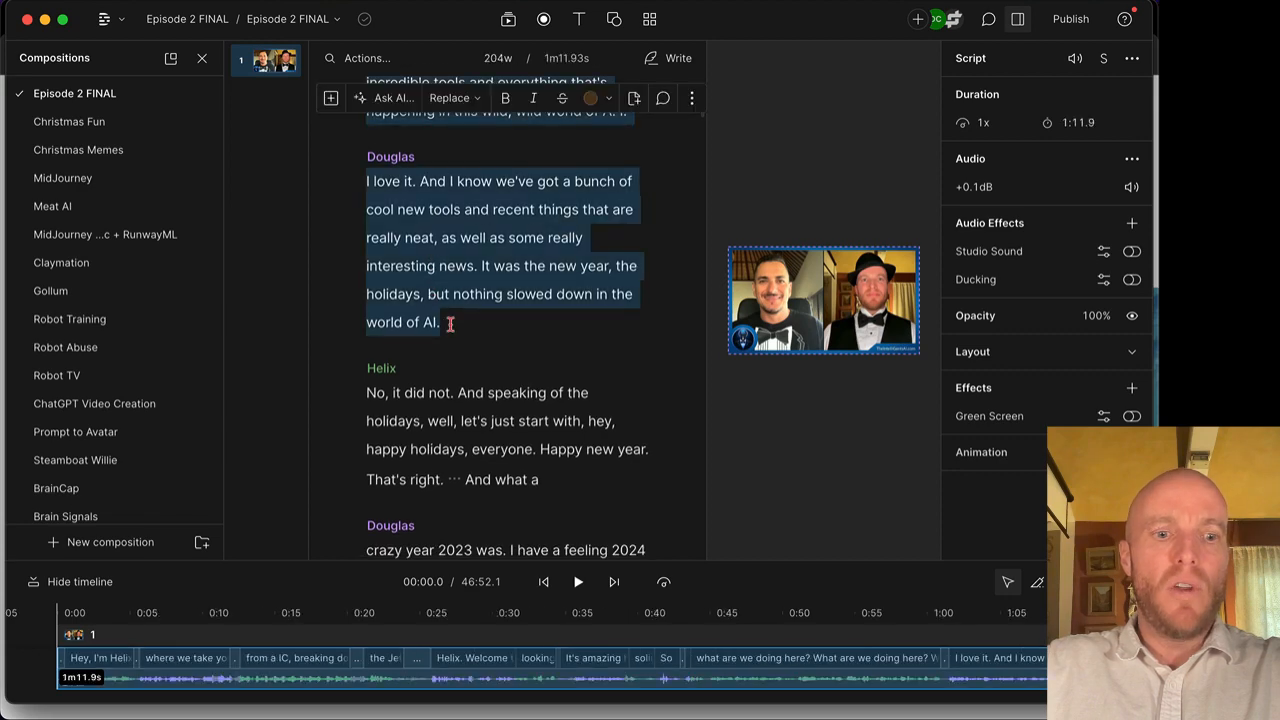
right_click(450, 322)
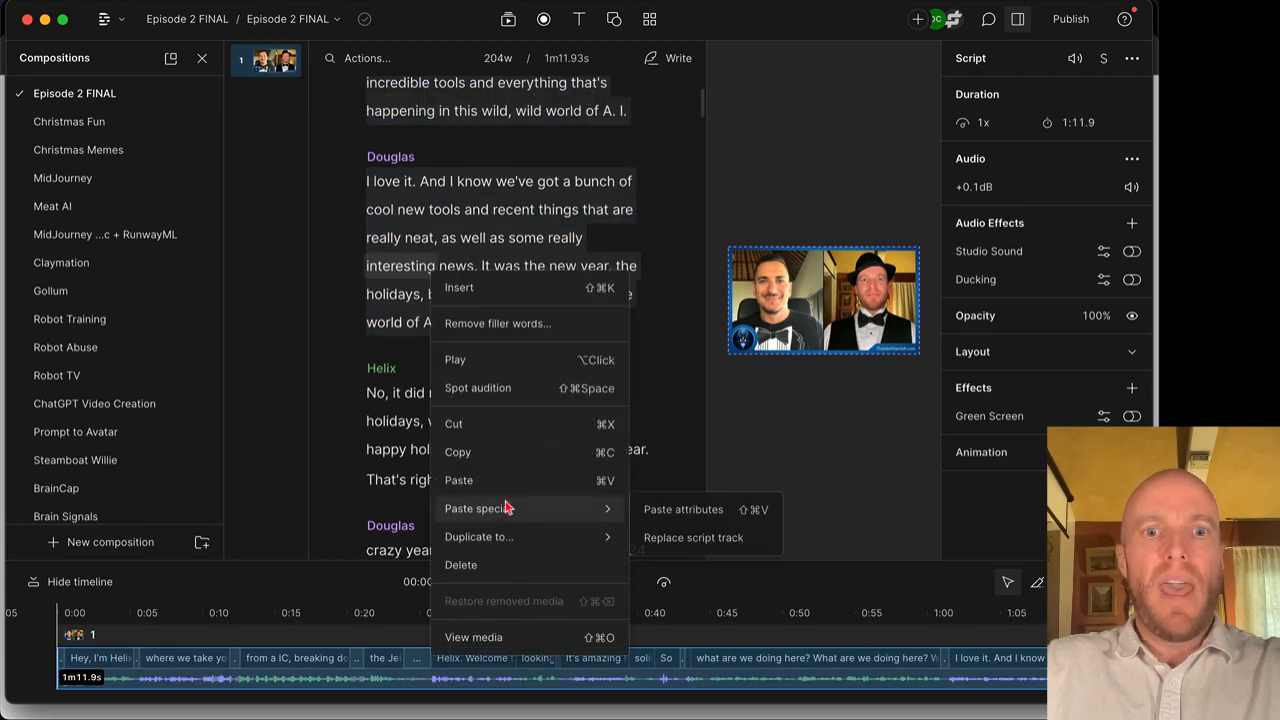
left_click(478, 536)
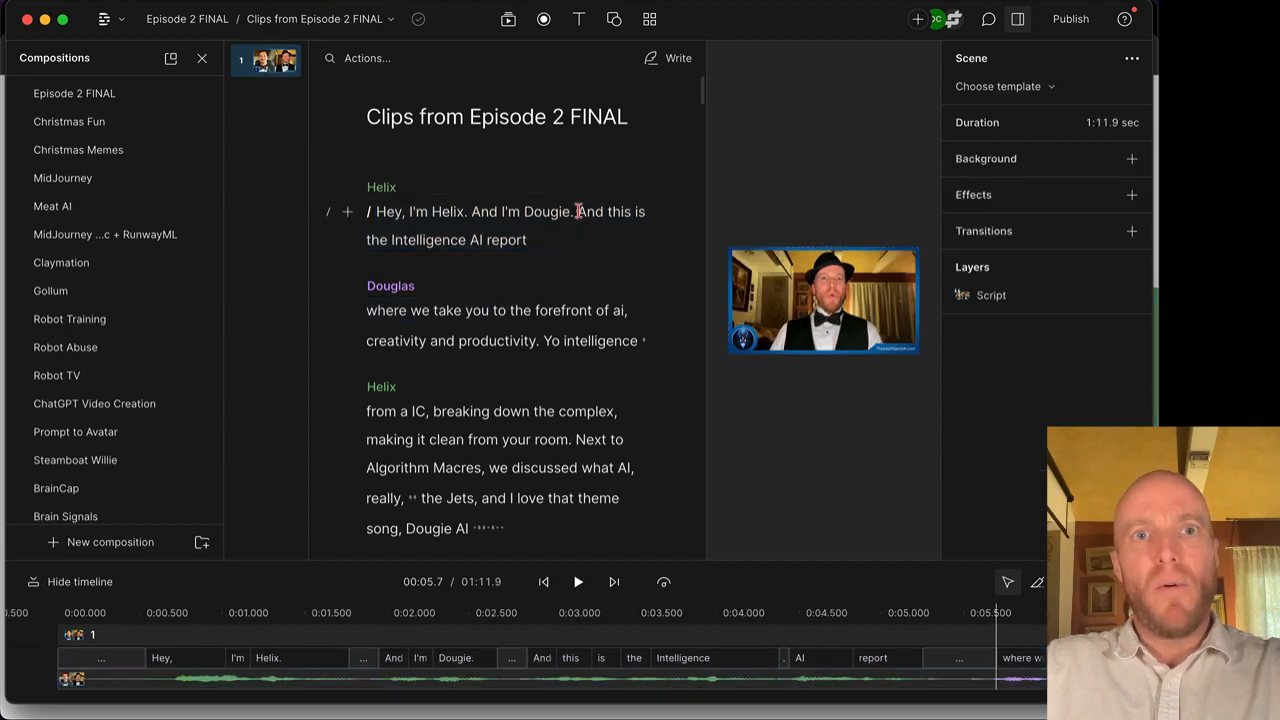
Place the cursor in the intro lines where the clip will be trimmed.
left_click(496, 324)
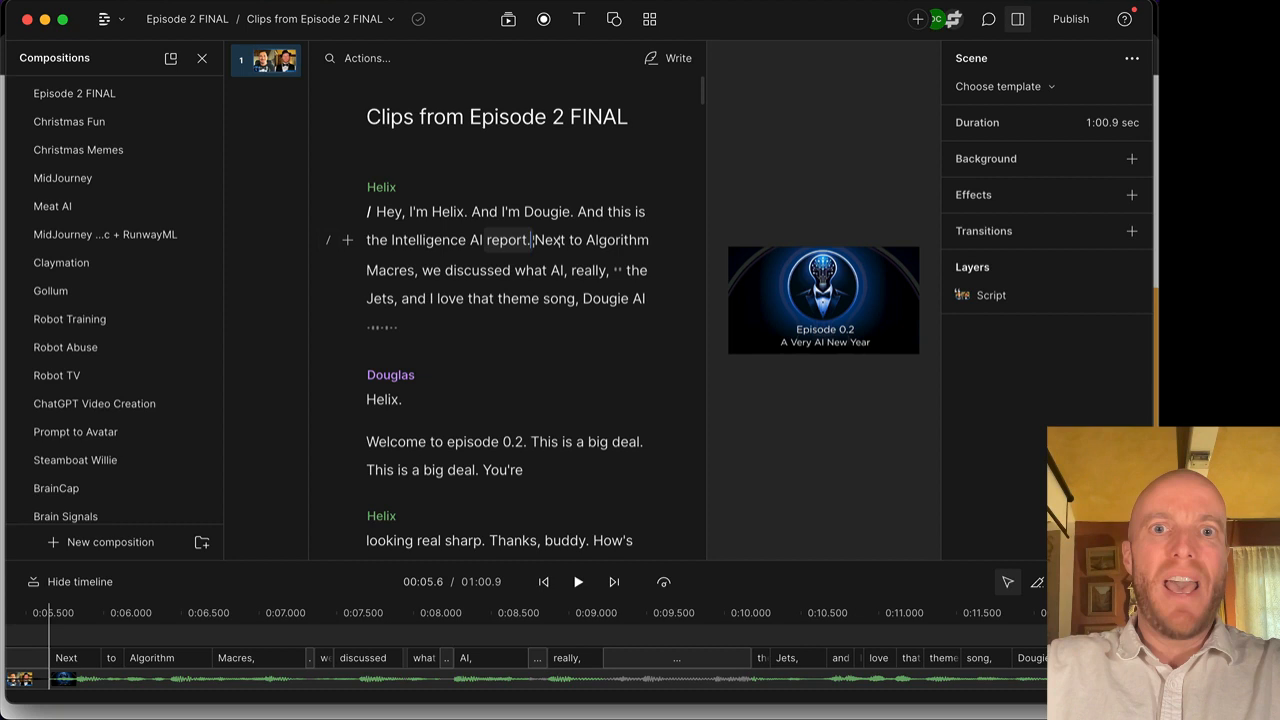
mouse_move(664, 324)
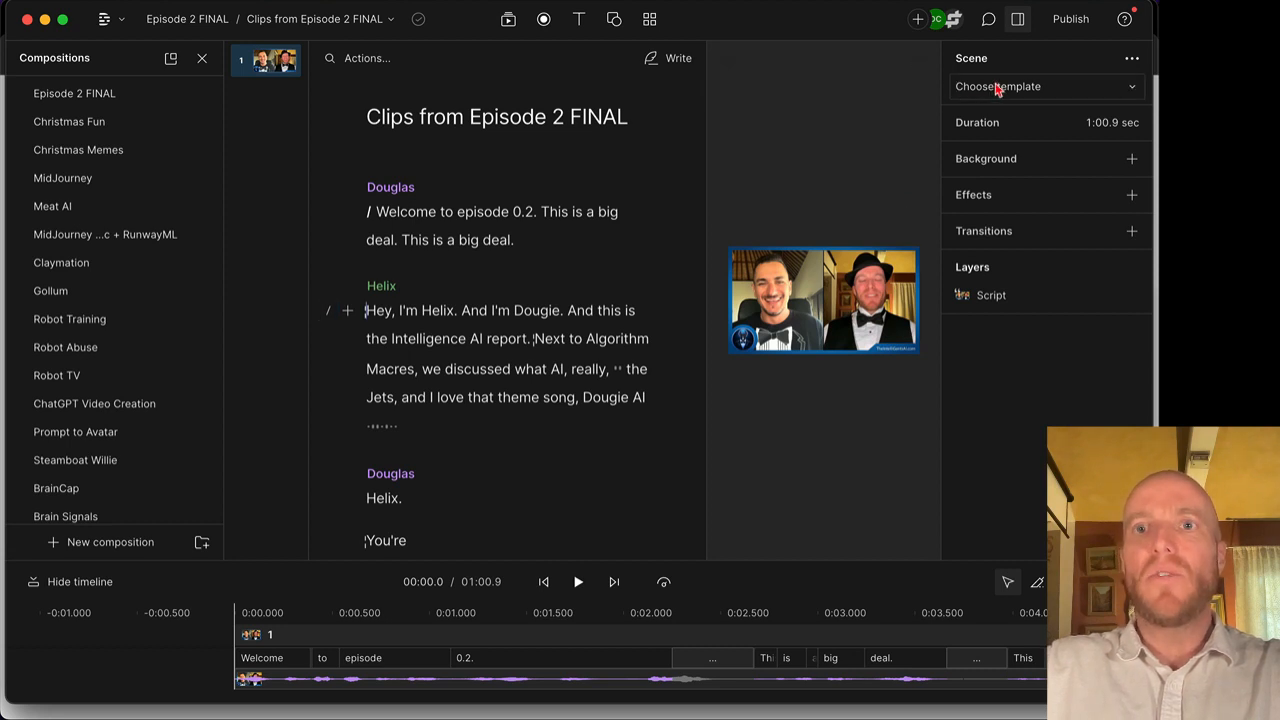
Switch the canvas to portrait 9:16 and apply a centered-head template with captions.
left_click(728, 62)
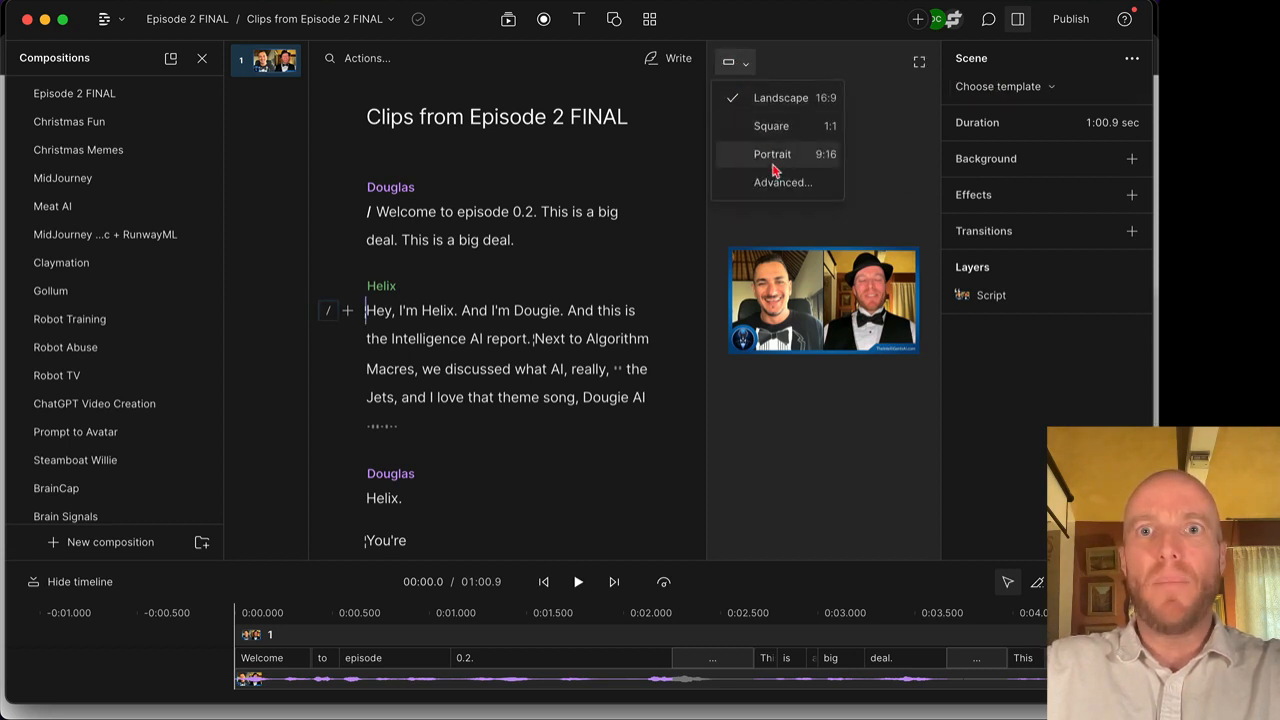
left_click(772, 152)
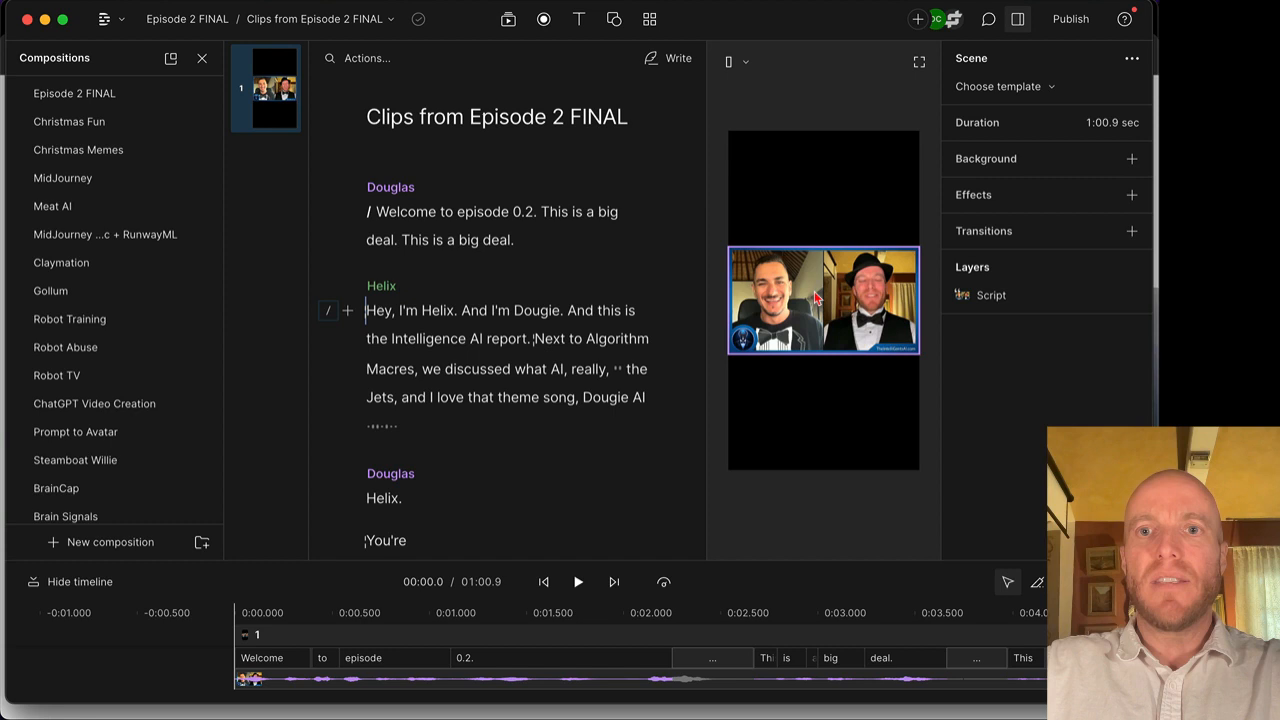
left_click(1004, 86)
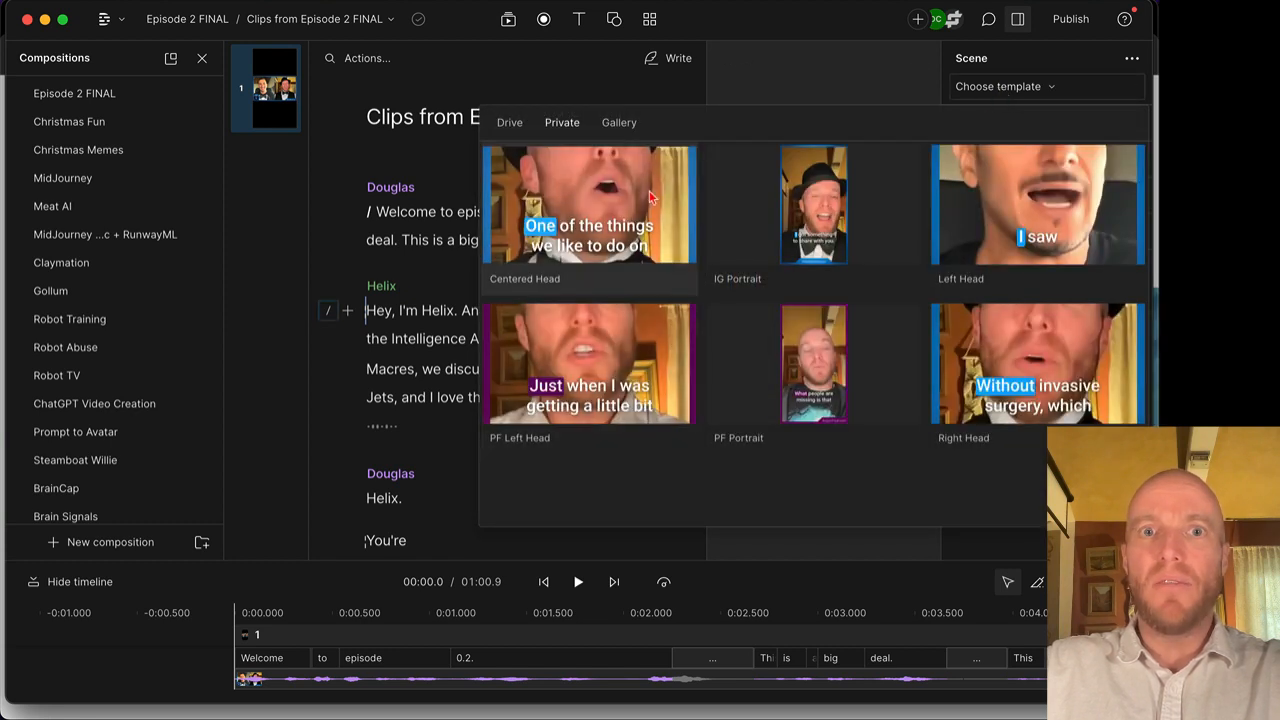
left_click(812, 204)
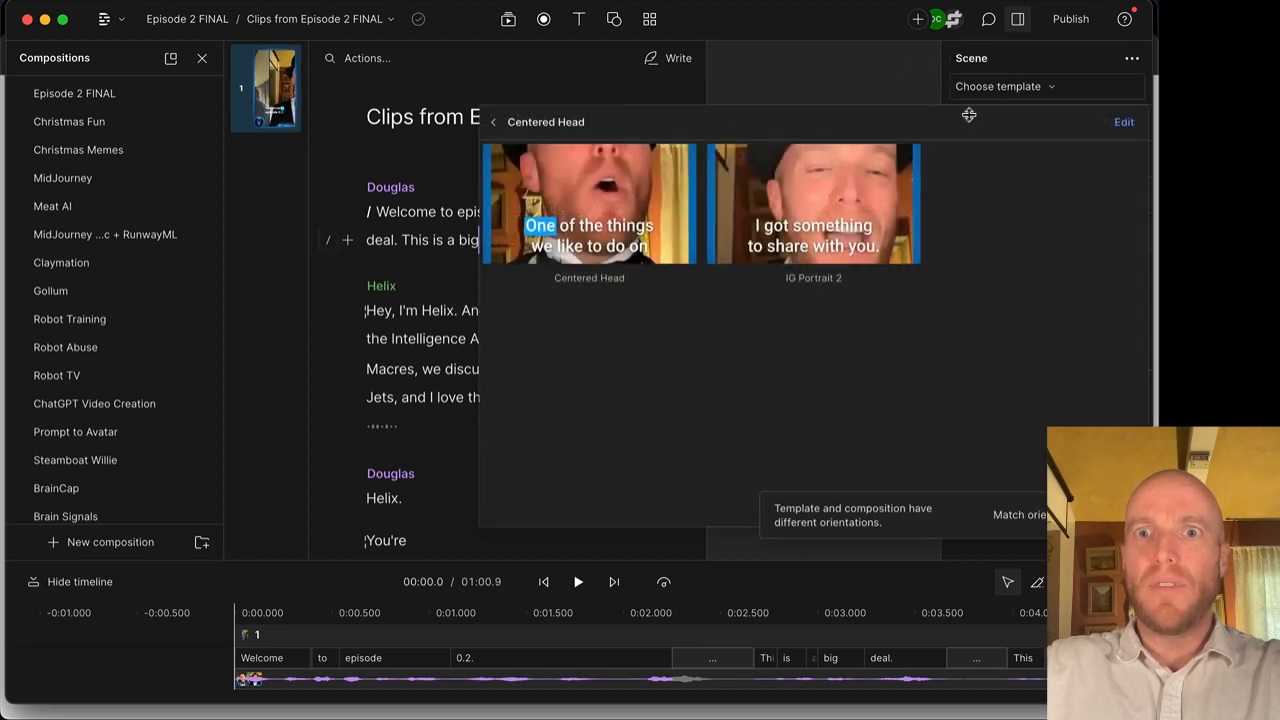
left_click(492, 122)
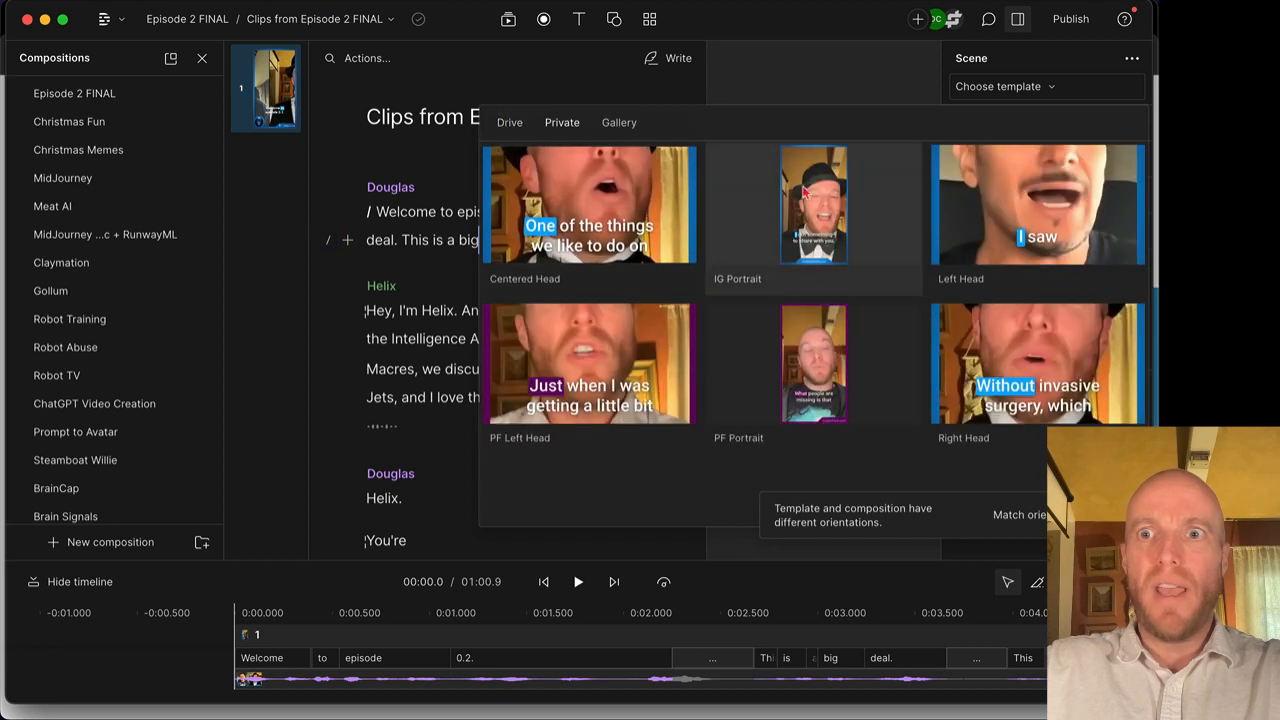
left_click(1036, 364)
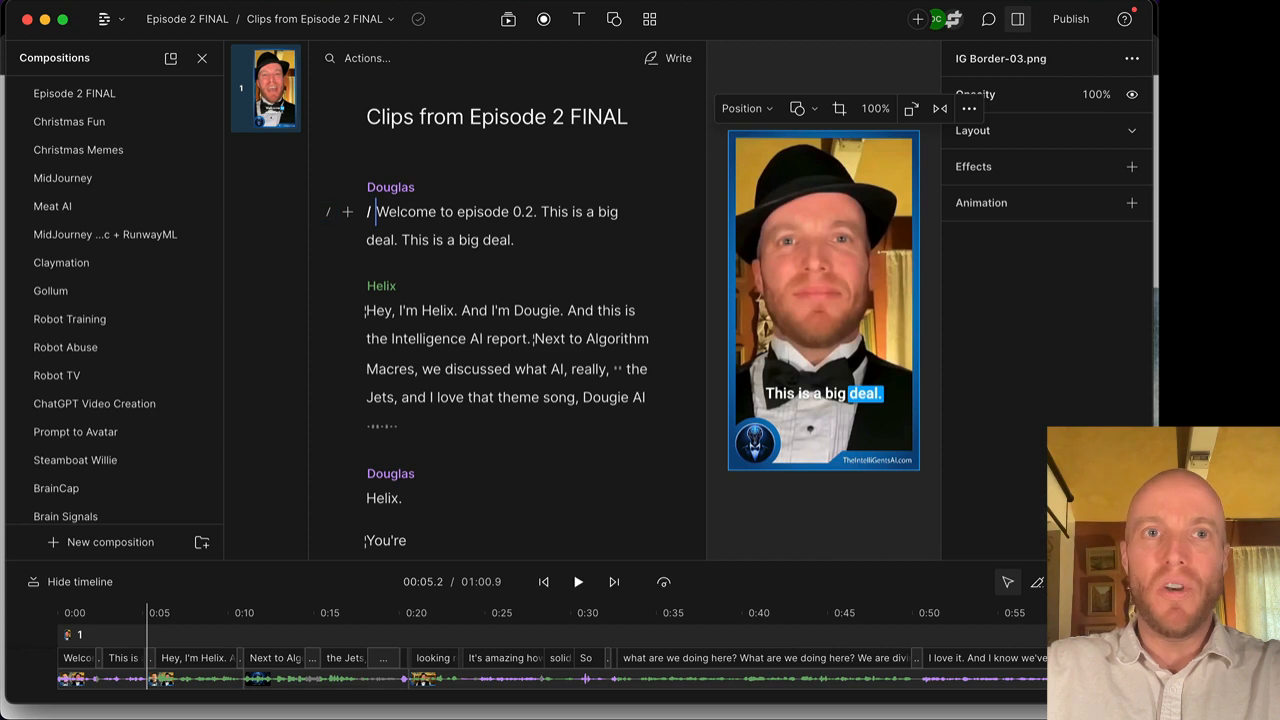
mouse_move(96, 404)
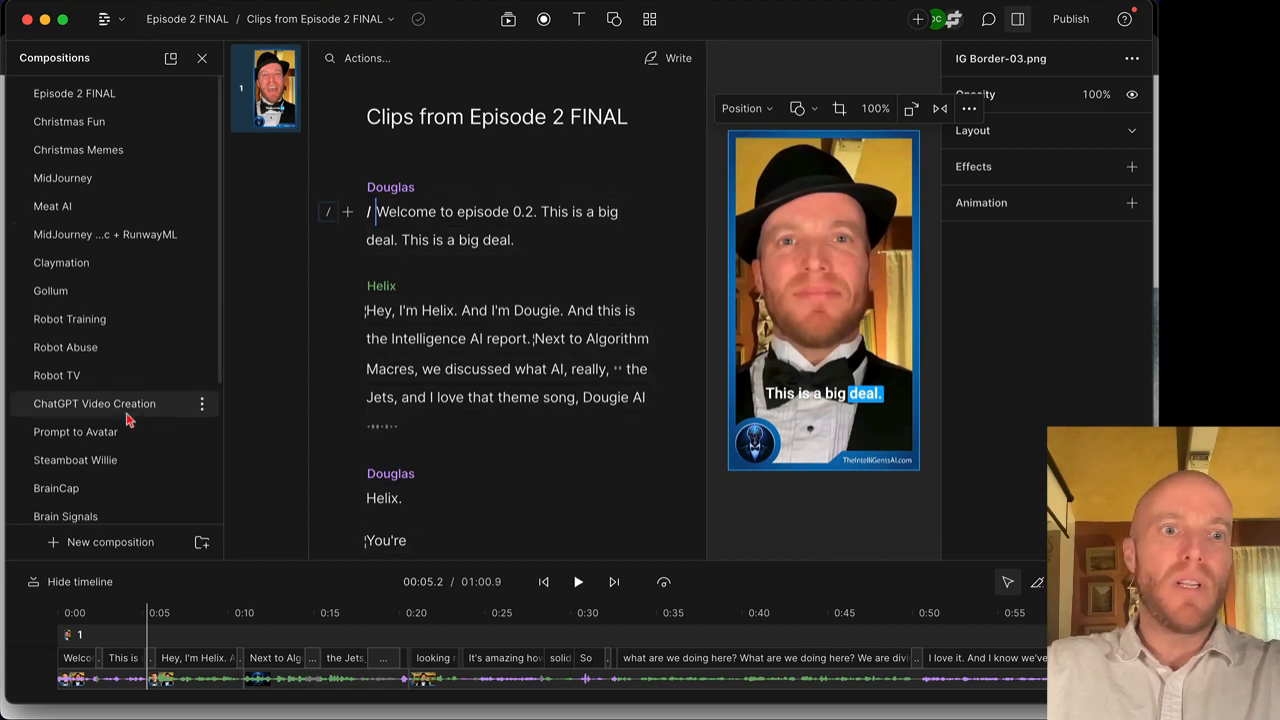
Show the composition's options menu and hover its Delete action.
left_click(202, 510)
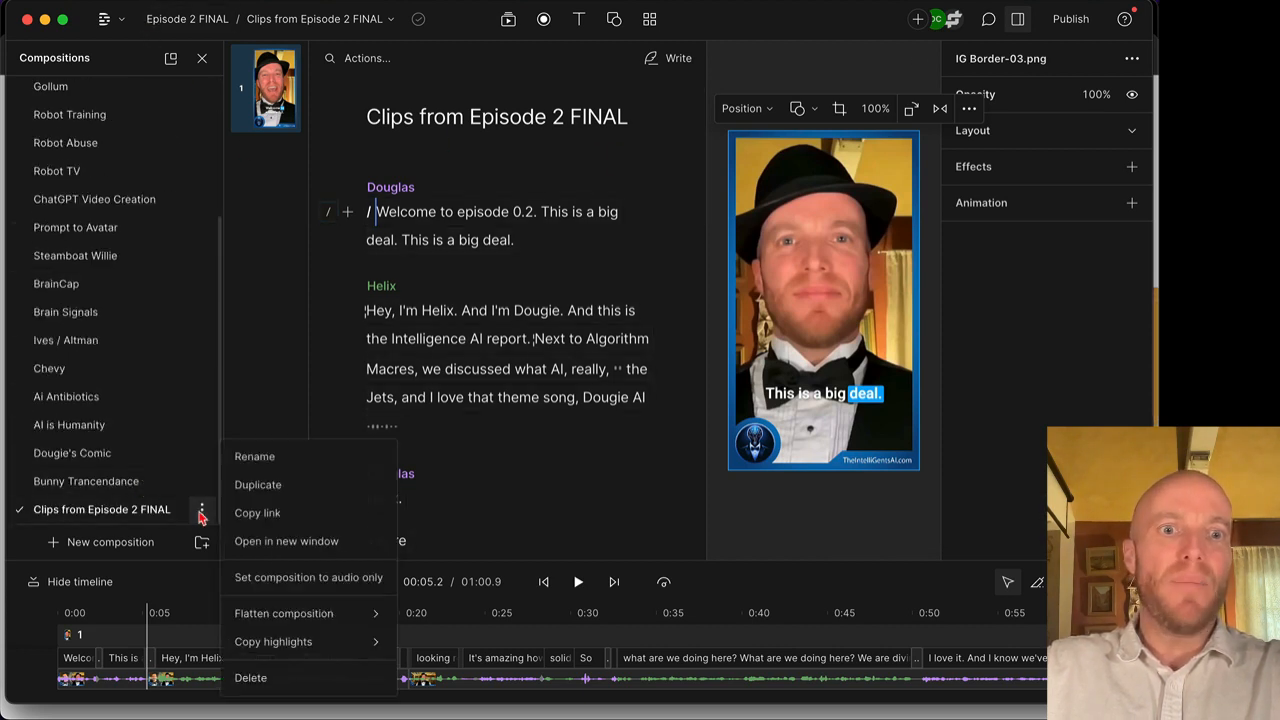
mouse_move(276, 560)
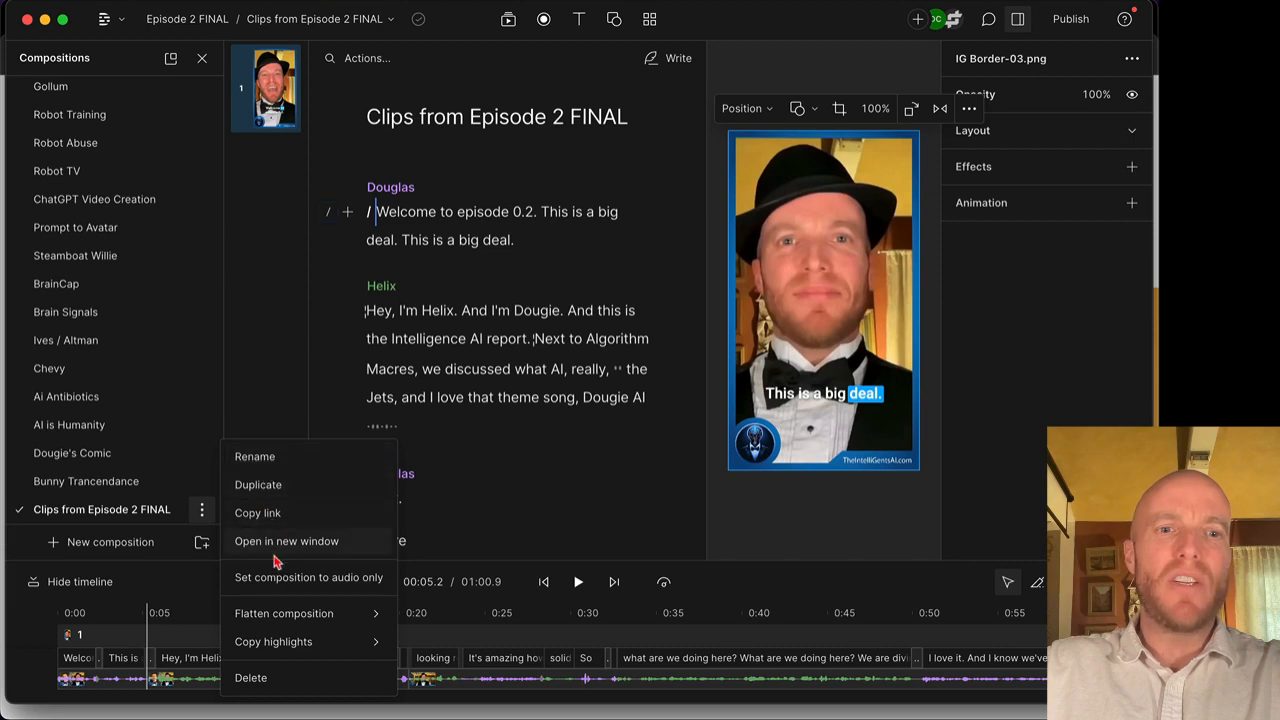
mouse_move(290, 678)
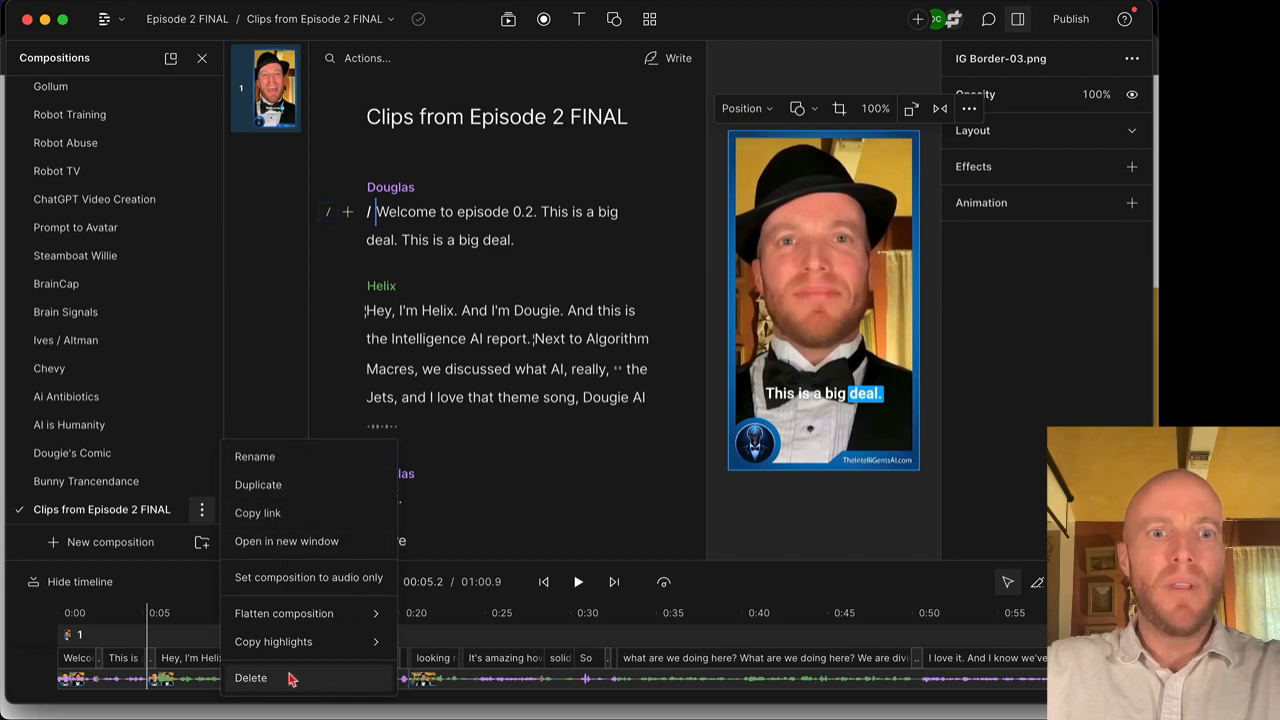
left_click(250, 678)
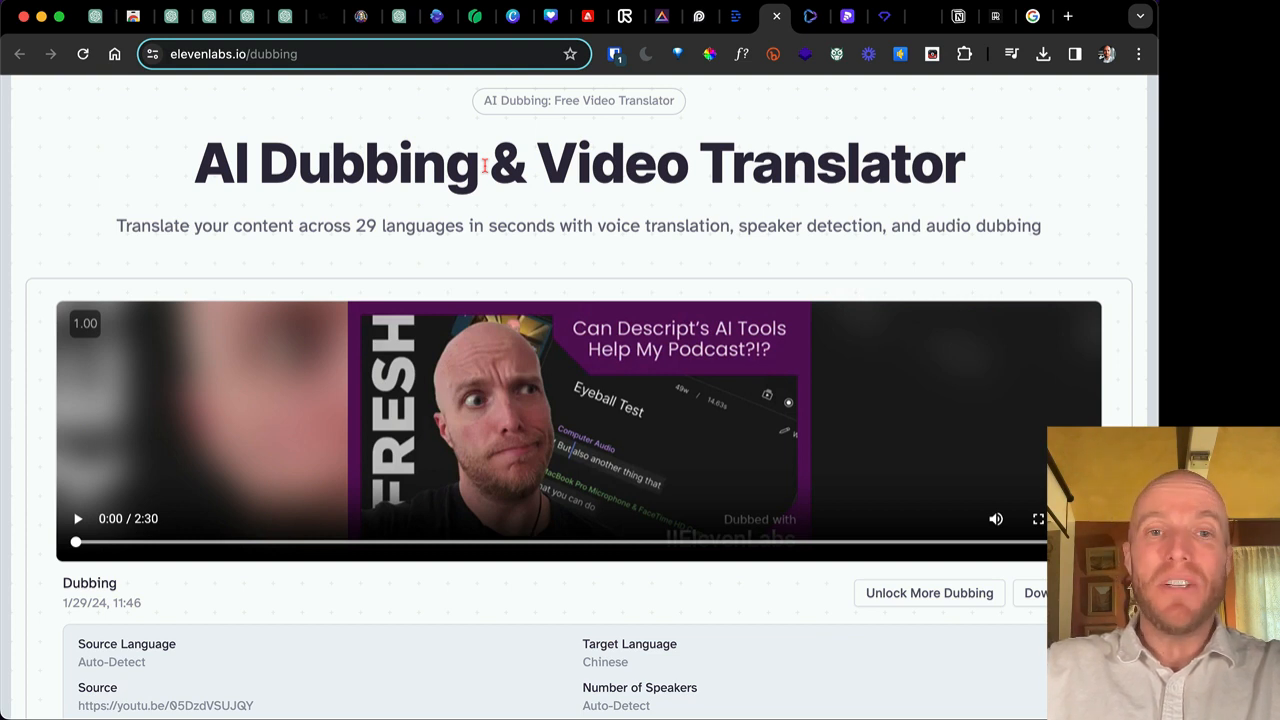
mouse_move(312, 266)
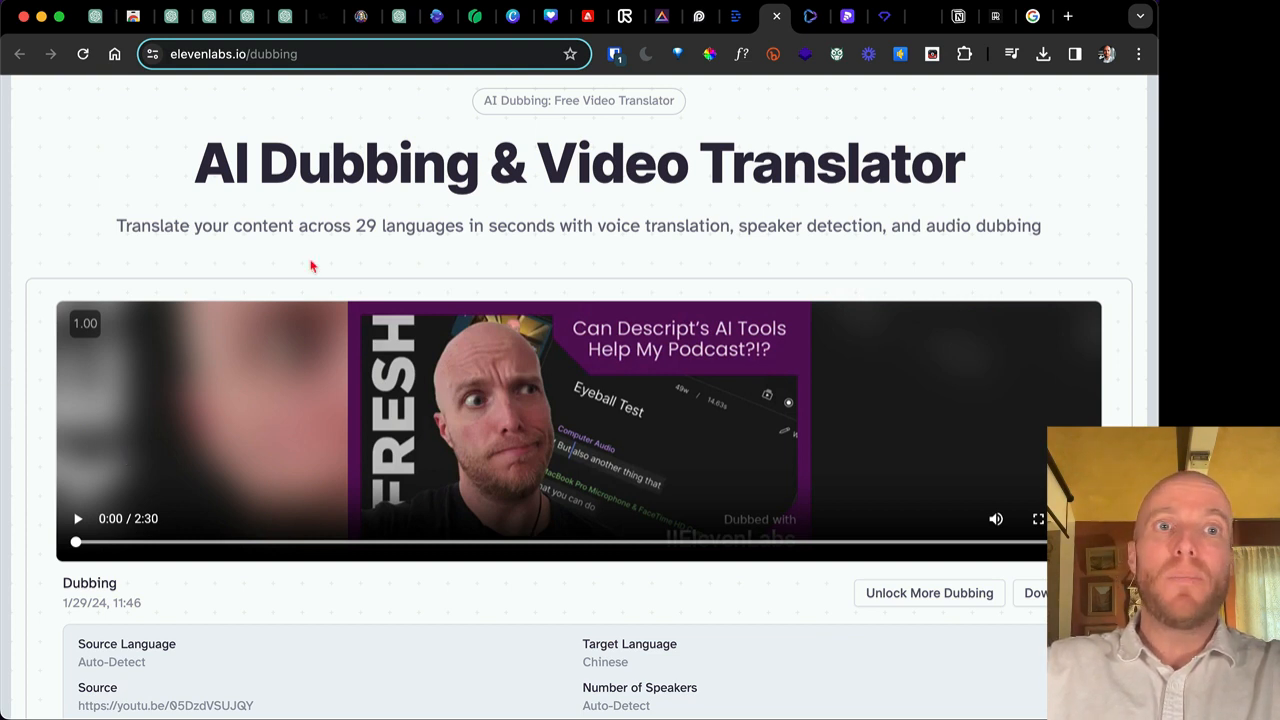
mouse_move(424, 410)
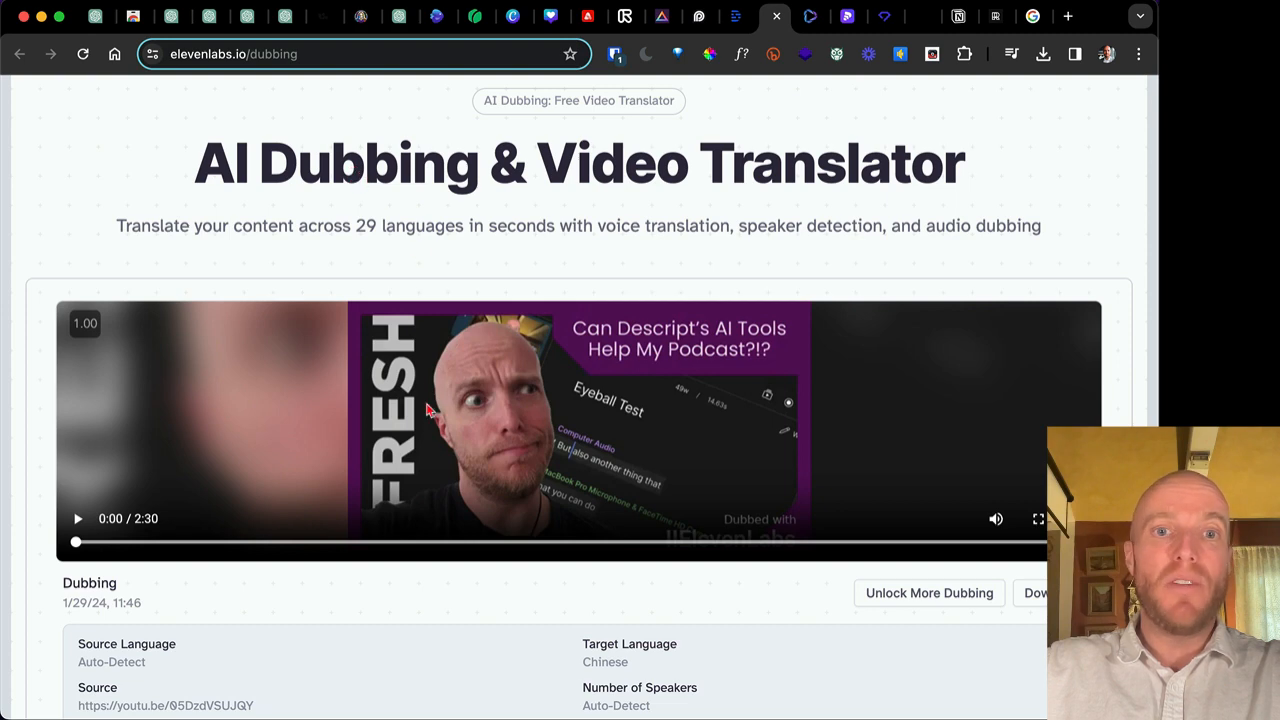
Play the Chinese-dubbed podcast video briefly, then stop it.
scroll("down", 3)
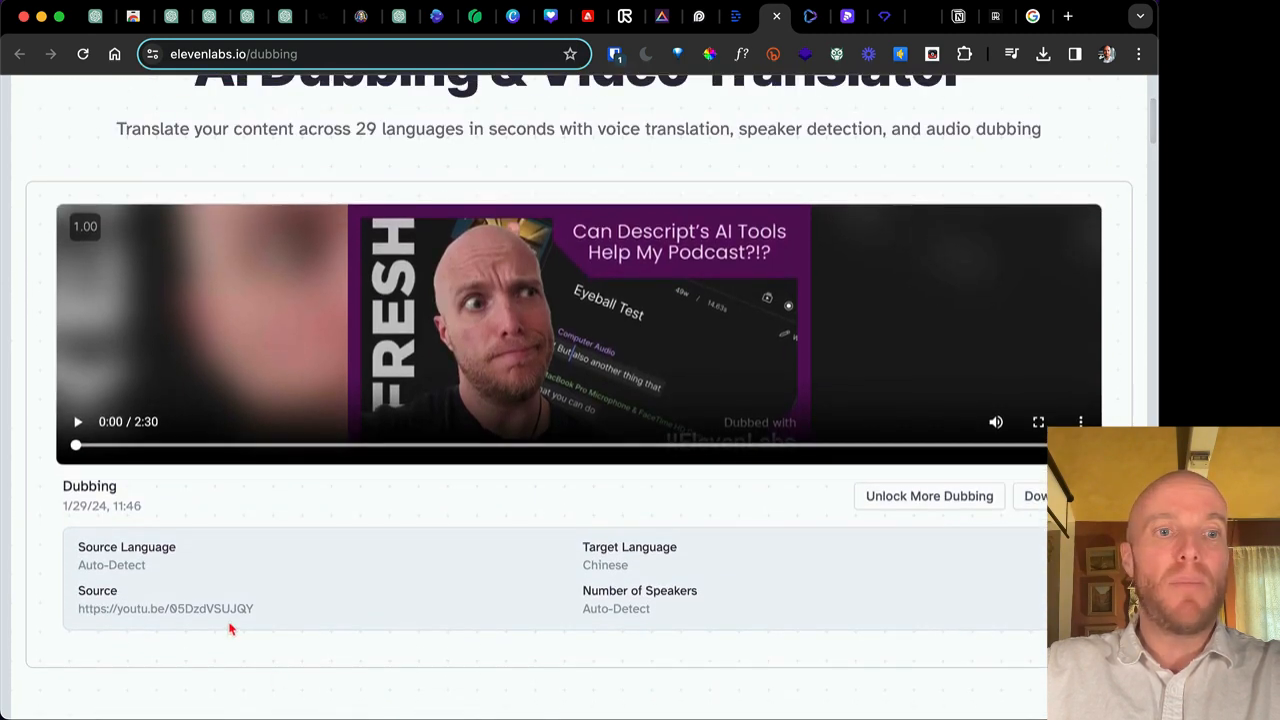
mouse_move(280, 522)
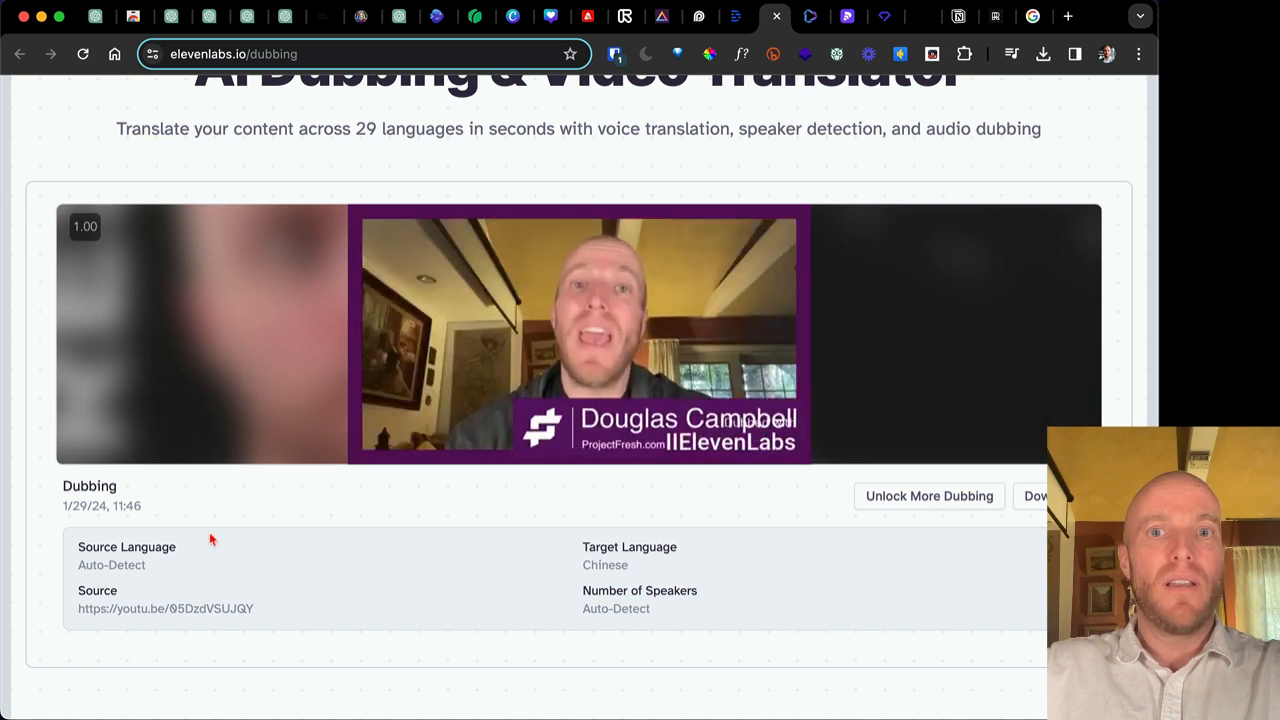
left_click(578, 336)
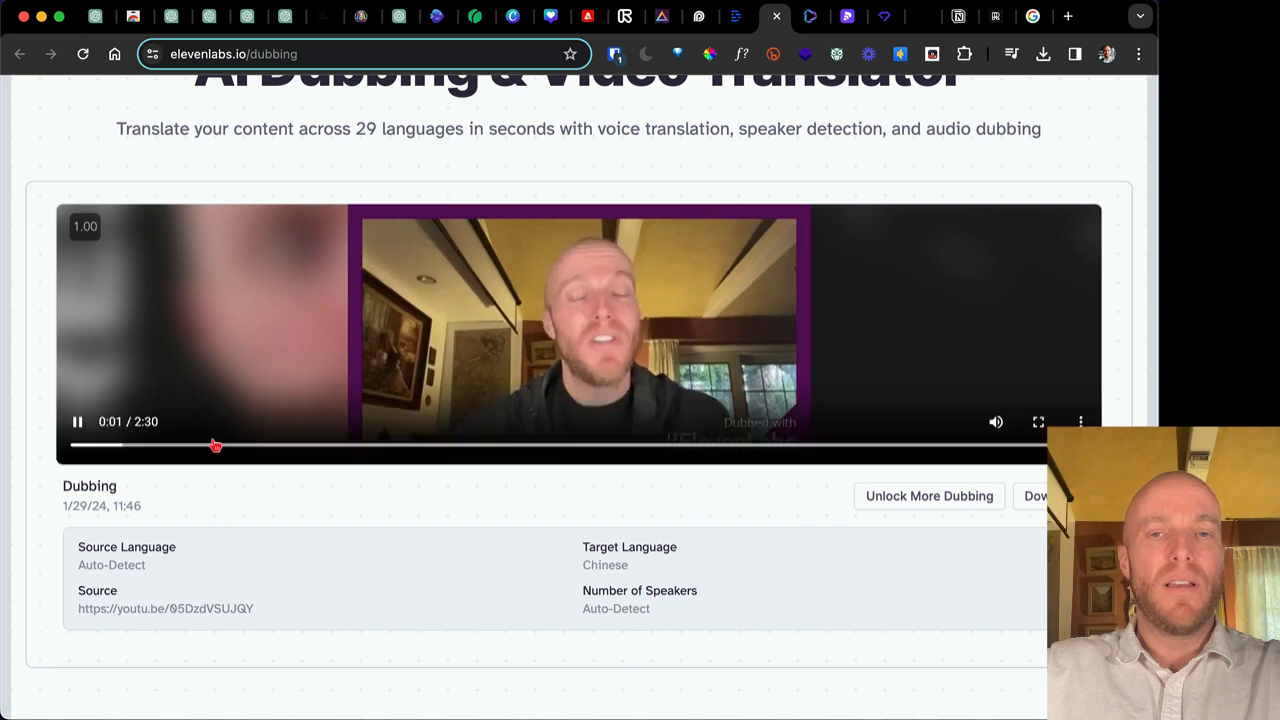
left_click(76, 420)
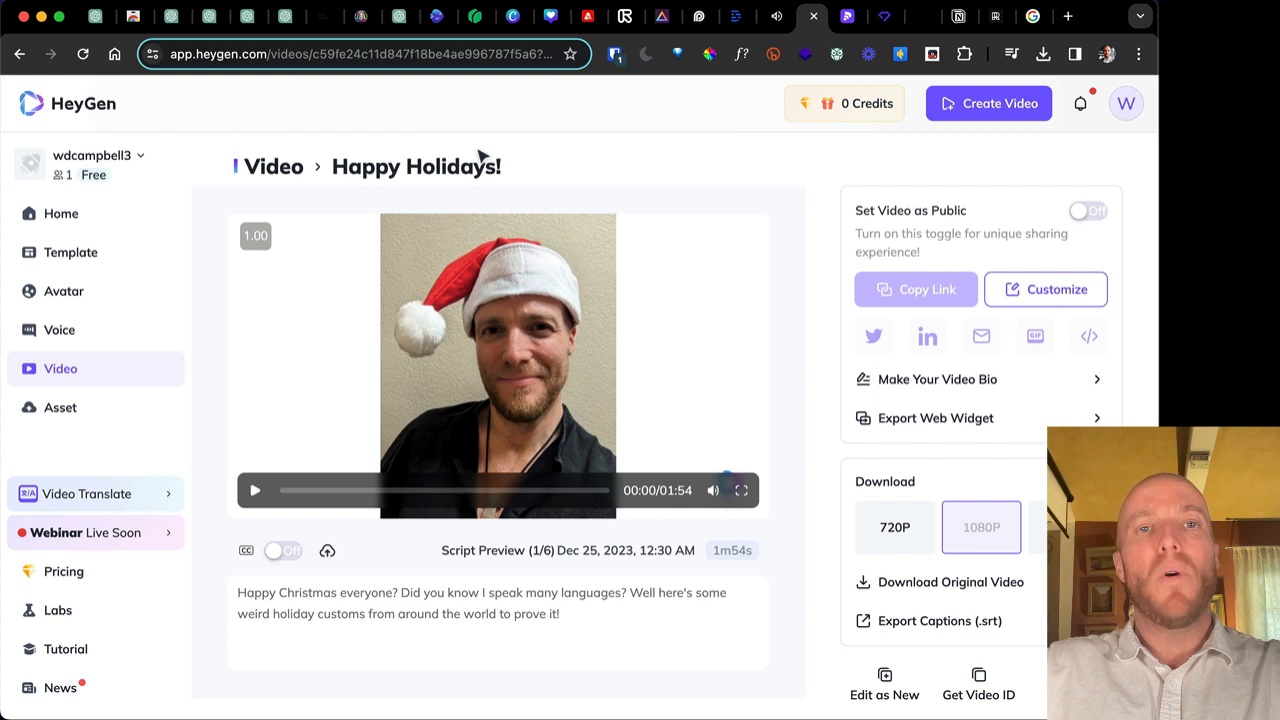
mouse_move(412, 248)
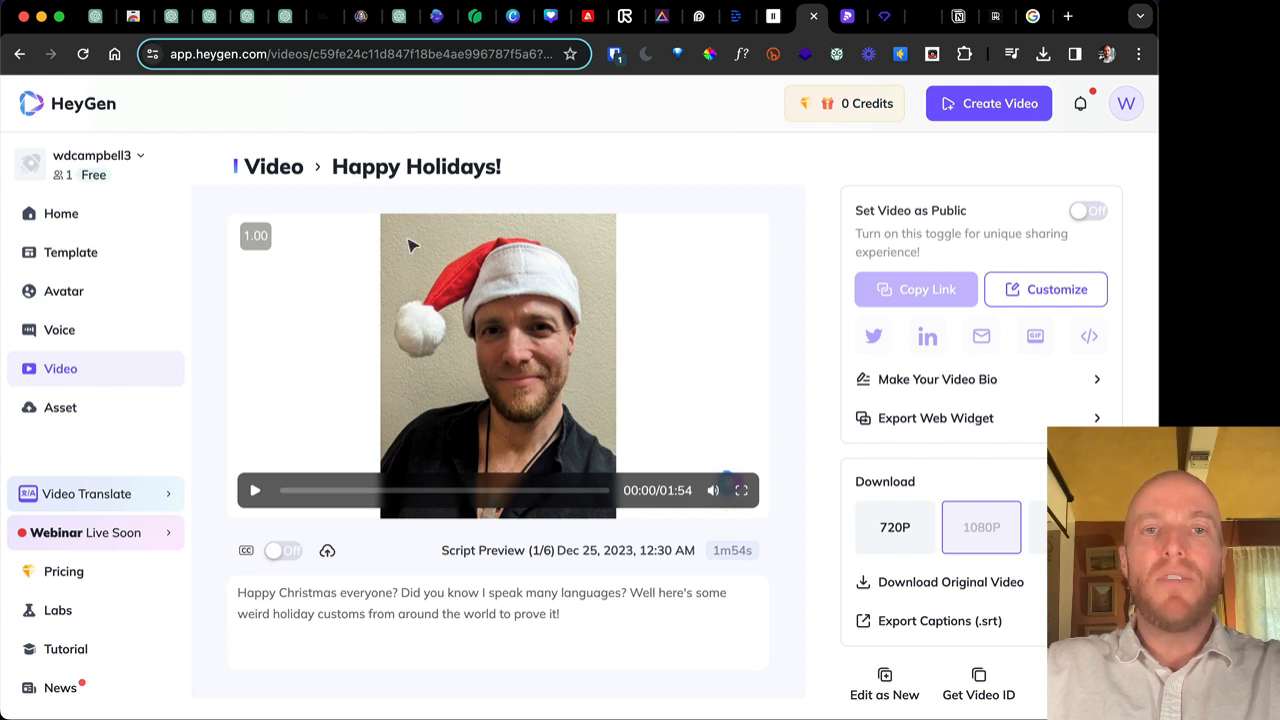
mouse_move(556, 162)
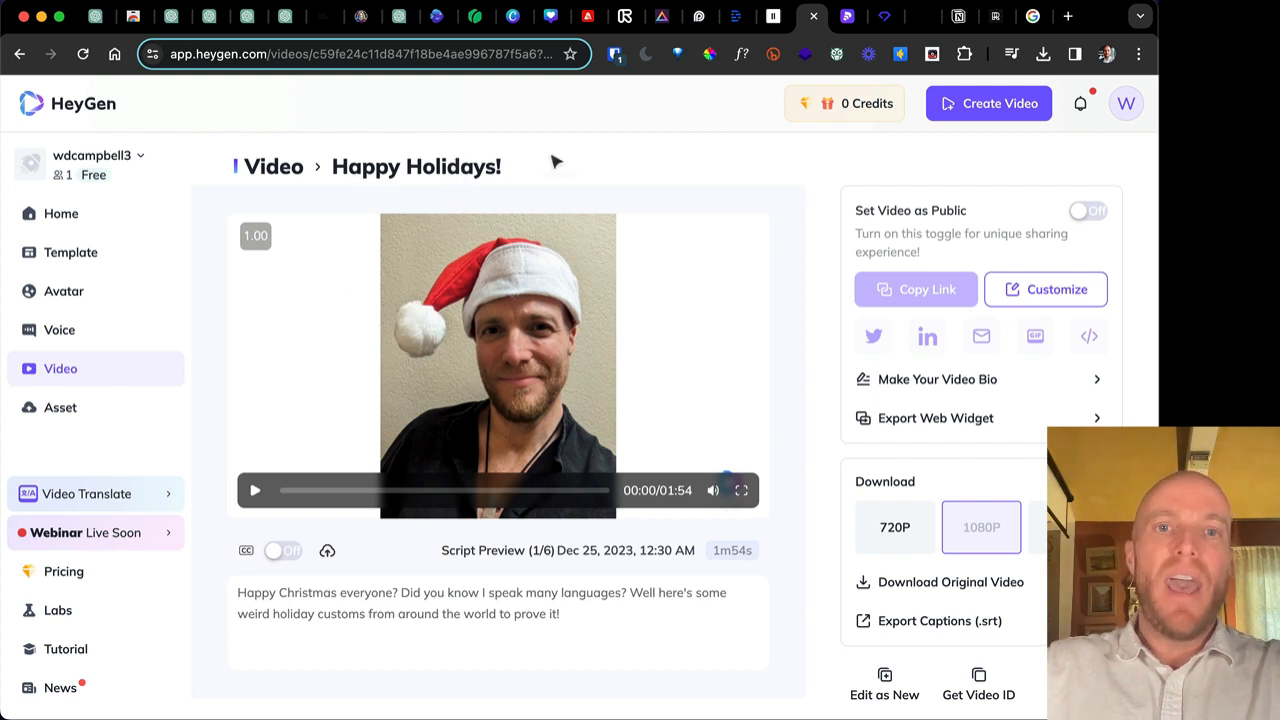
mouse_move(564, 188)
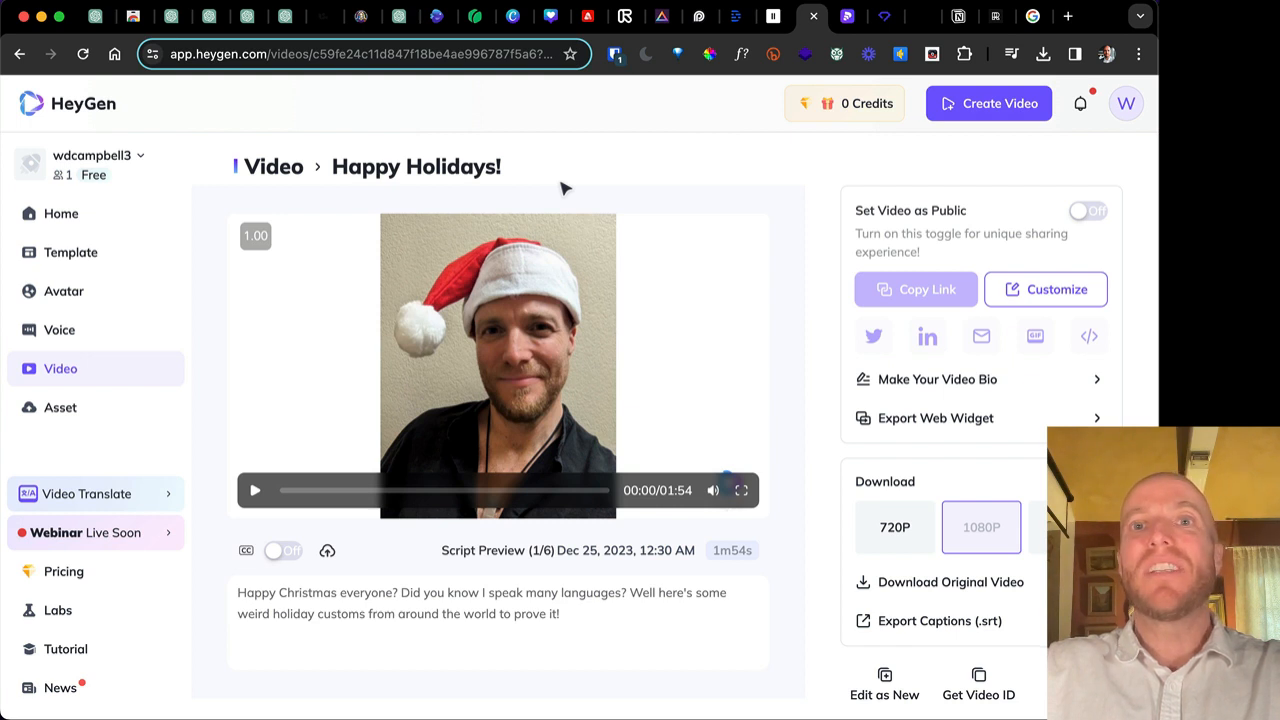
mouse_move(556, 200)
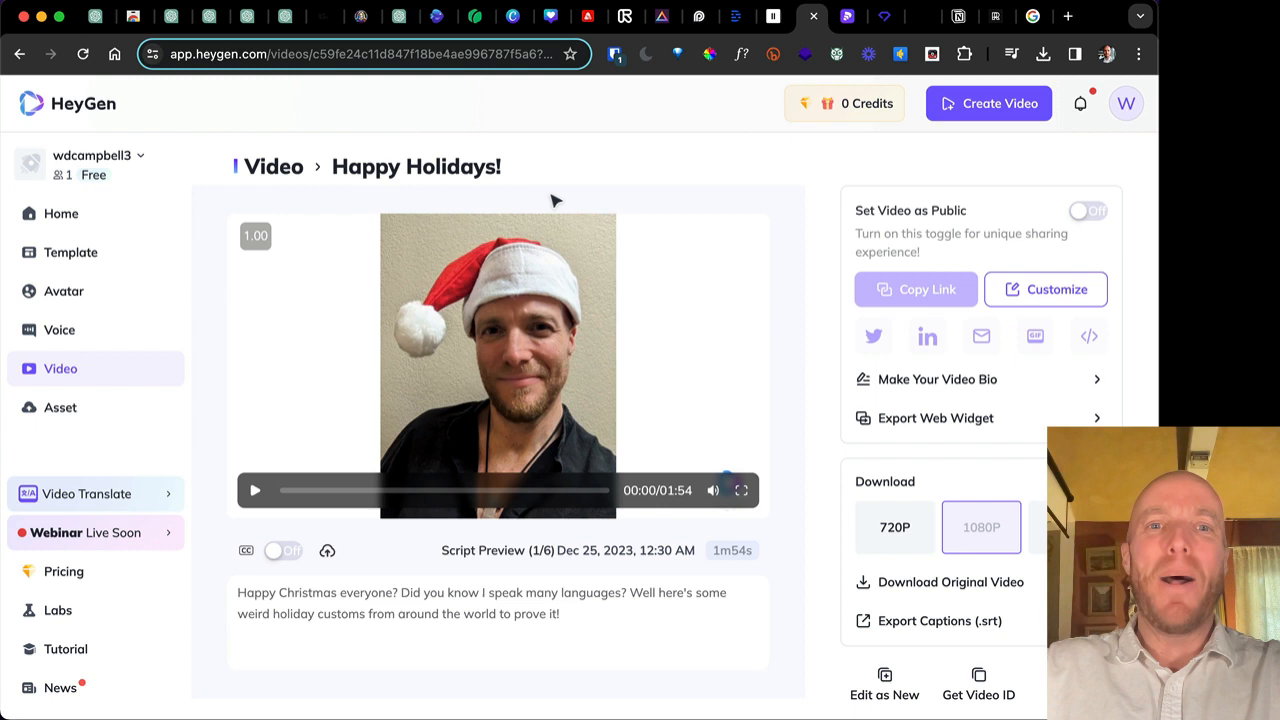
mouse_move(530, 196)
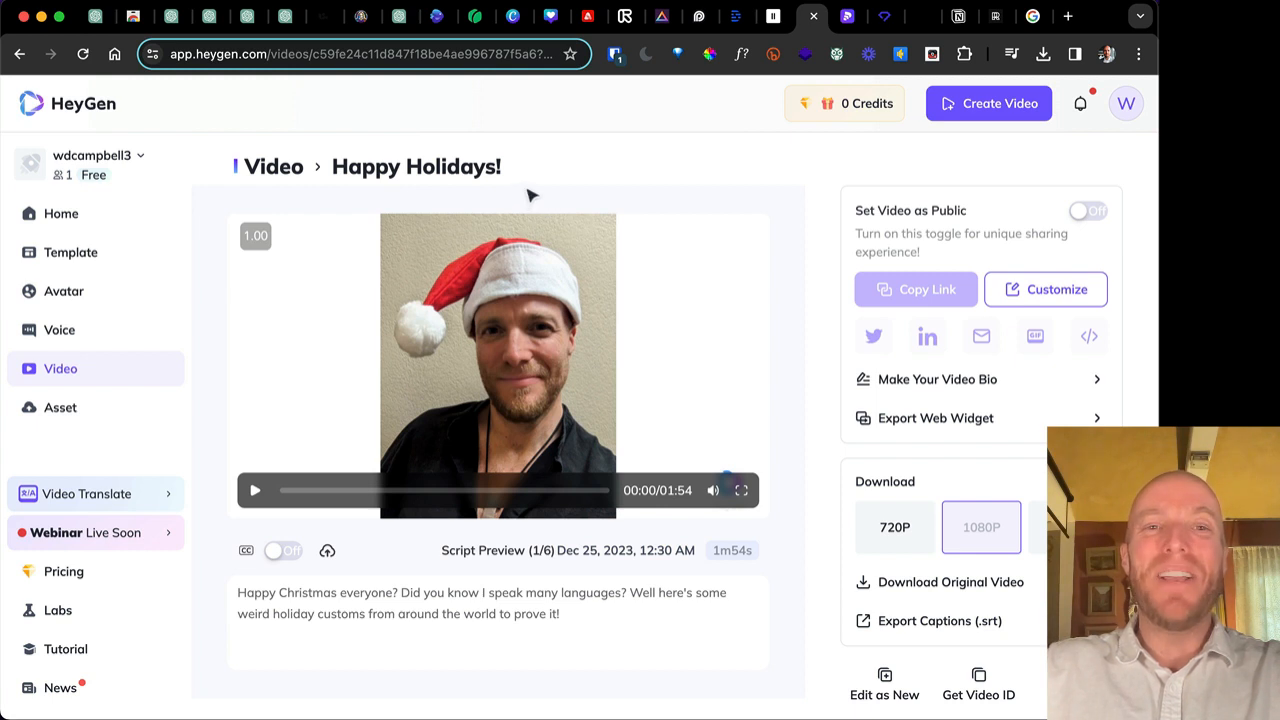
Start playback of the Happy Holidays avatar video.
left_click(256, 490)
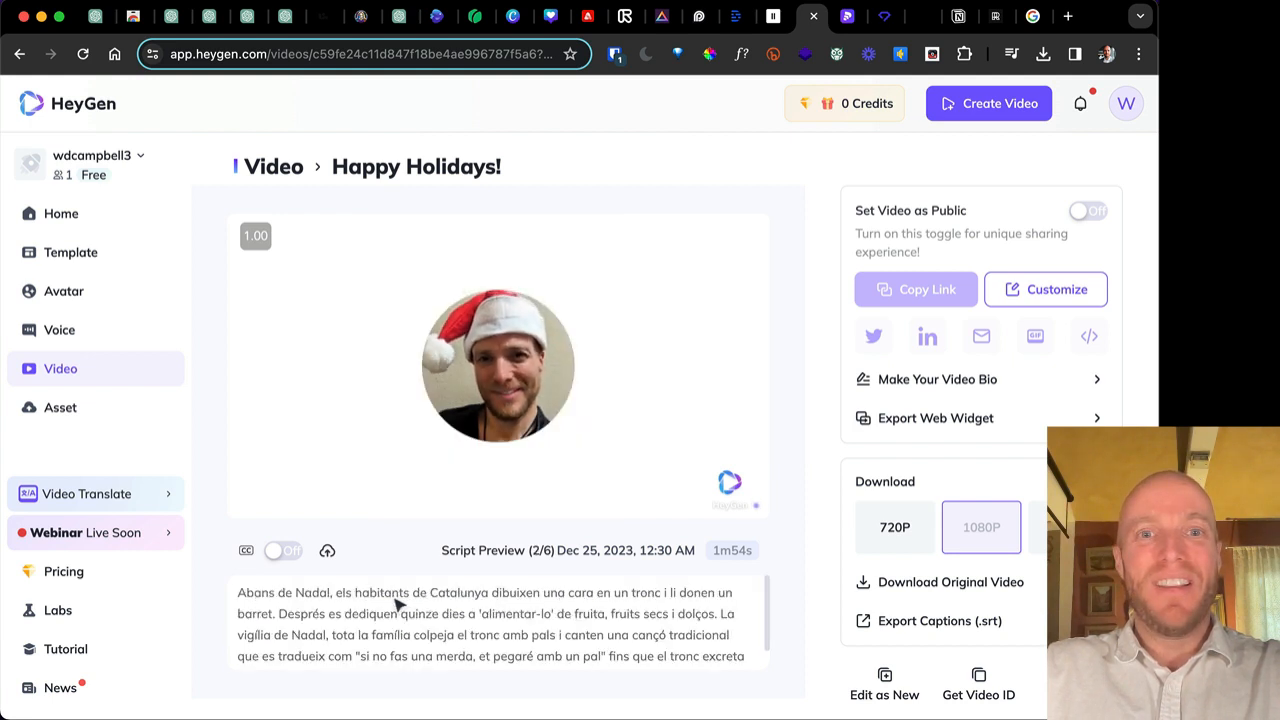
Pause and resume the holiday video, continuing through to its final pickle-ornament scene.
left_click(496, 364)
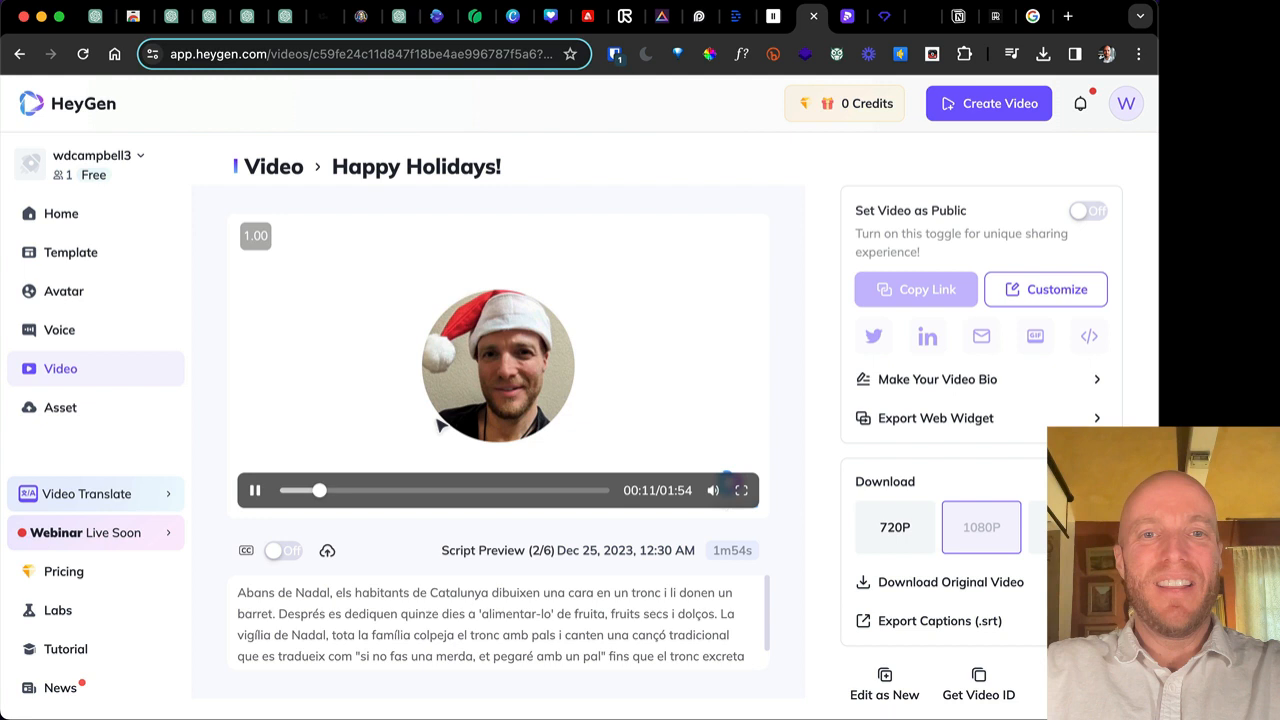
left_click(256, 490)
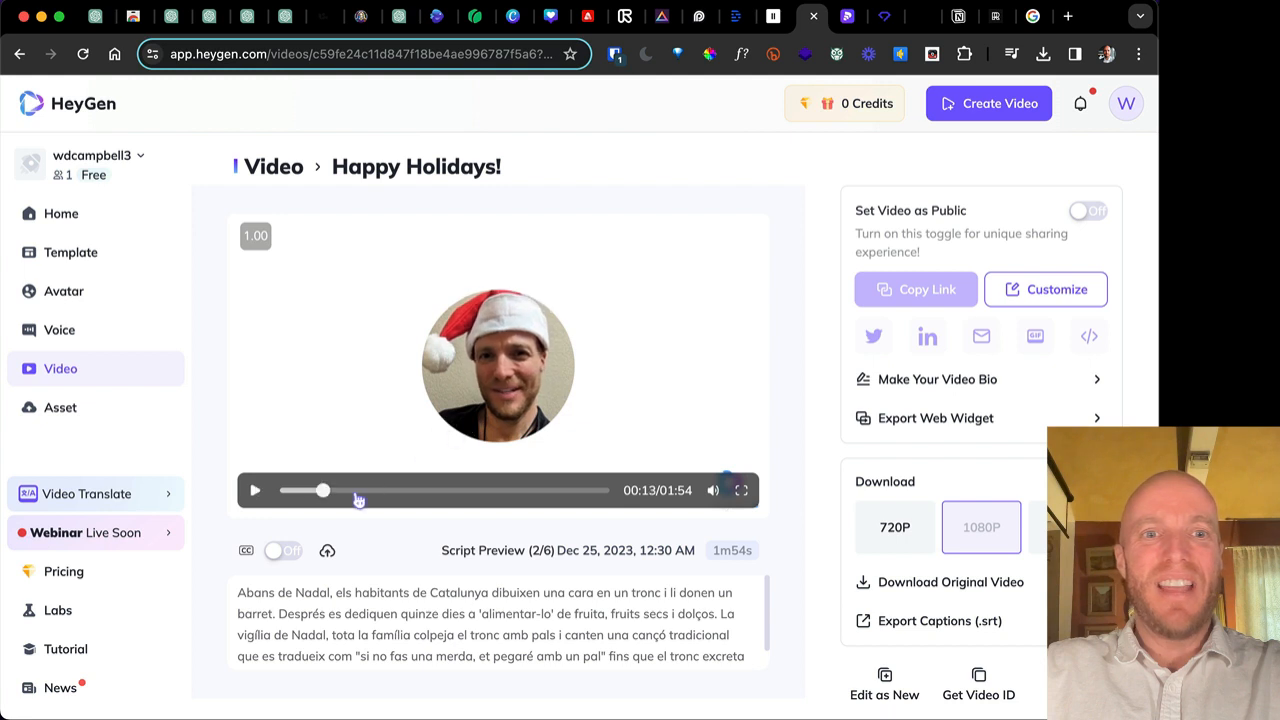
left_click(256, 490)
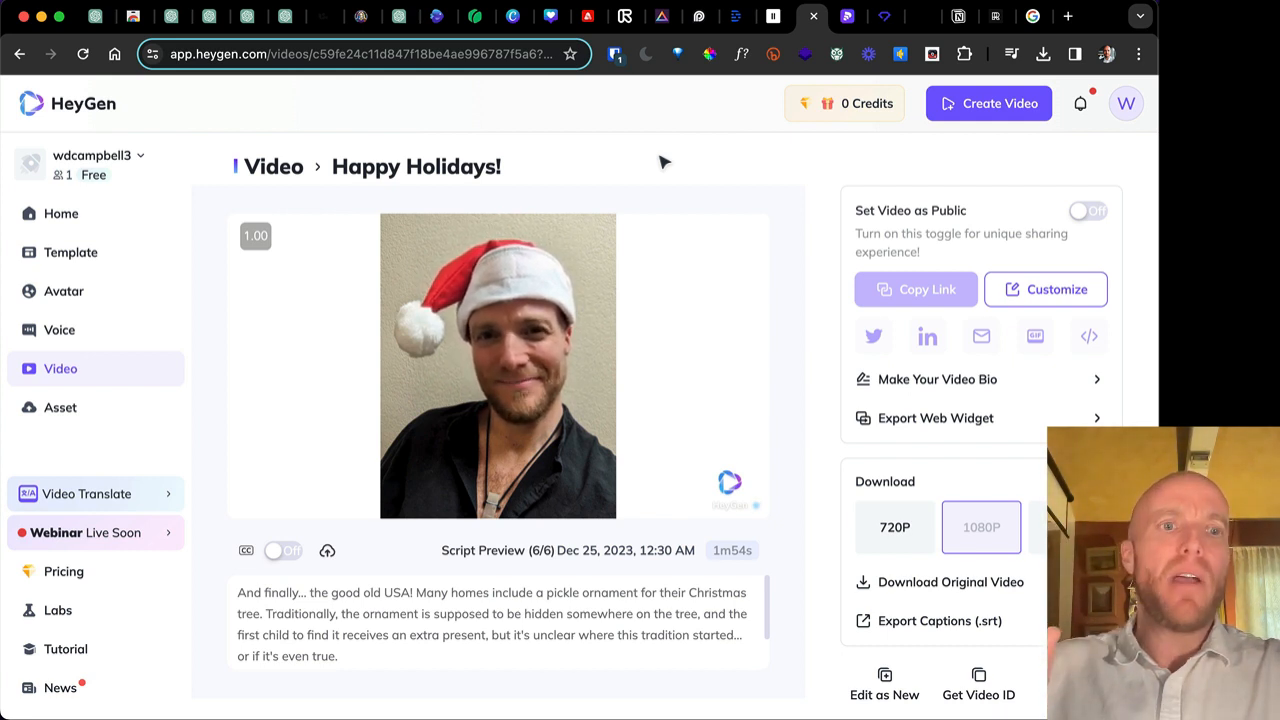
left_click(496, 364)
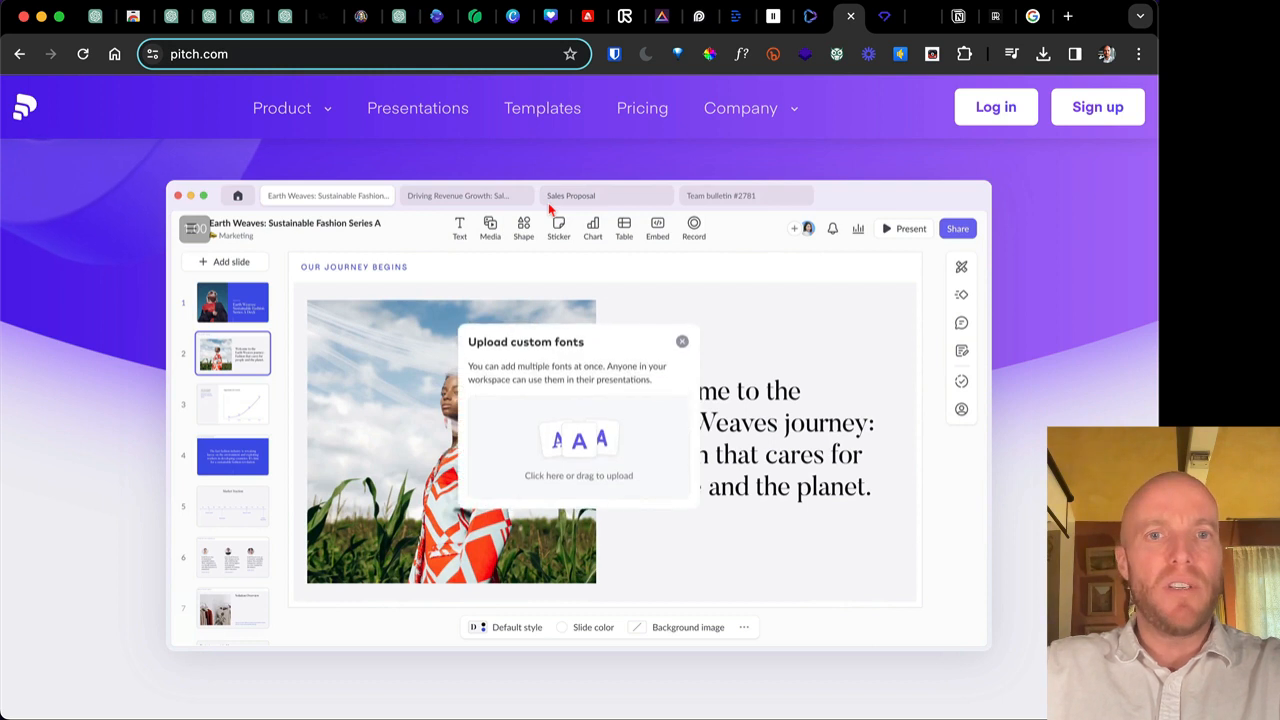
Generate an AI deck from the prompt 'A series A pitch deck for sustainable fashion brand Earth Weaves'.
left_click(684, 340)
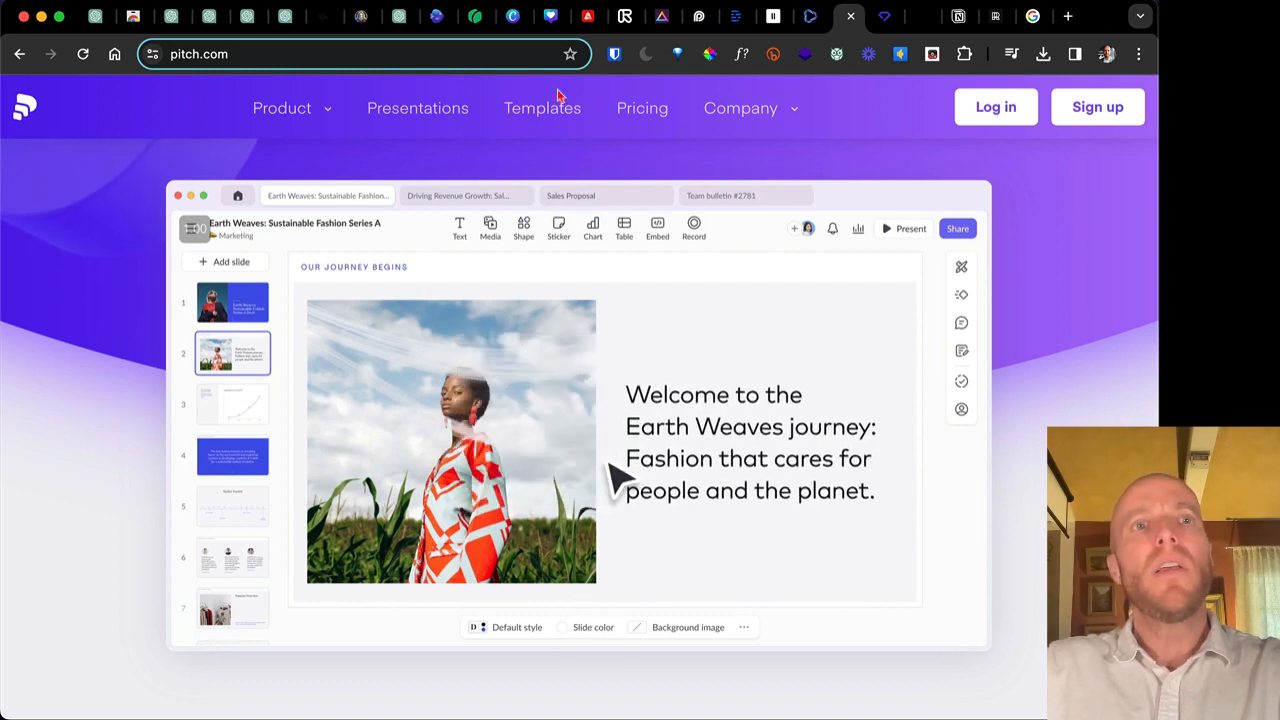
left_click(516, 628)
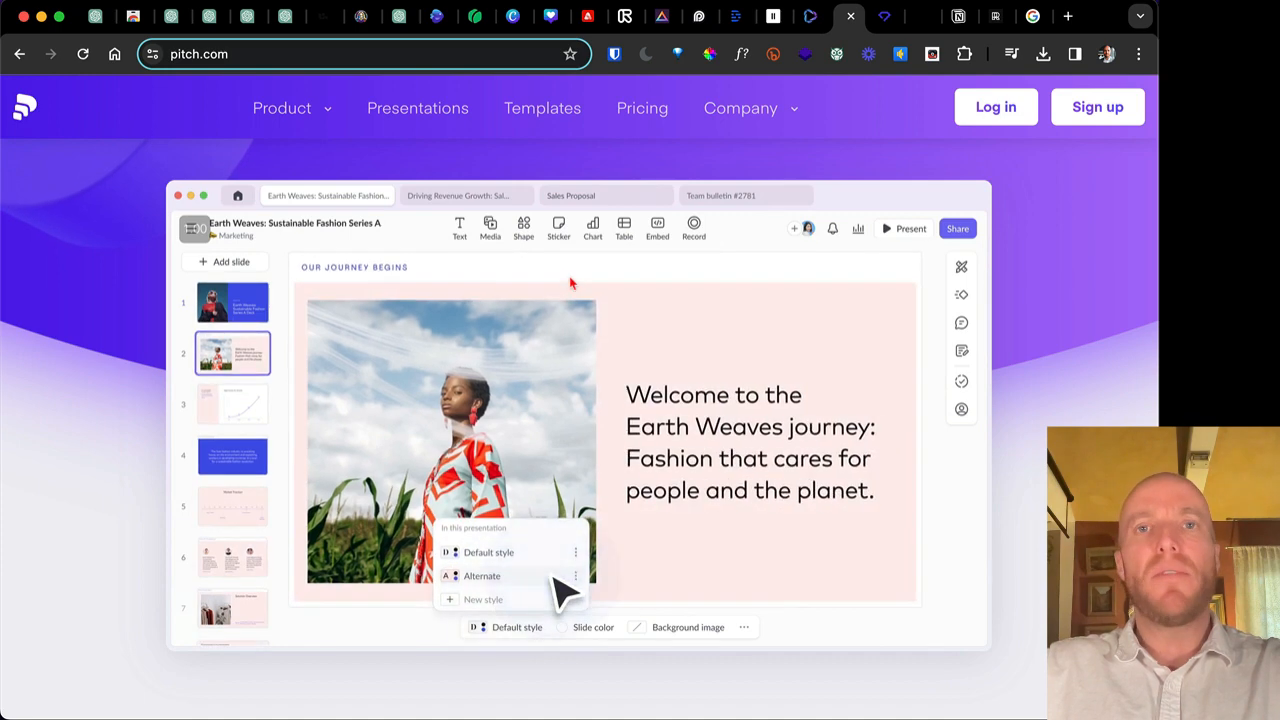
left_click(238, 196)
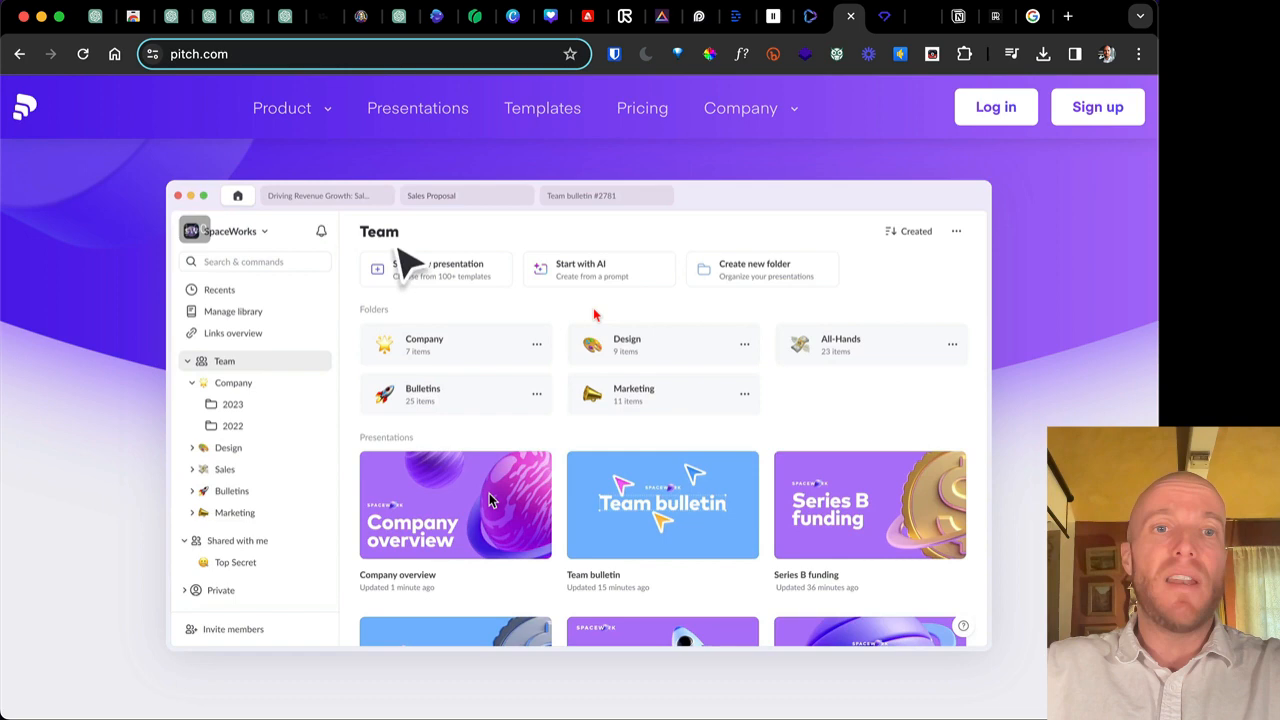
left_click(580, 268)
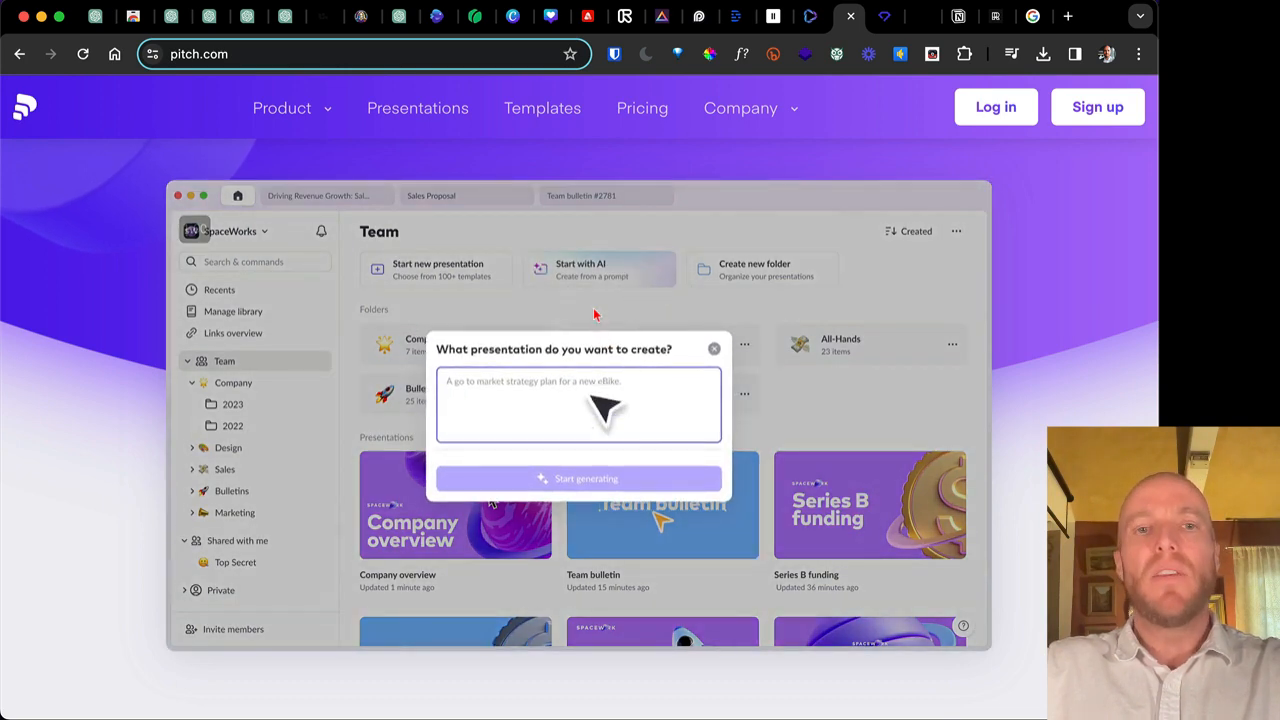
type("A series A pitch deck")
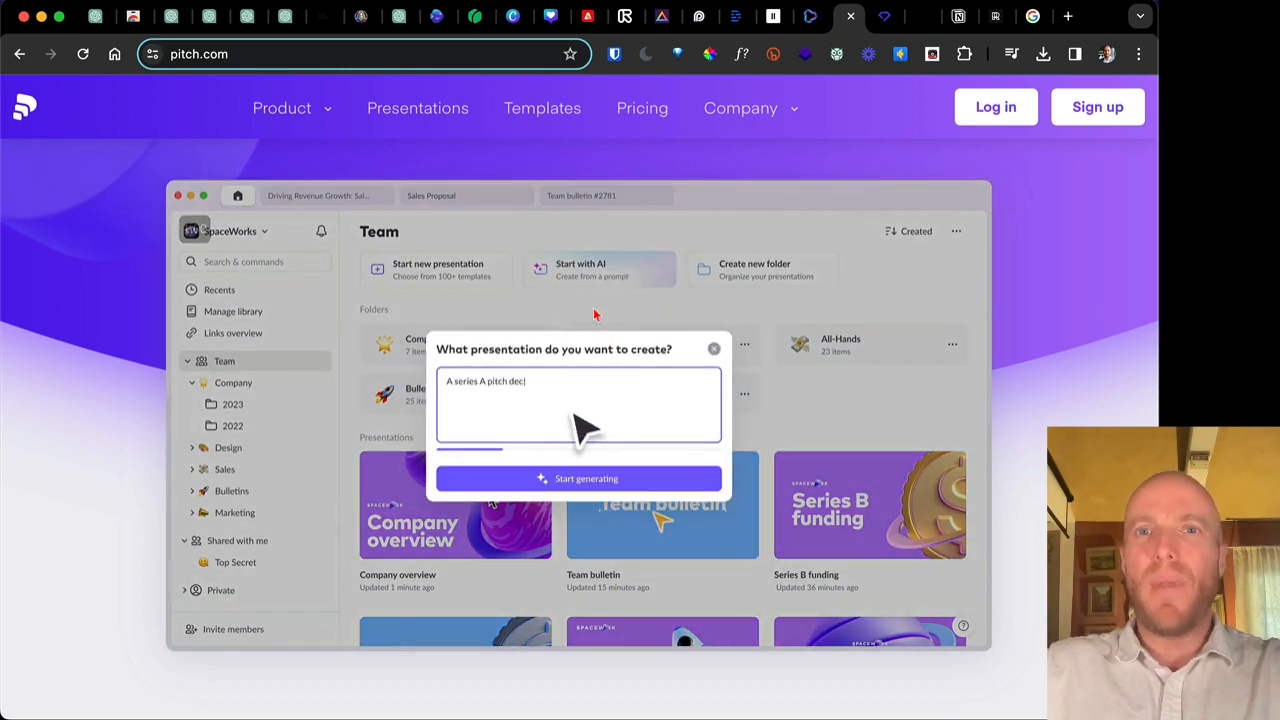
type("k for sustainable")
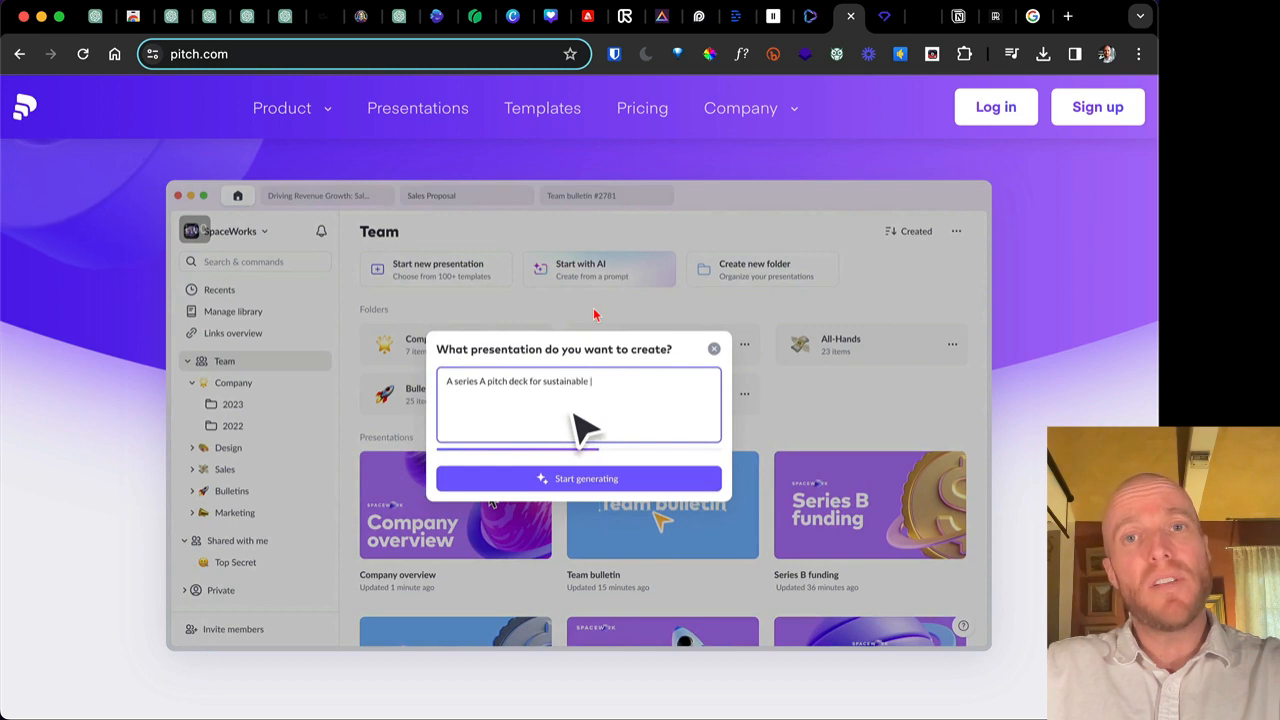
type("fashion brand Earth Weave")
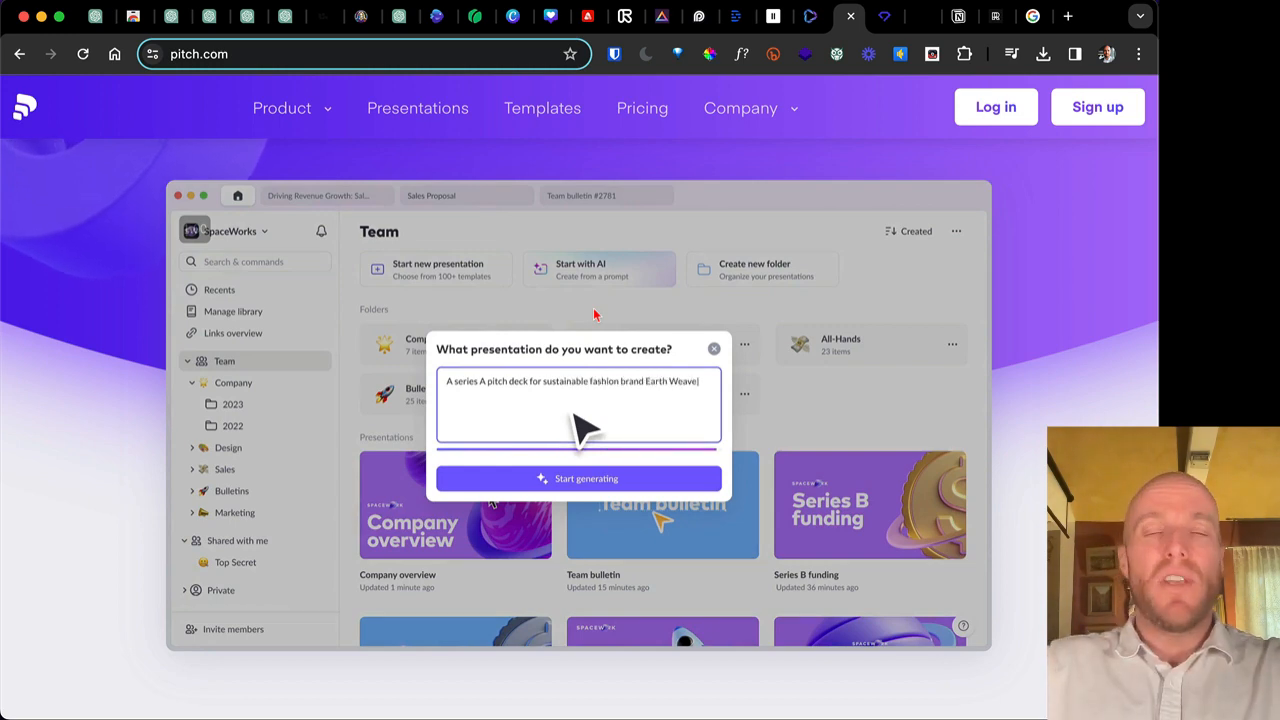
type("s")
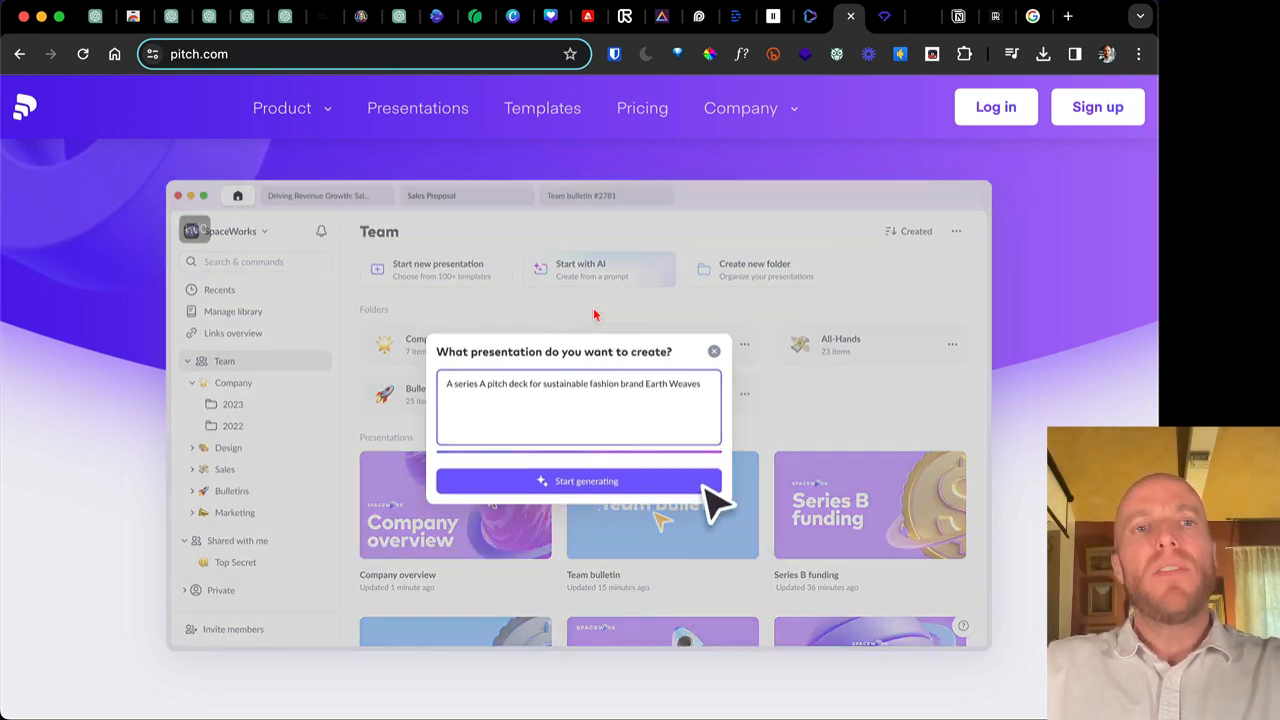
left_click(578, 480)
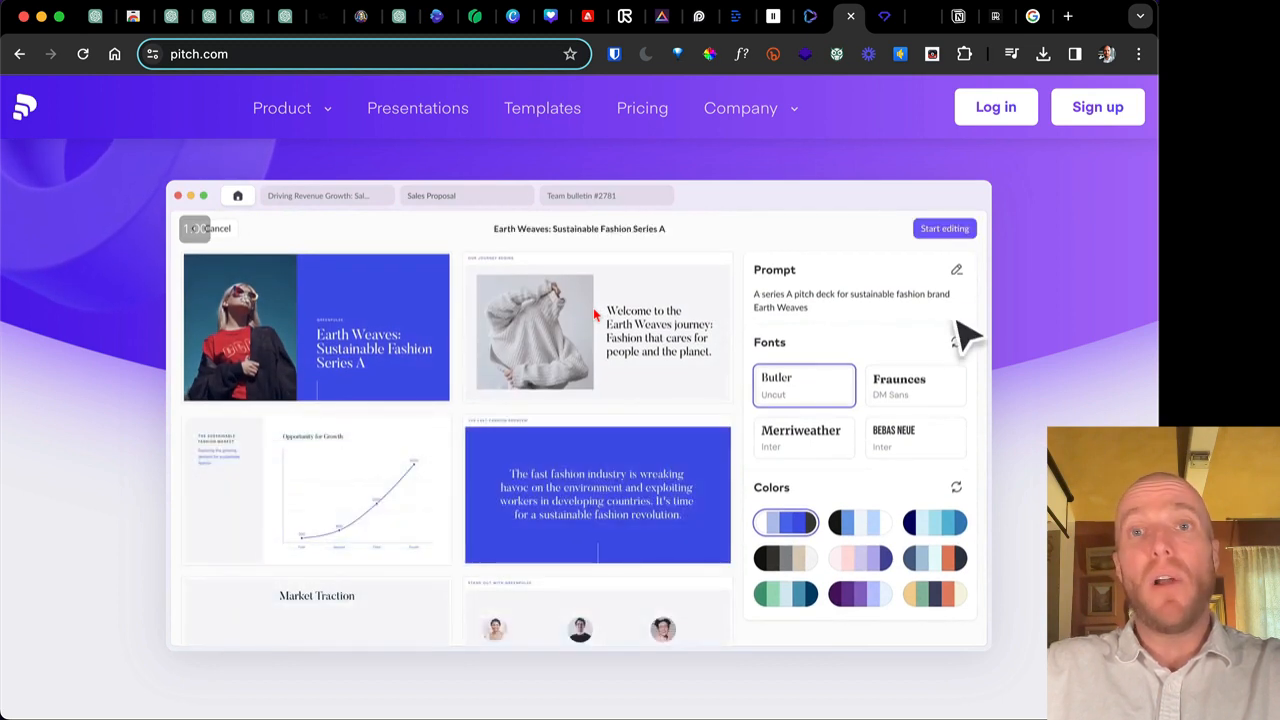
Rename the title slide to include 'Deck' and return to the homepage demo.
left_click(944, 228)
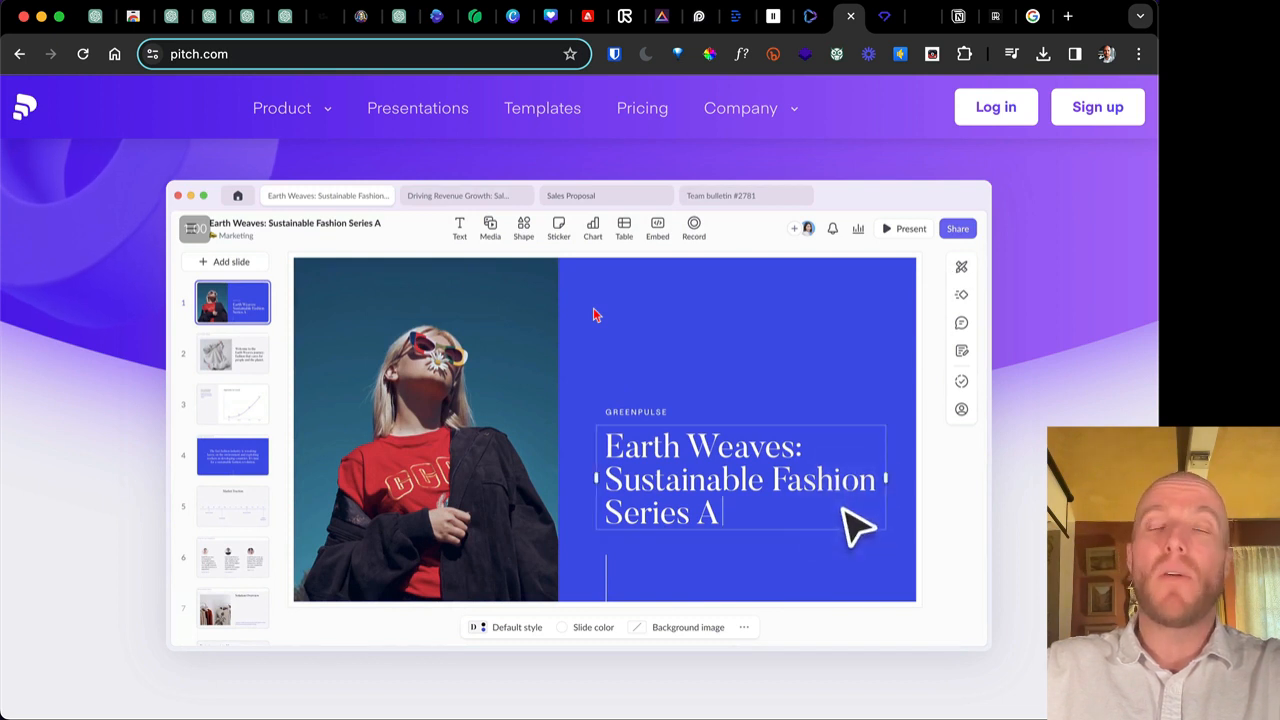
type("Deck")
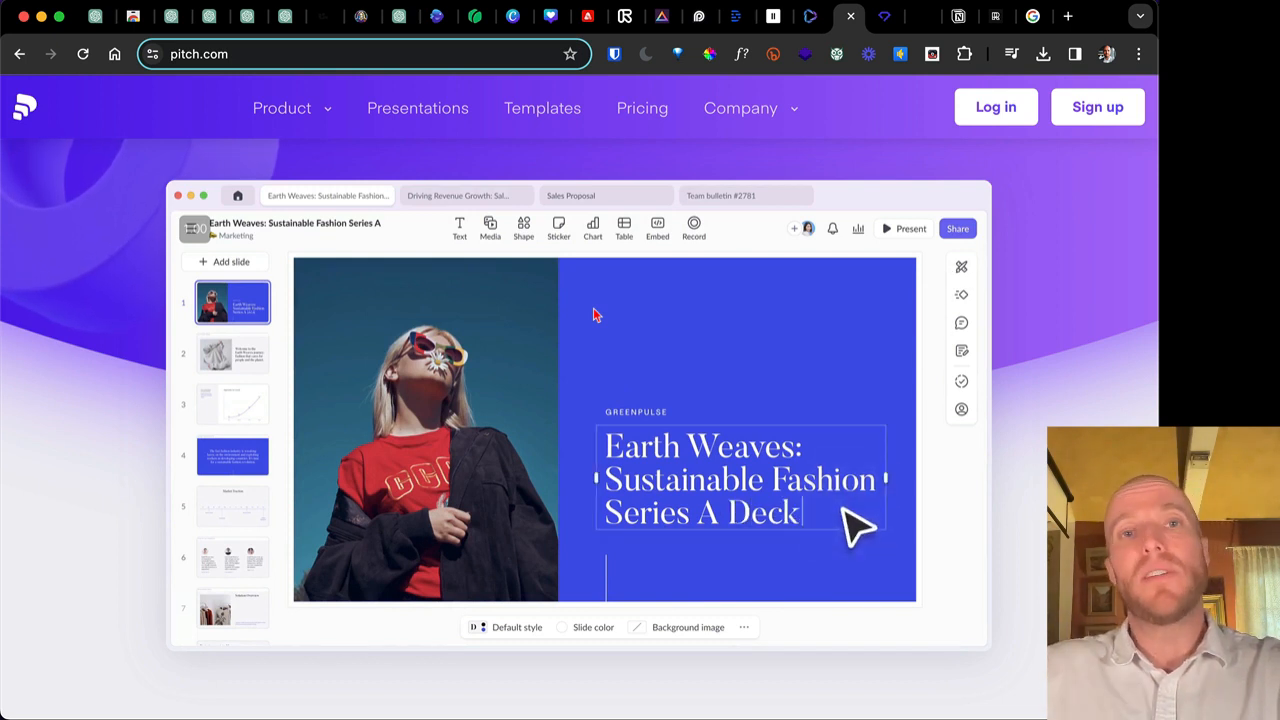
left_click(232, 352)
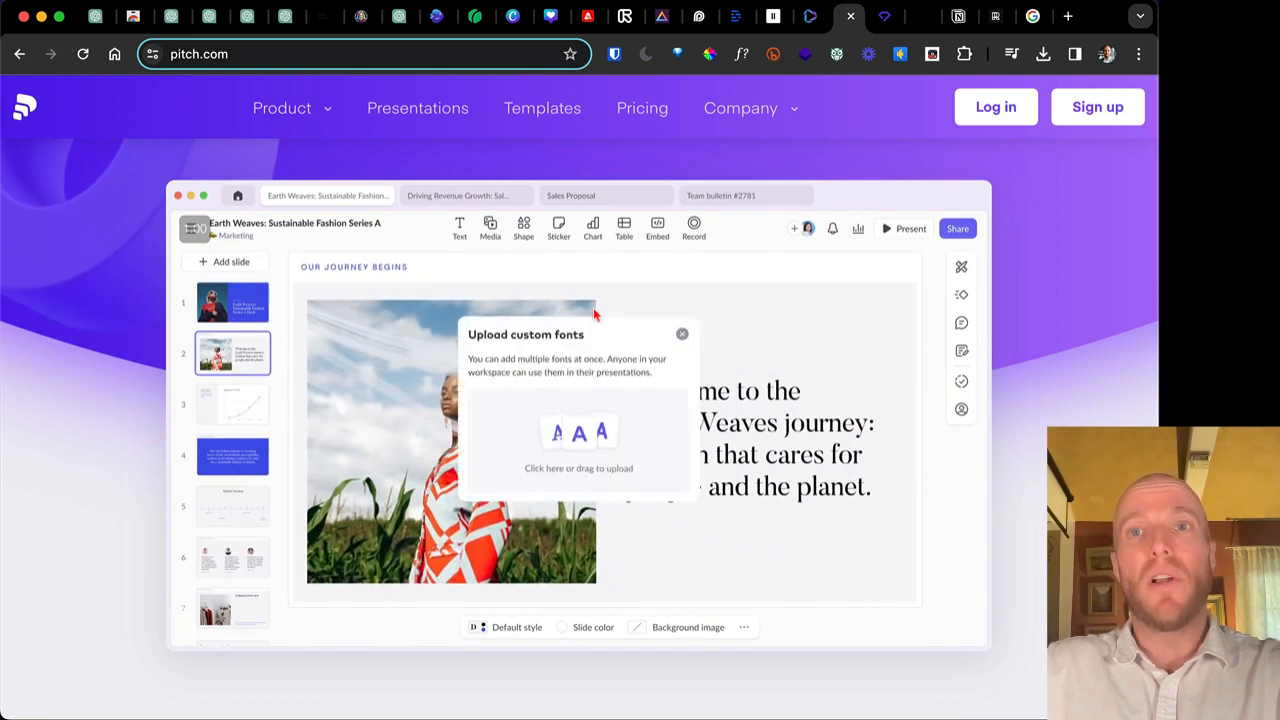
left_click(682, 332)
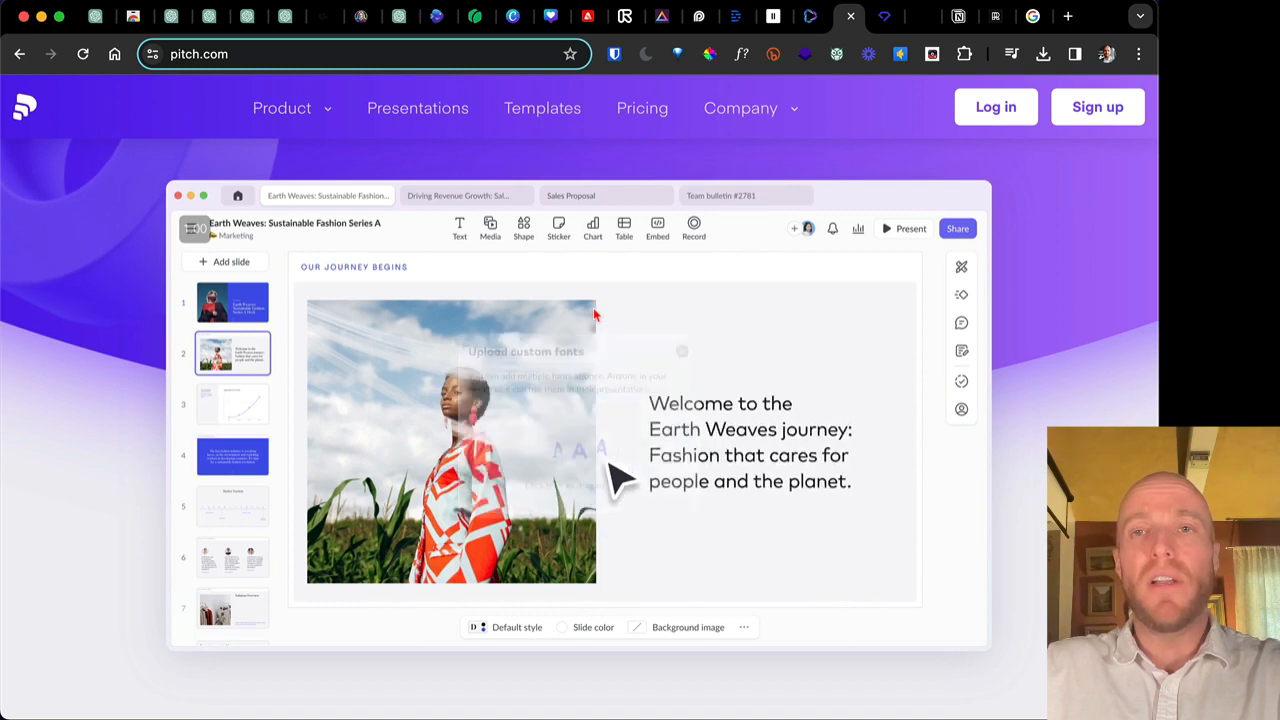
left_click(516, 628)
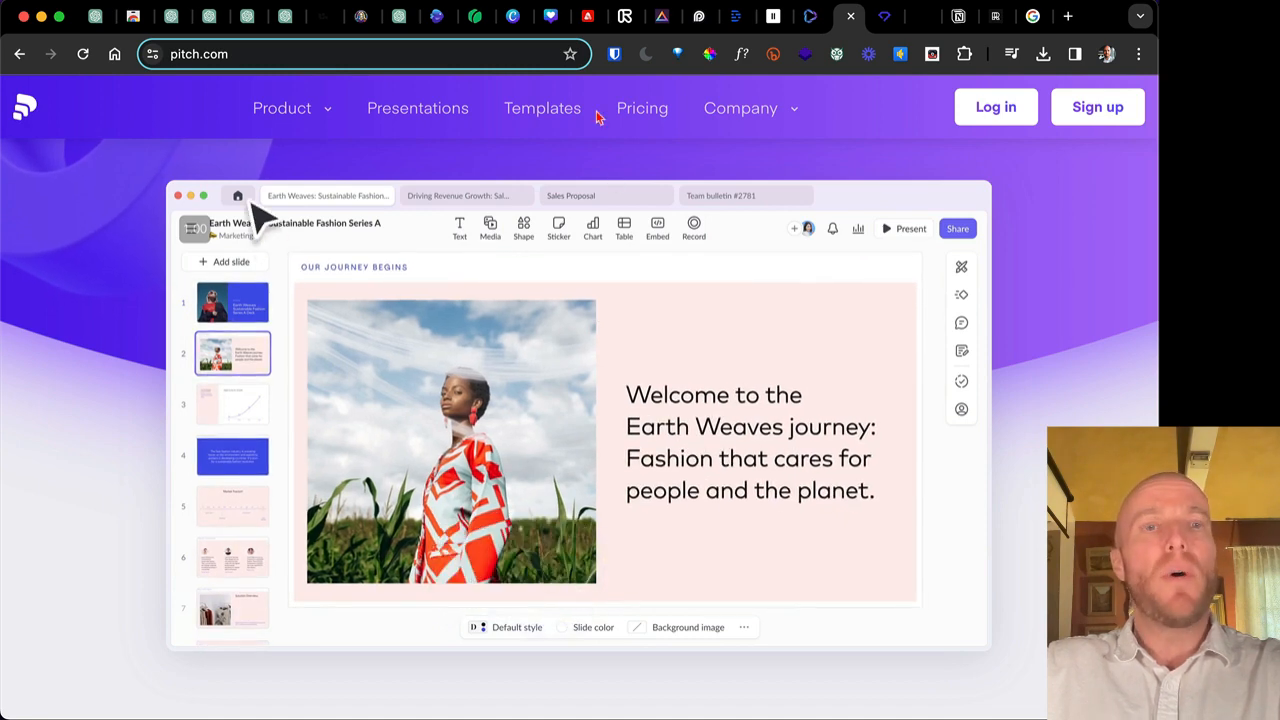
left_click(238, 196)
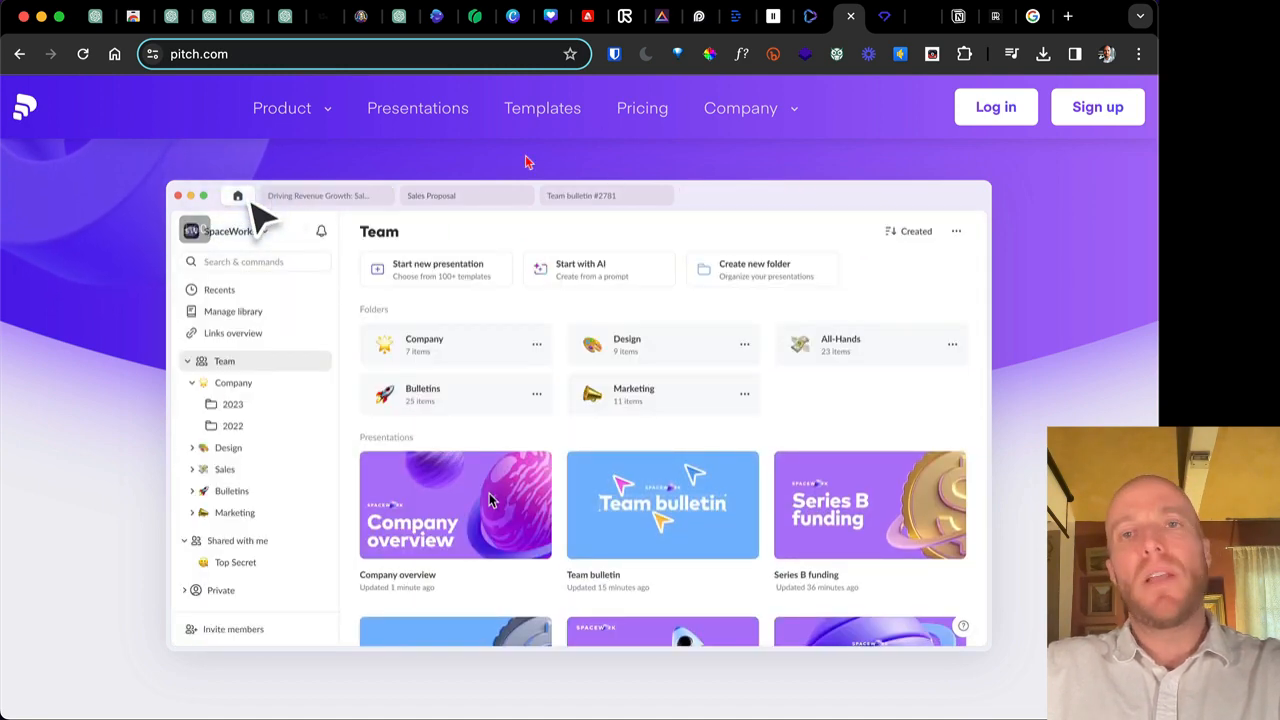
left_click(580, 268)
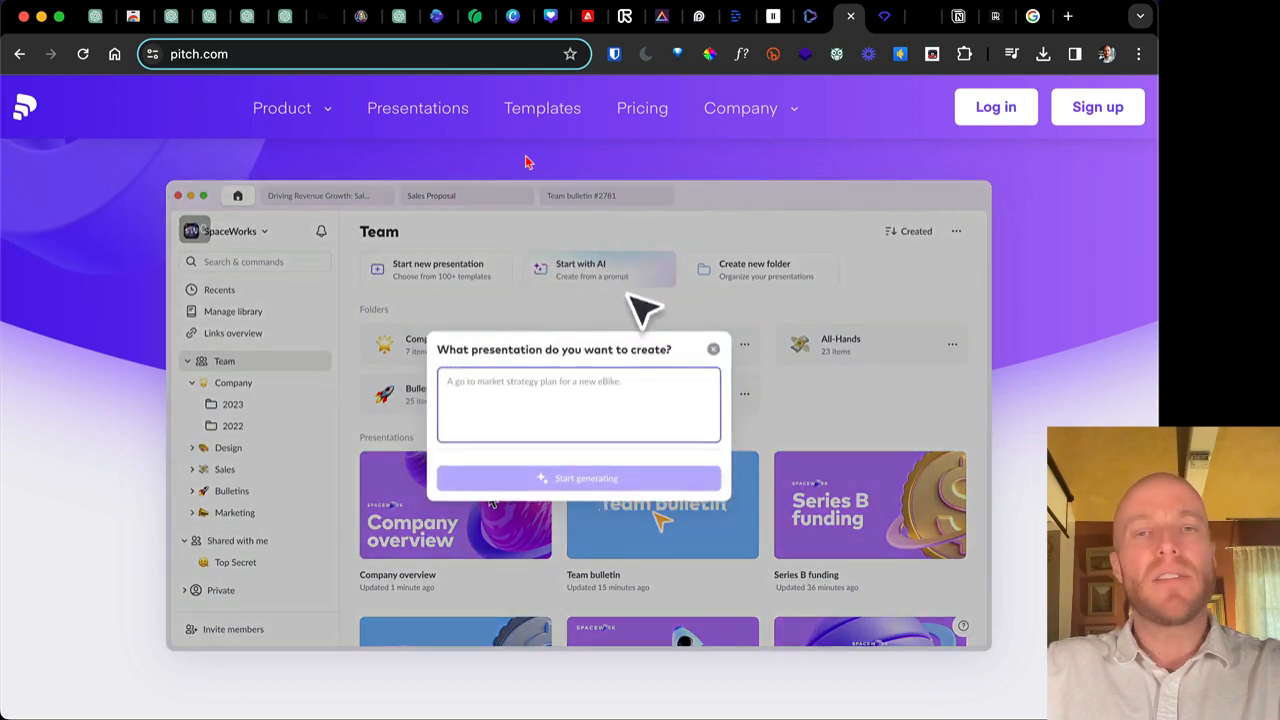
type("A series A p")
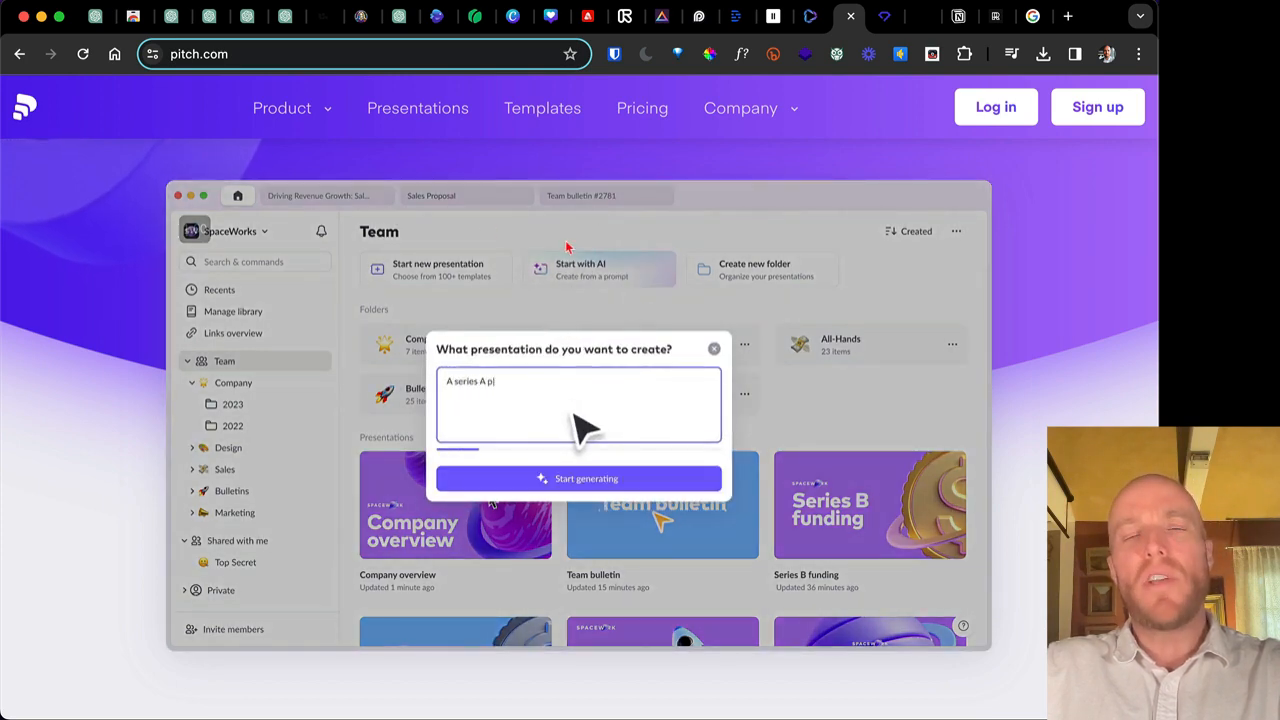
type("itch deck for sustainab")
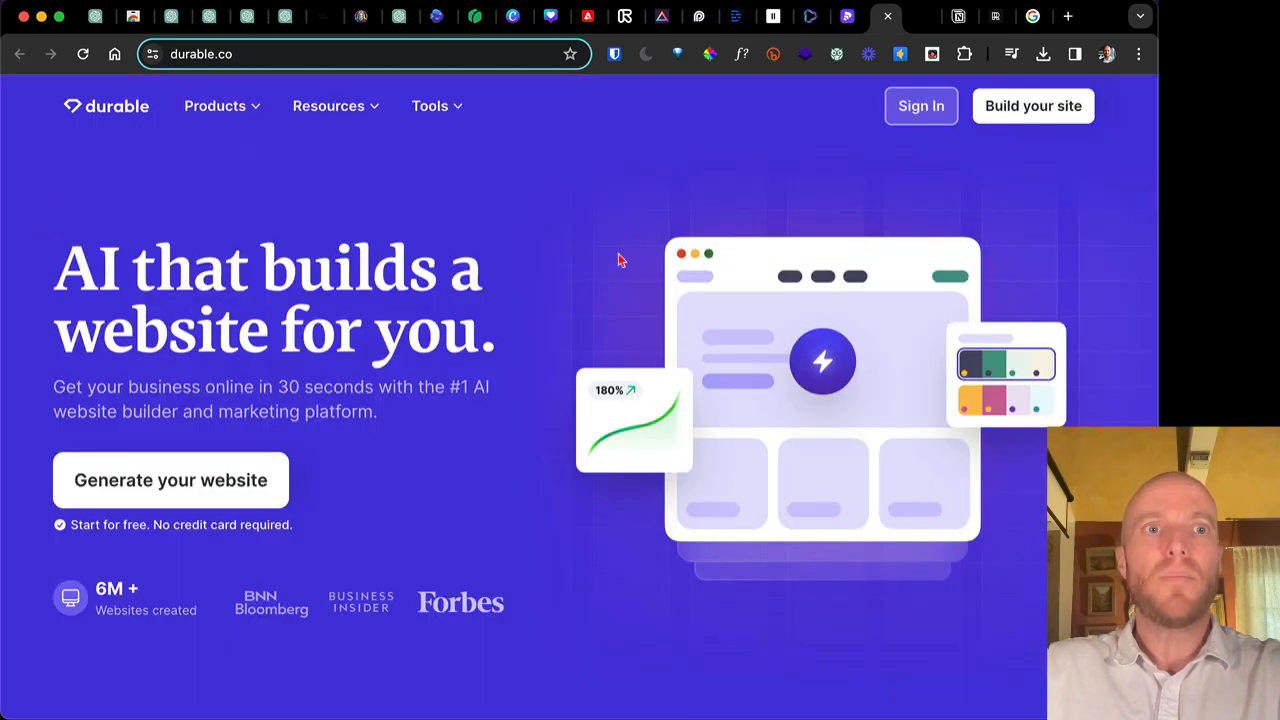
mouse_move(604, 352)
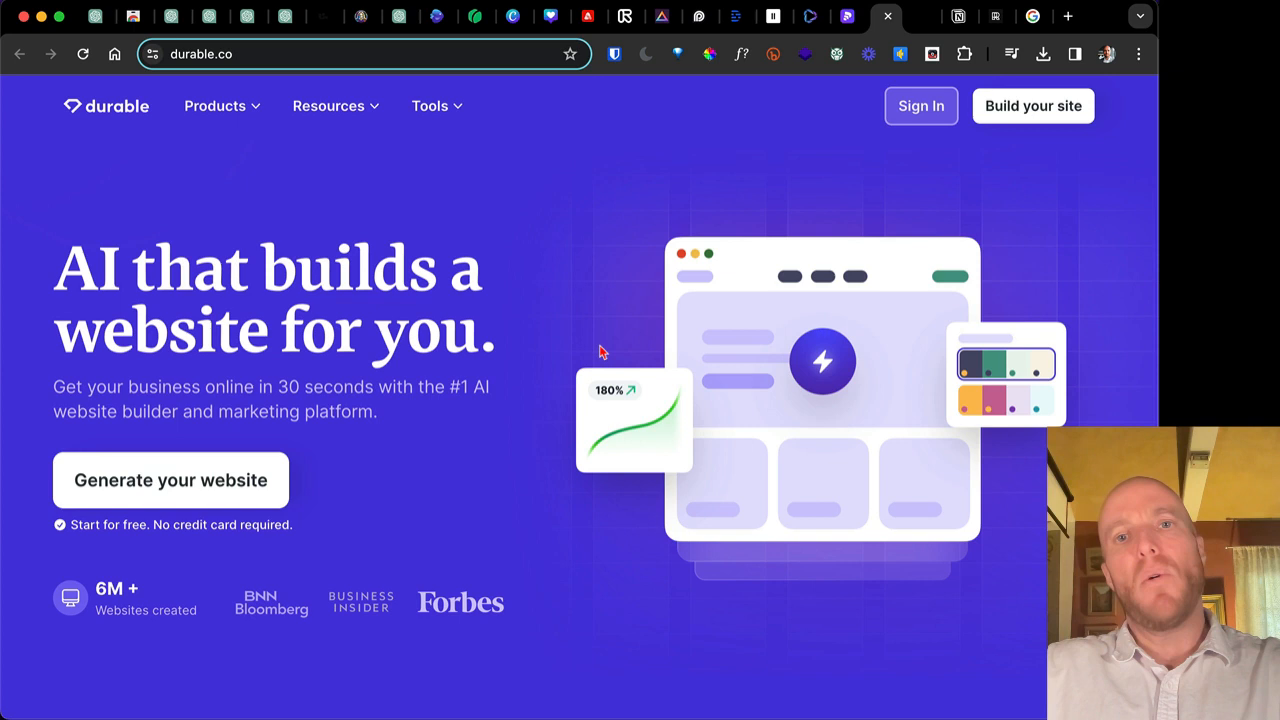
mouse_move(428, 222)
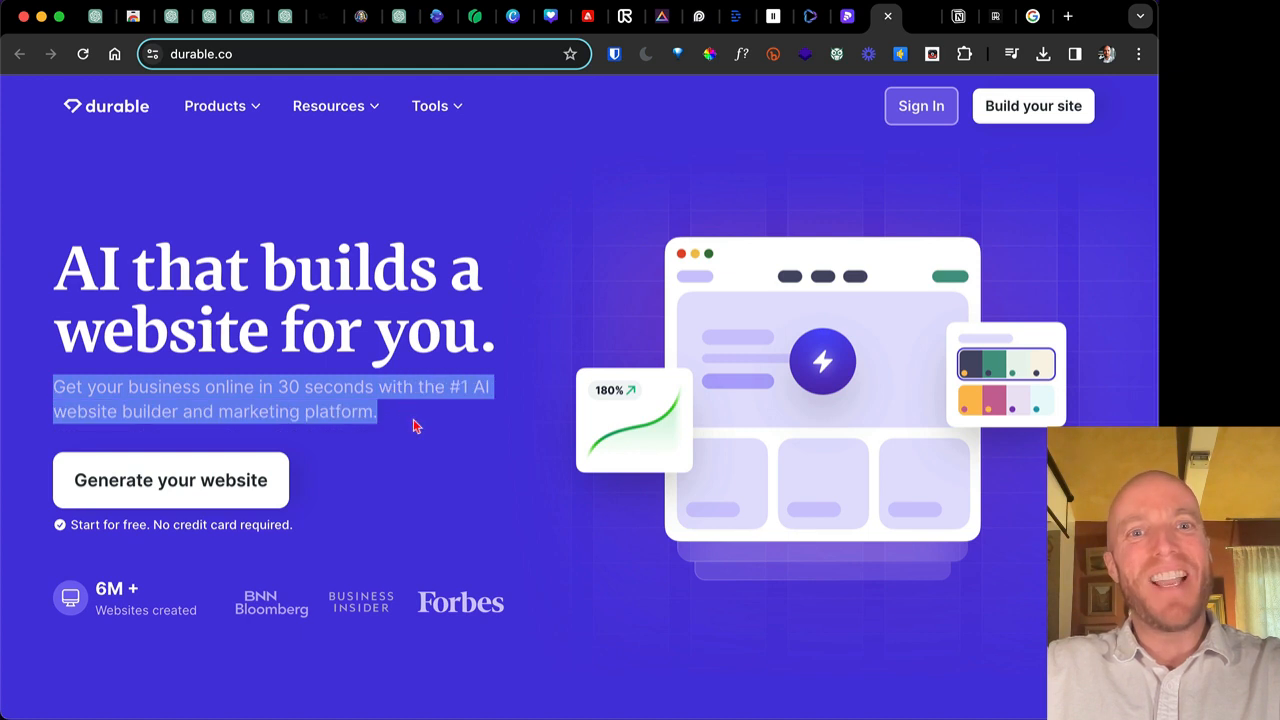
mouse_move(436, 414)
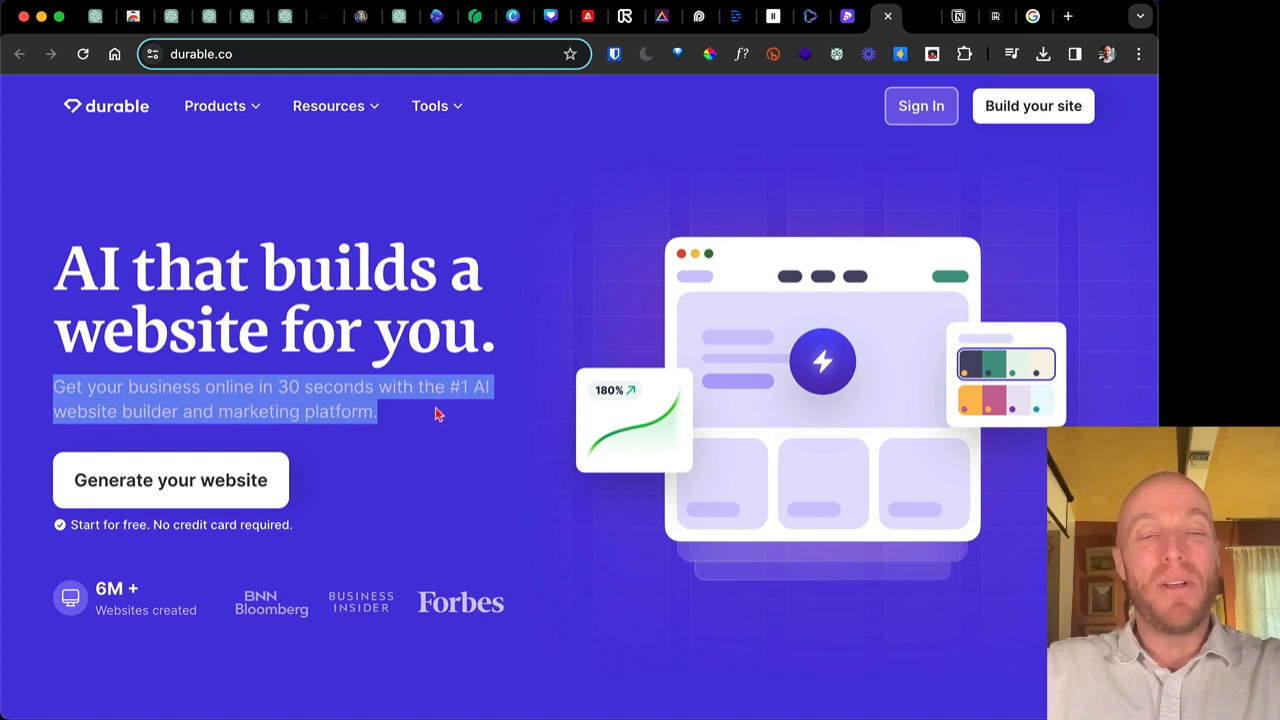
mouse_move(120, 108)
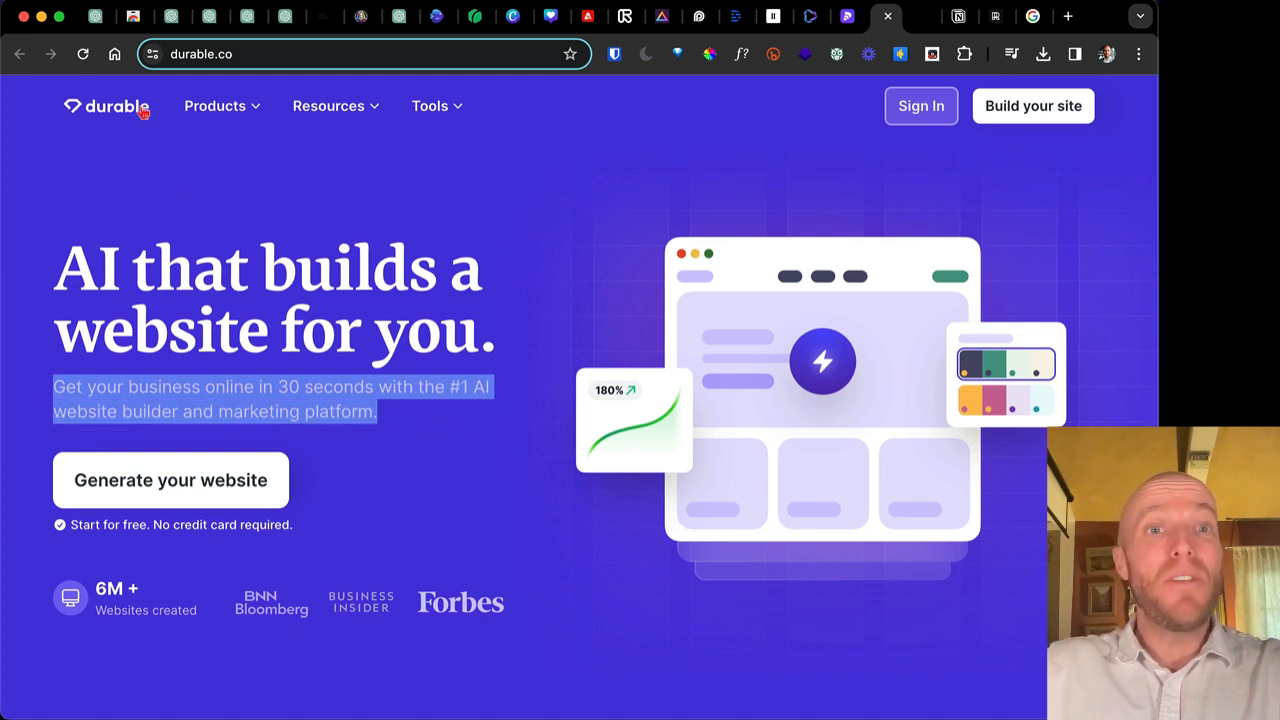
Browse Durable's Products, Resources and free AI Tools menus in turn.
left_click(216, 106)
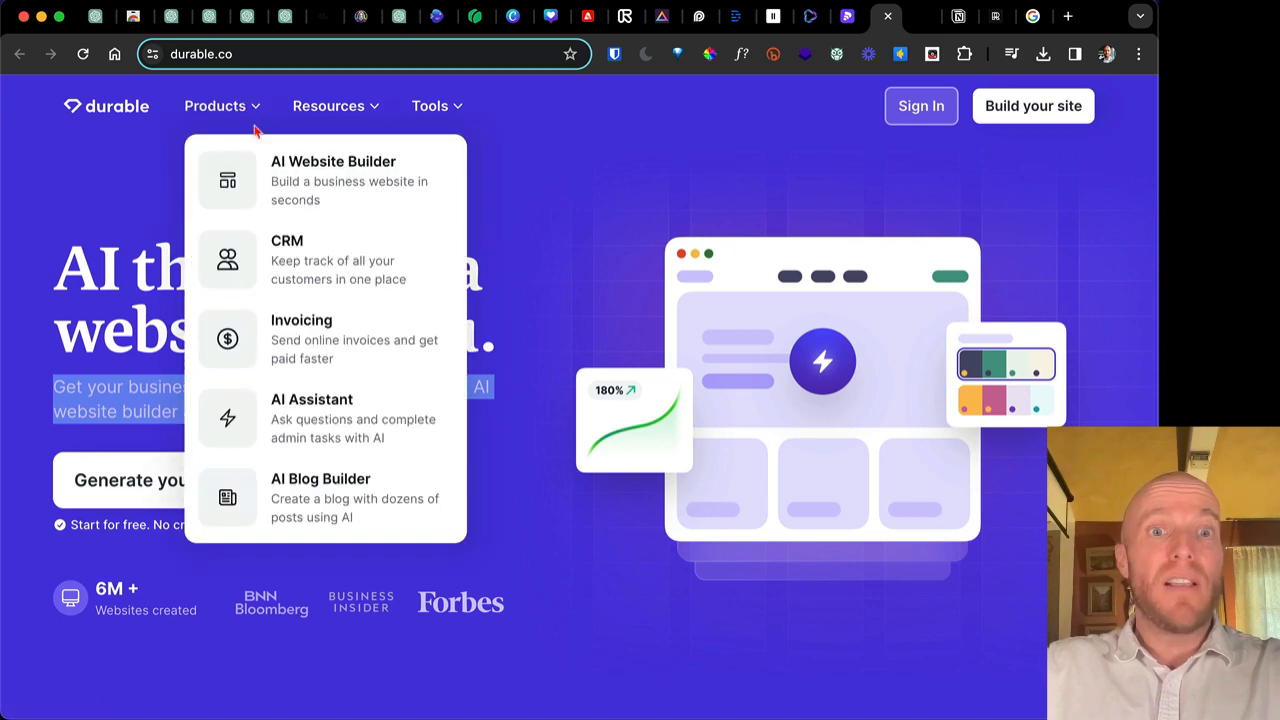
mouse_move(318, 508)
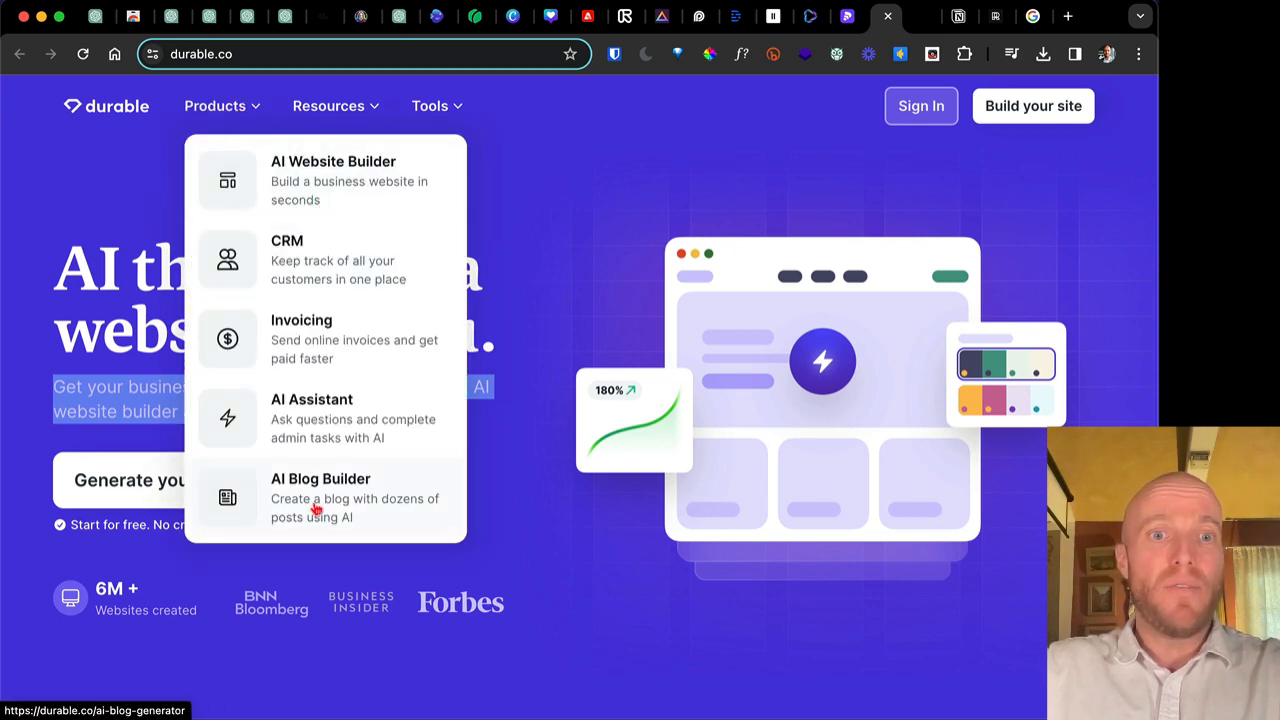
mouse_move(320, 90)
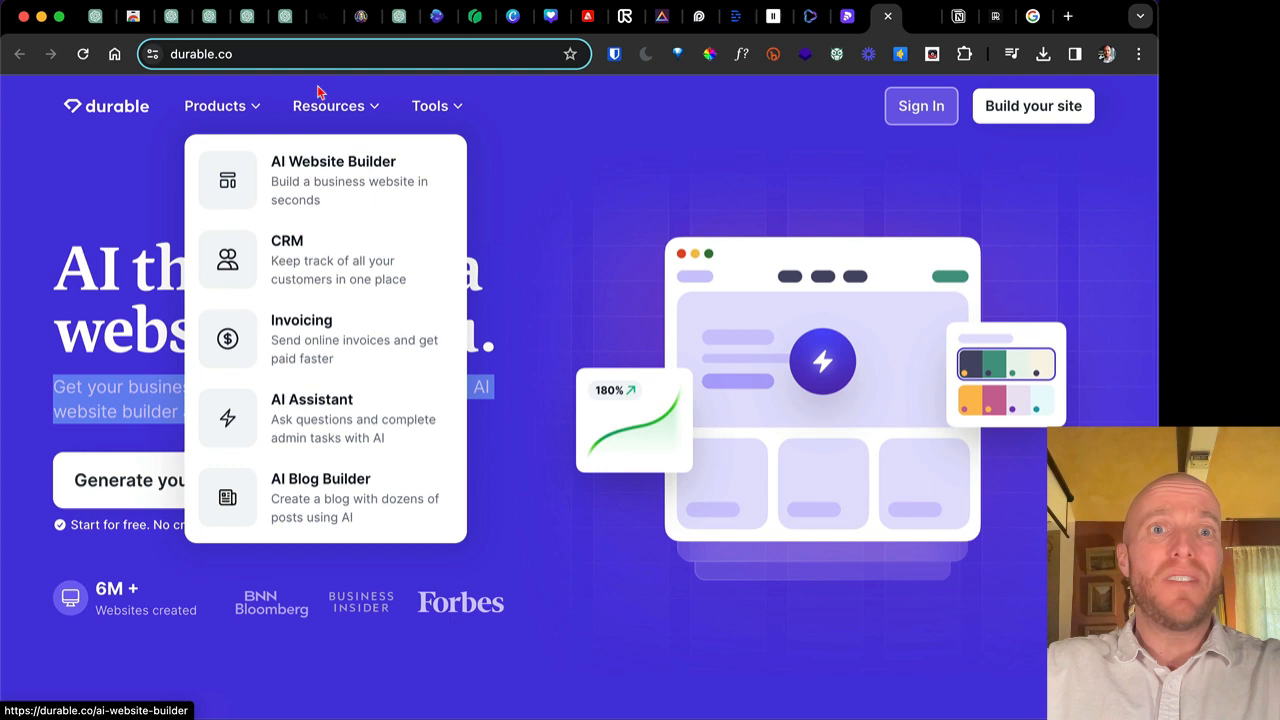
left_click(334, 106)
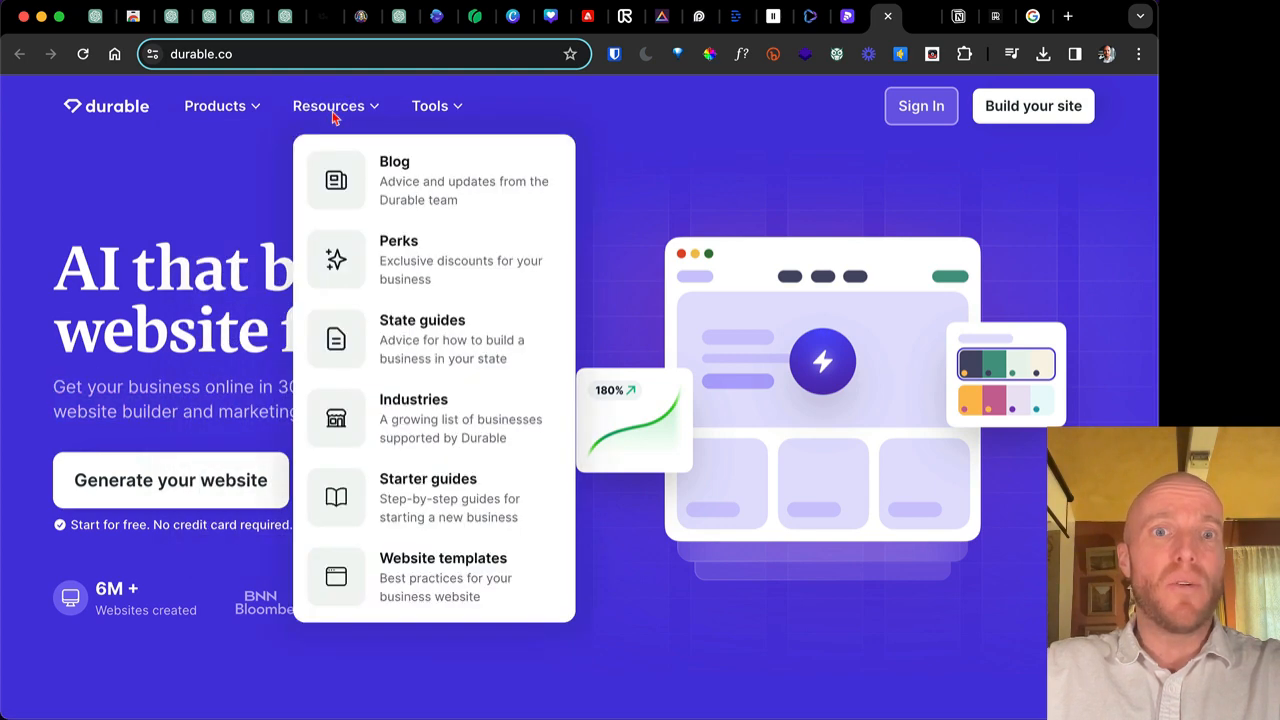
left_click(430, 106)
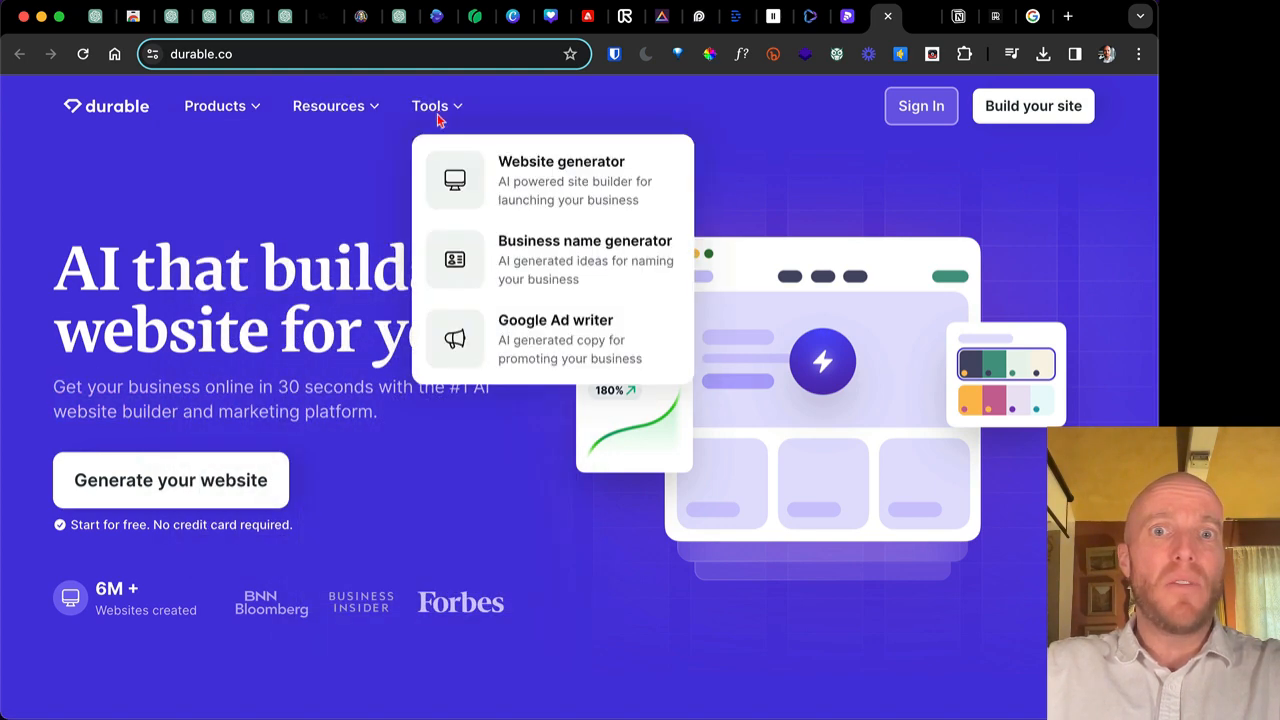
mouse_move(344, 180)
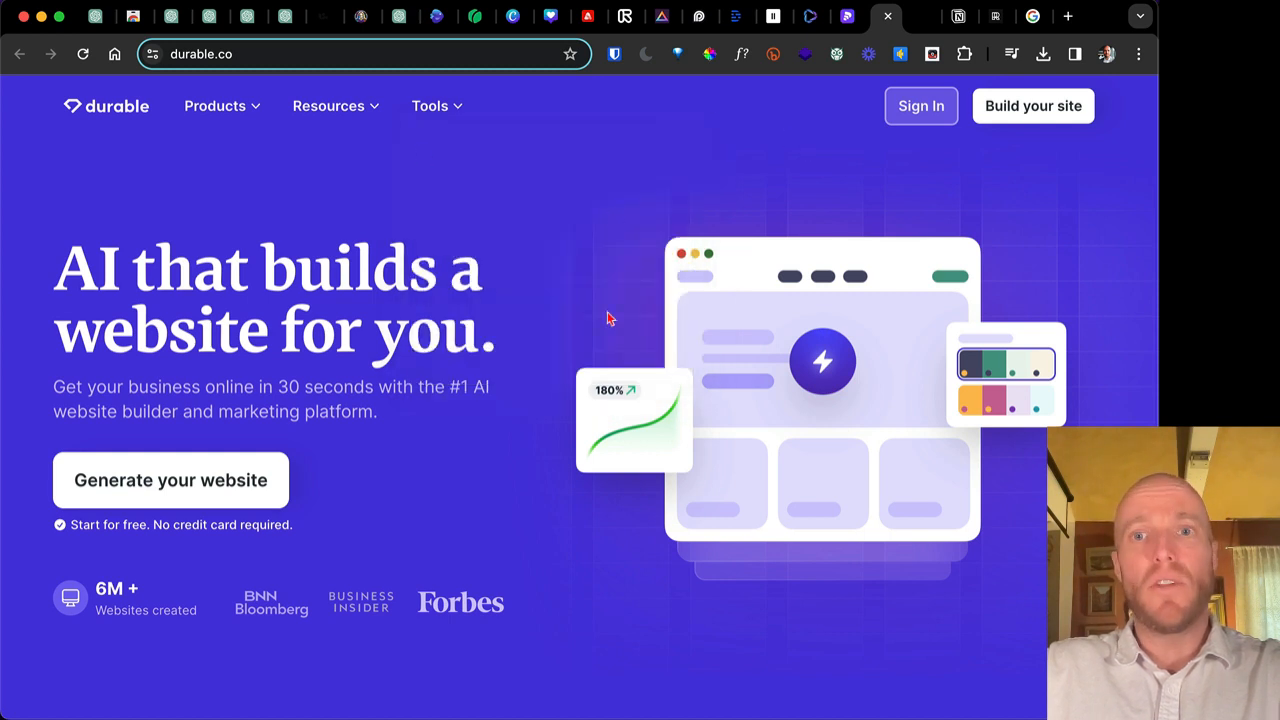
mouse_move(720, 250)
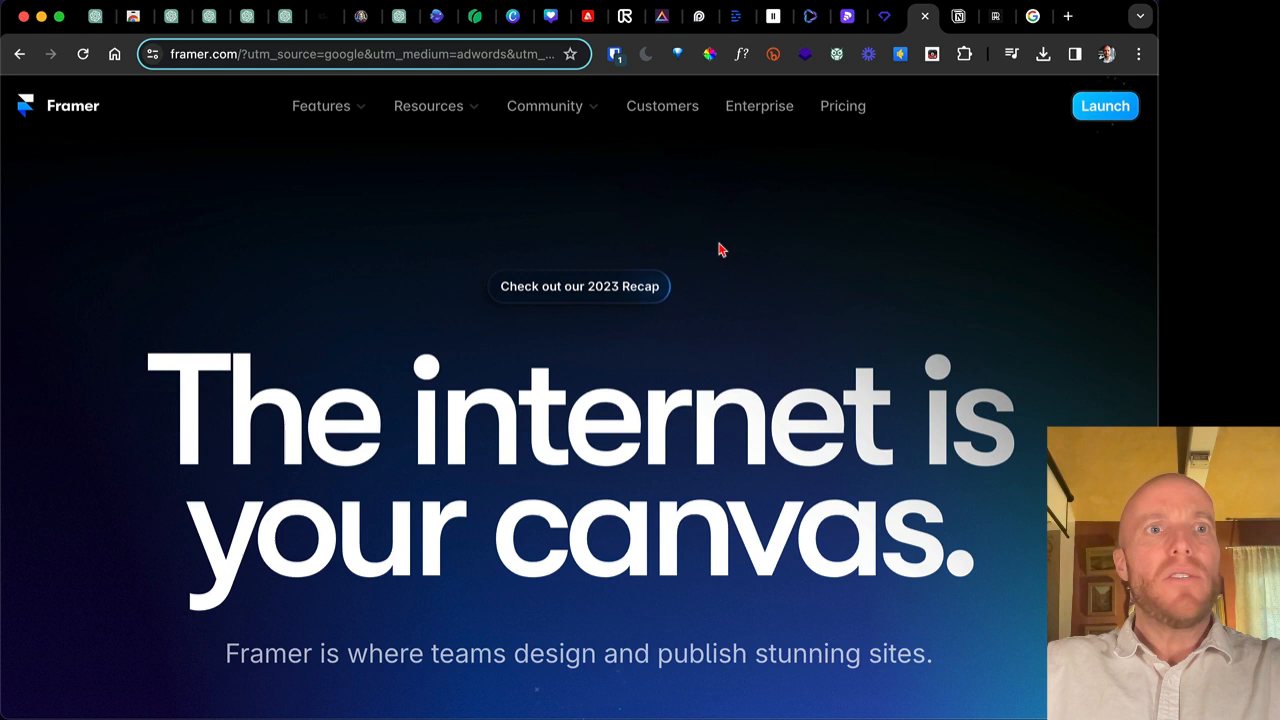
mouse_move(576, 408)
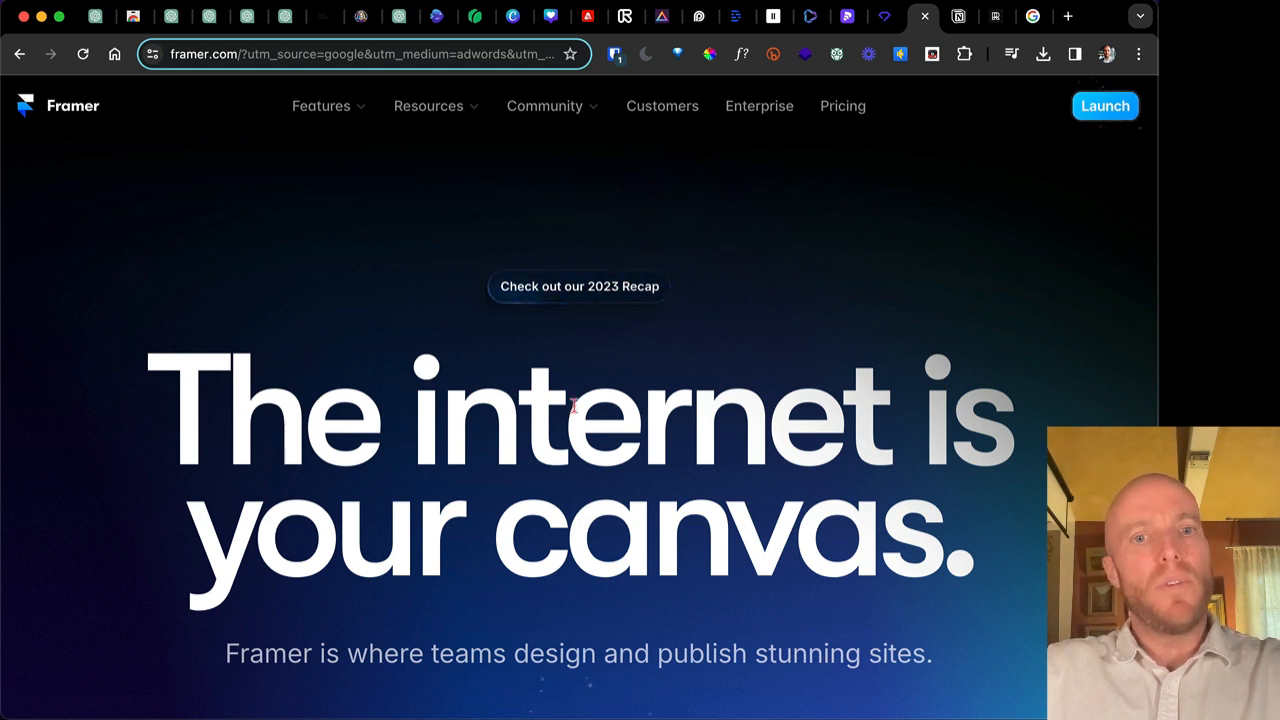
Review the Framer site builder homepage and its site-editor preview, briefly revisiting the Durable tab.
scroll("down", 3)
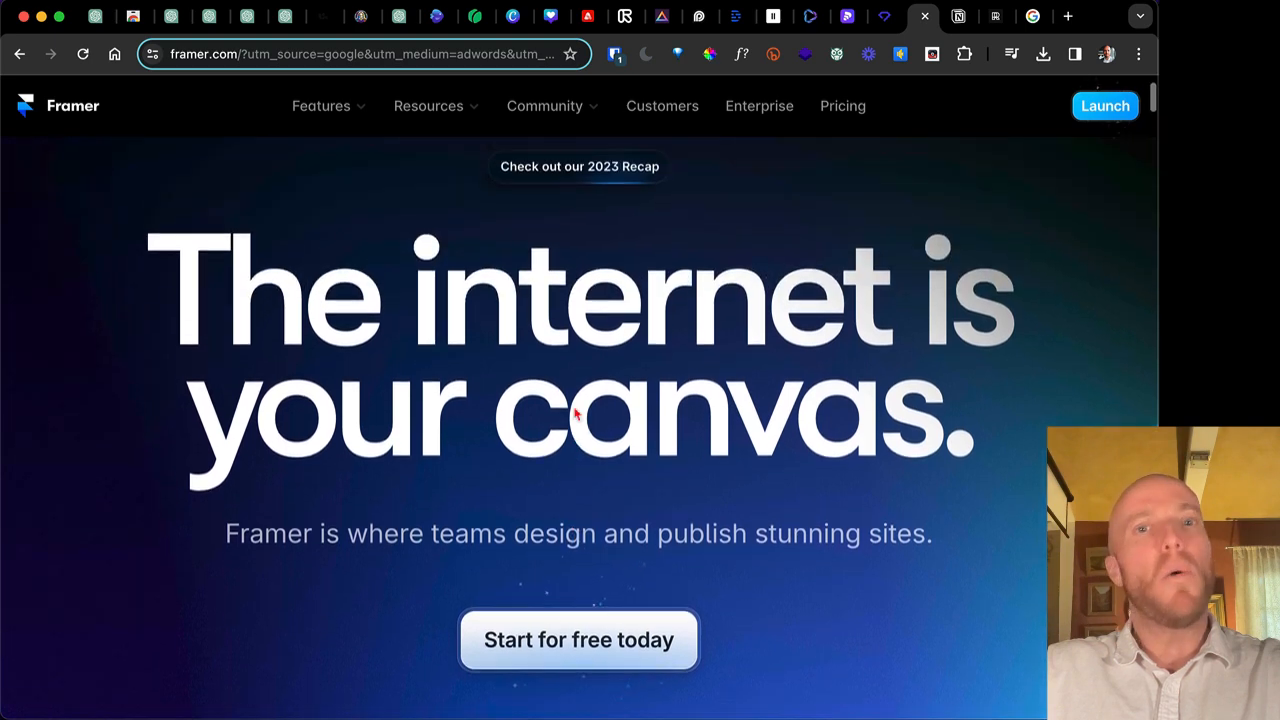
left_click(320, 106)
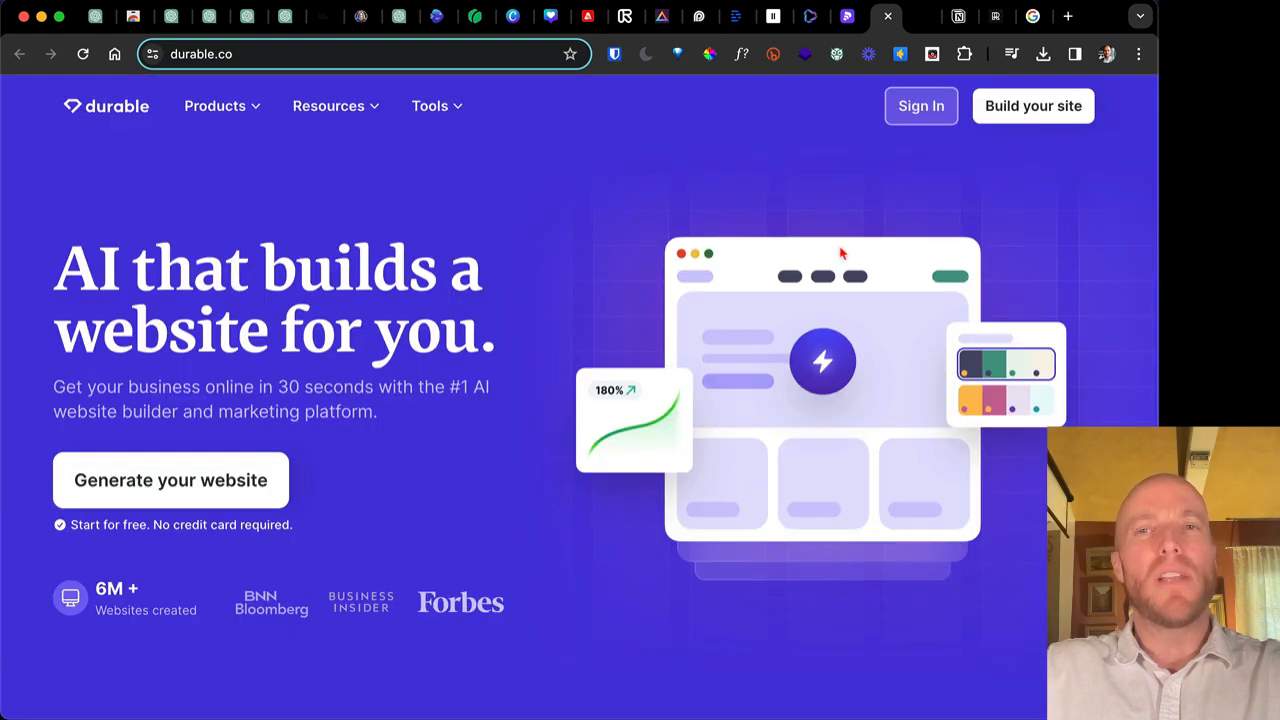
left_click(924, 16)
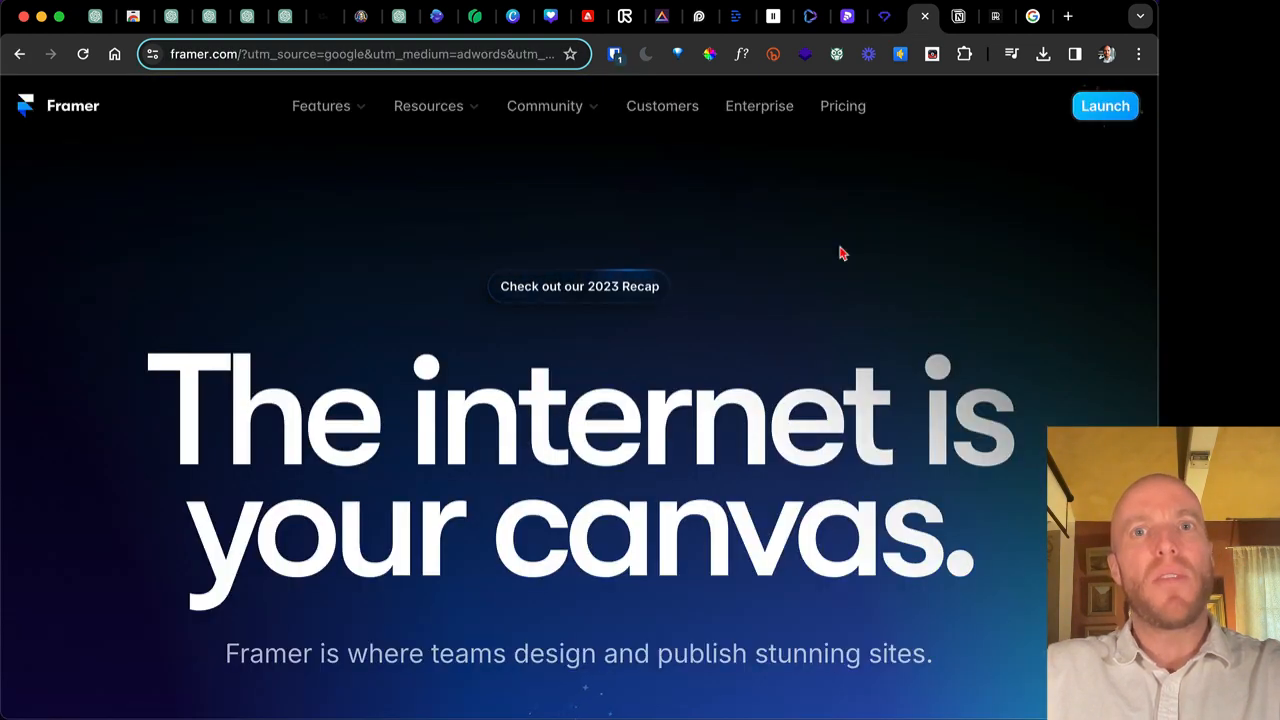
scroll("down", 3)
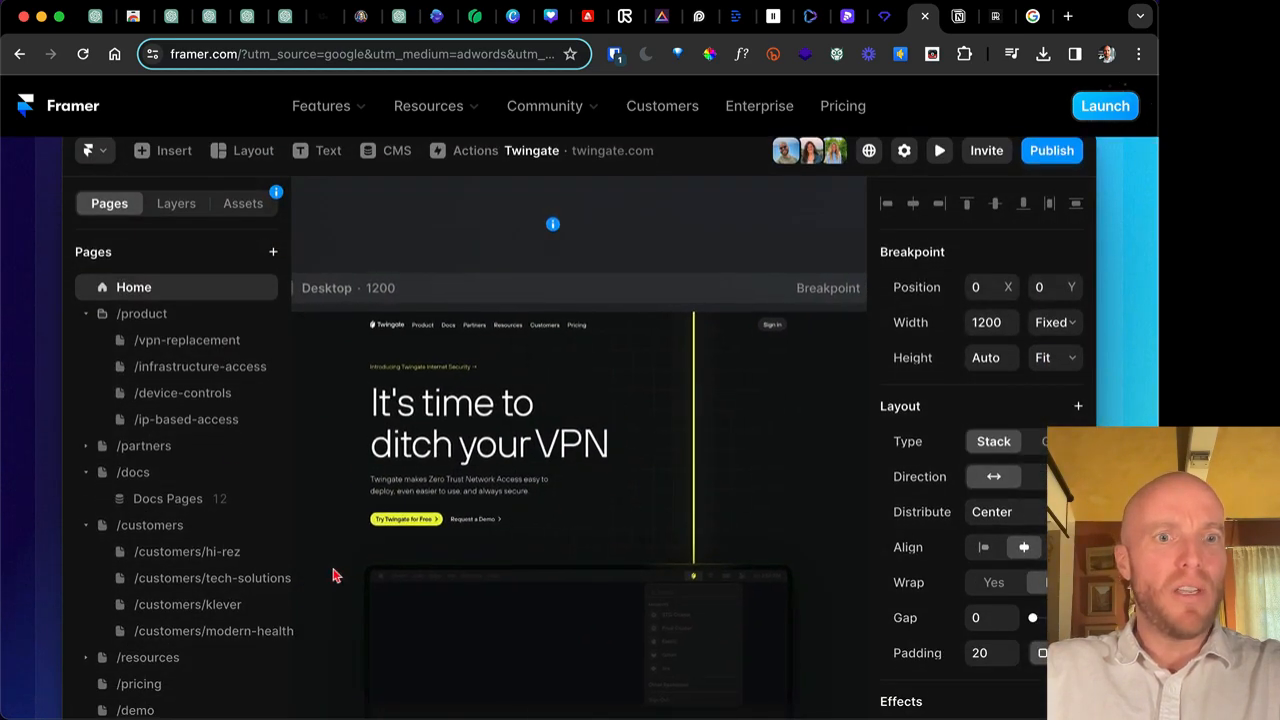
scroll("up", 3)
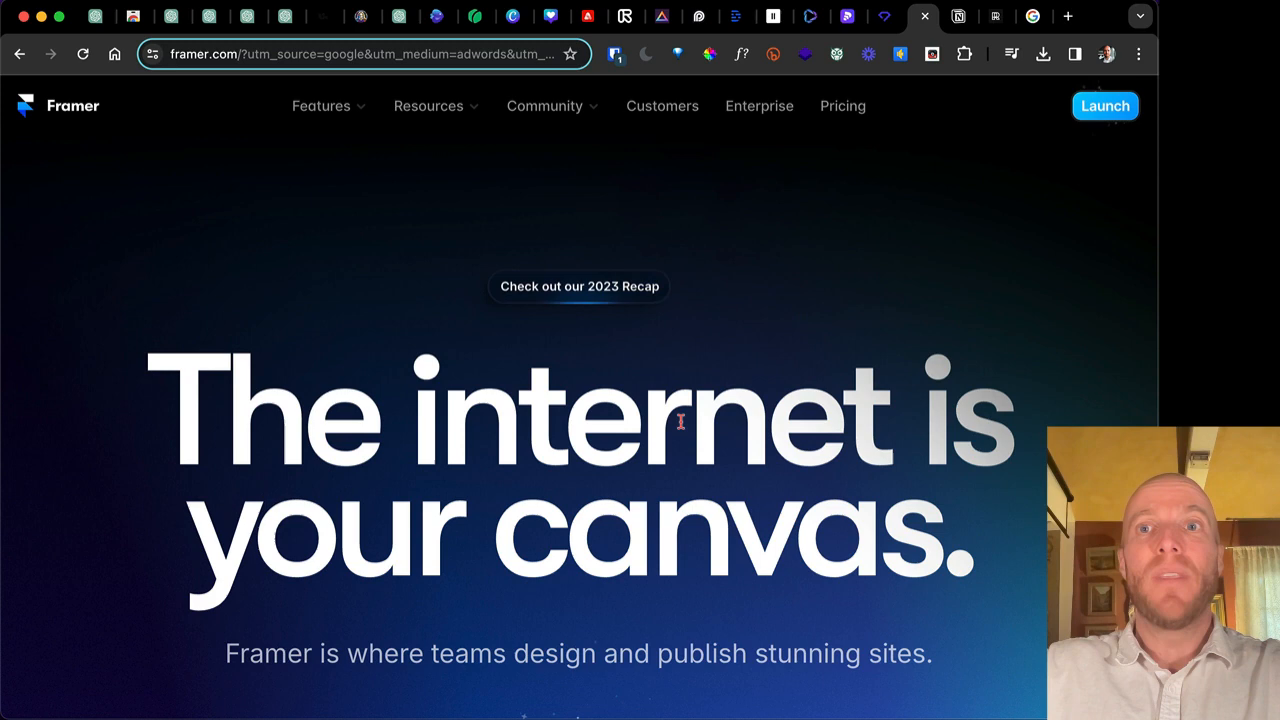
Move on to the Superhuman Ultimate 100 AI Tools list in Notion.
left_click(956, 16)
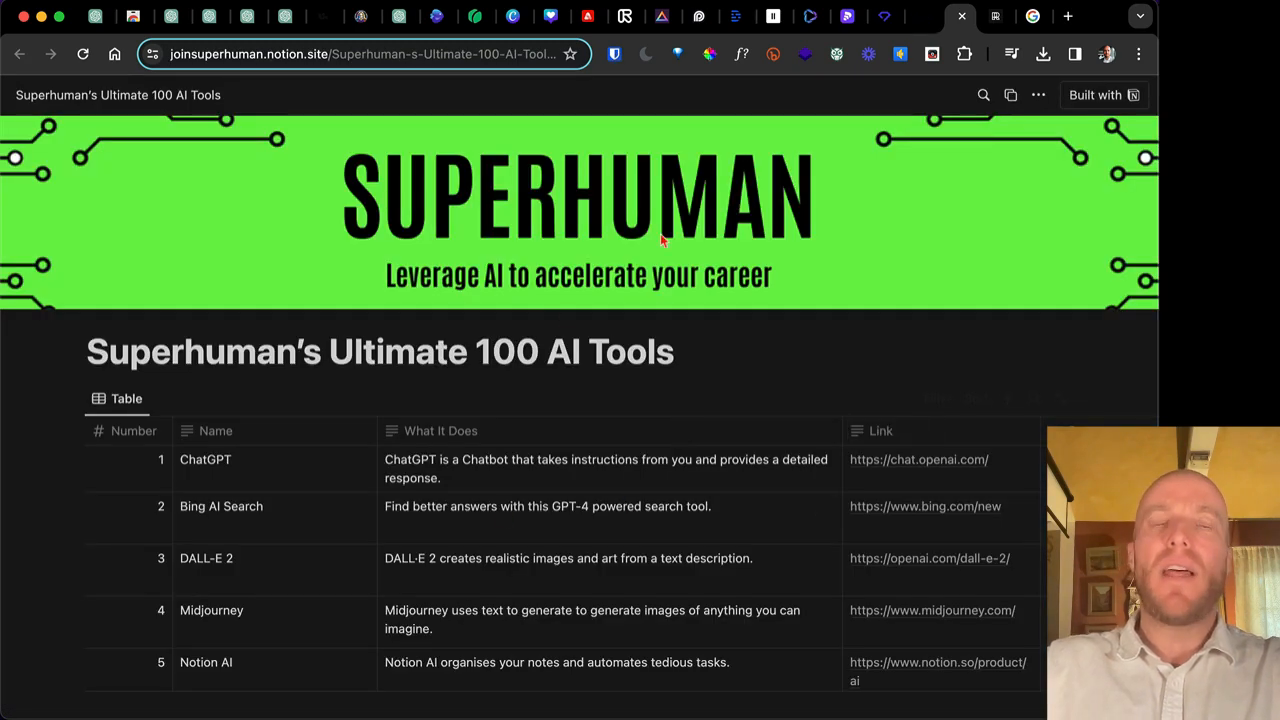
mouse_move(744, 324)
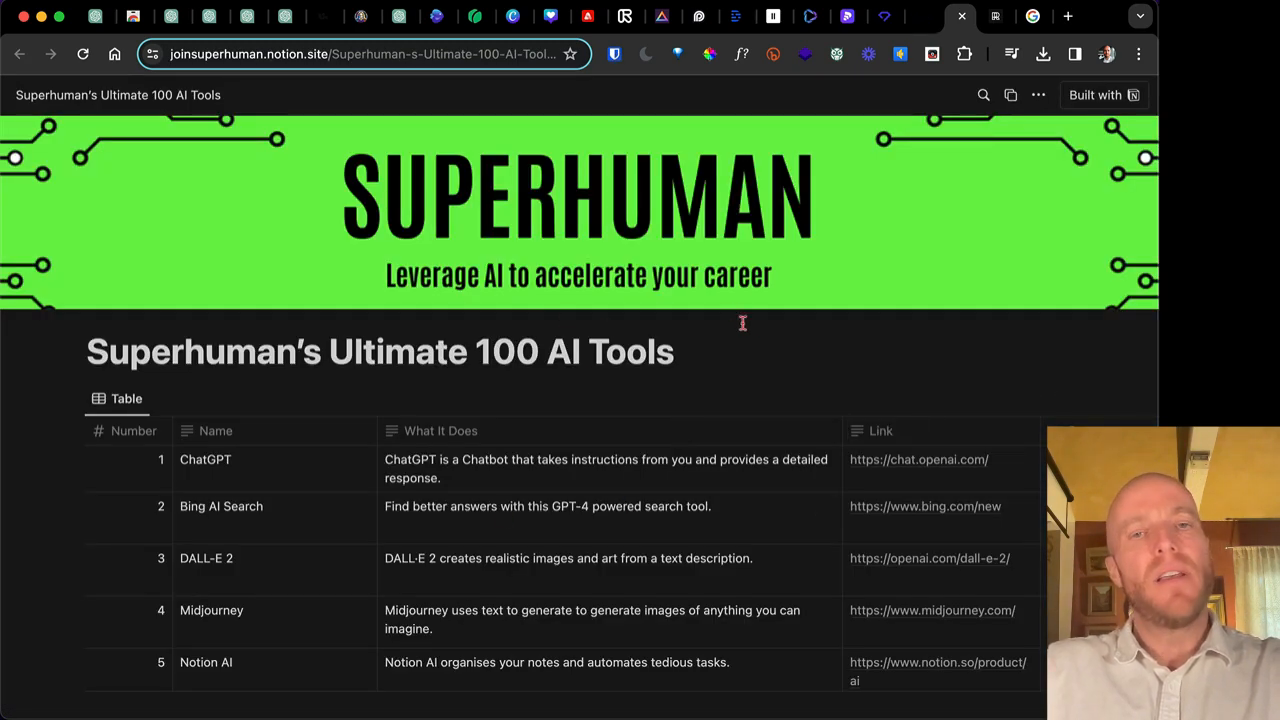
mouse_move(756, 352)
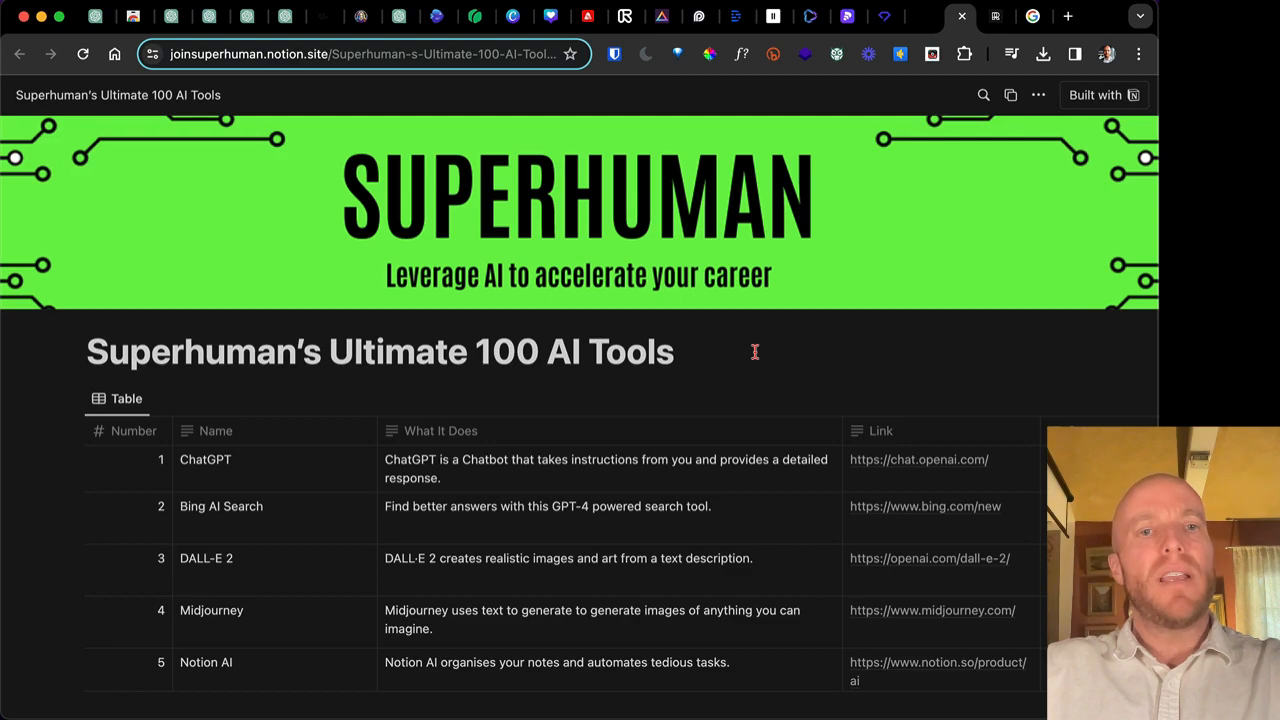
scroll("down", 3)
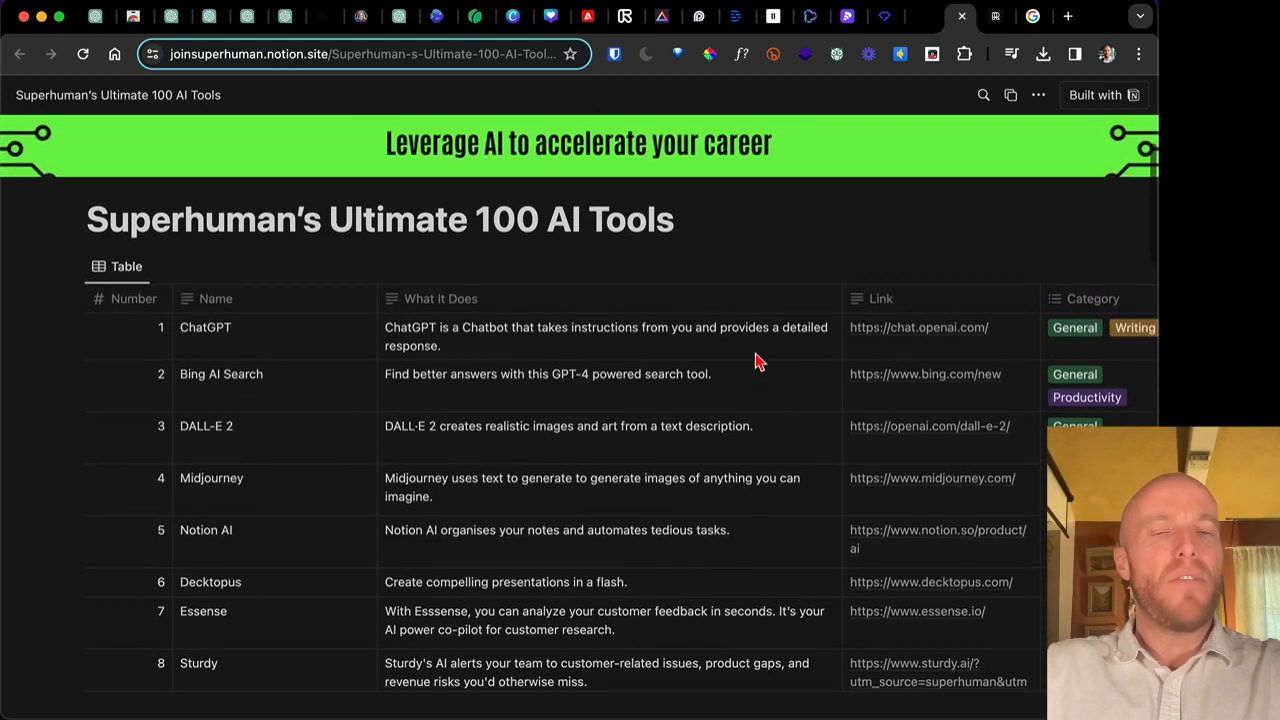
scroll("down", 3)
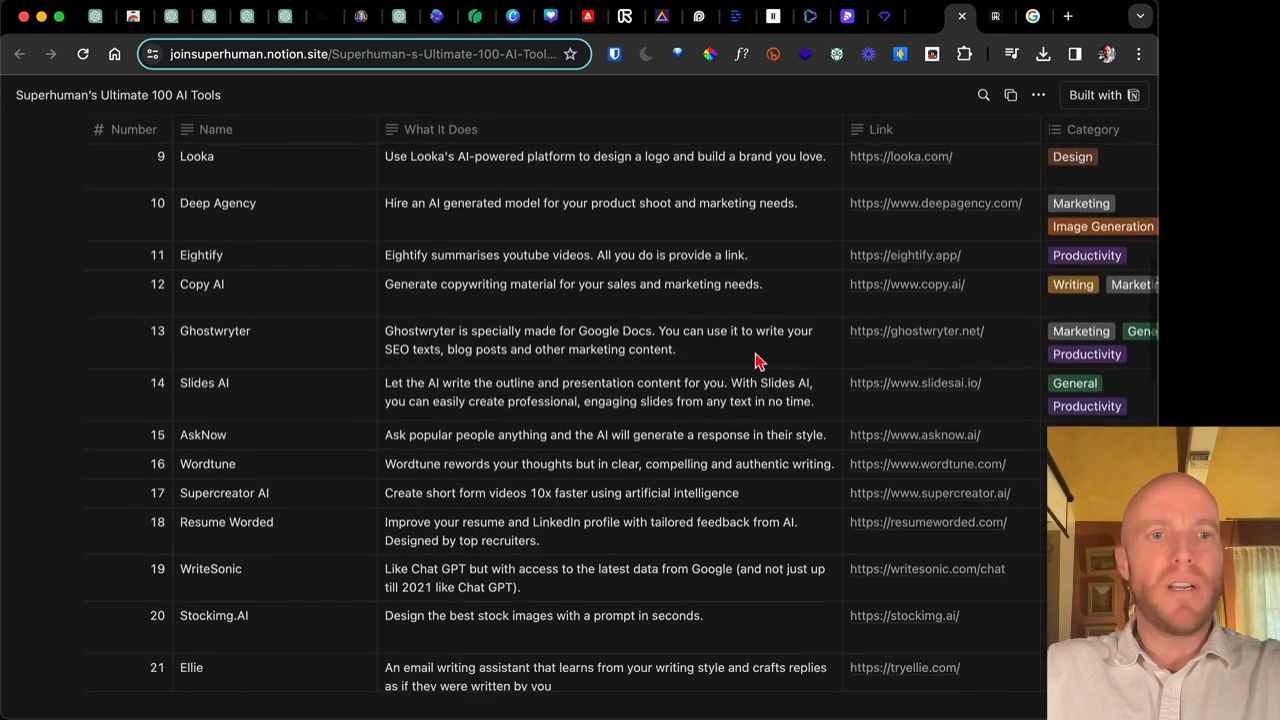
scroll("down", 3)
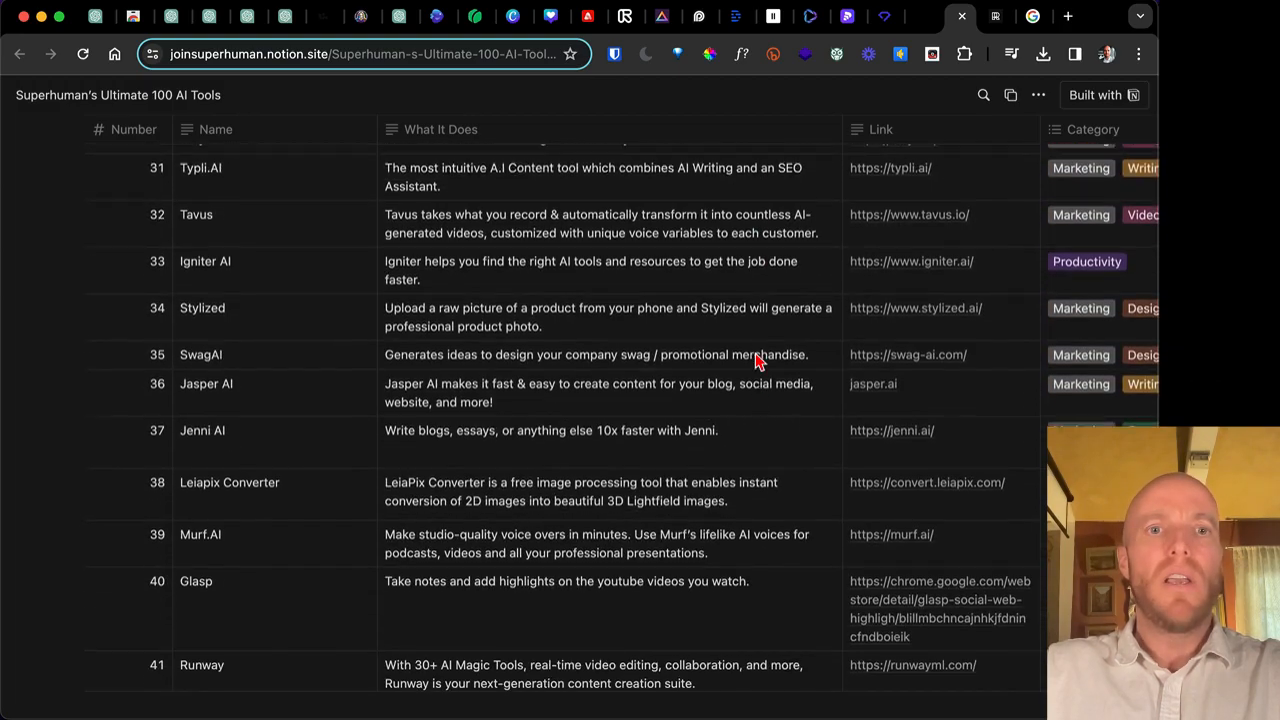
scroll("down", 3)
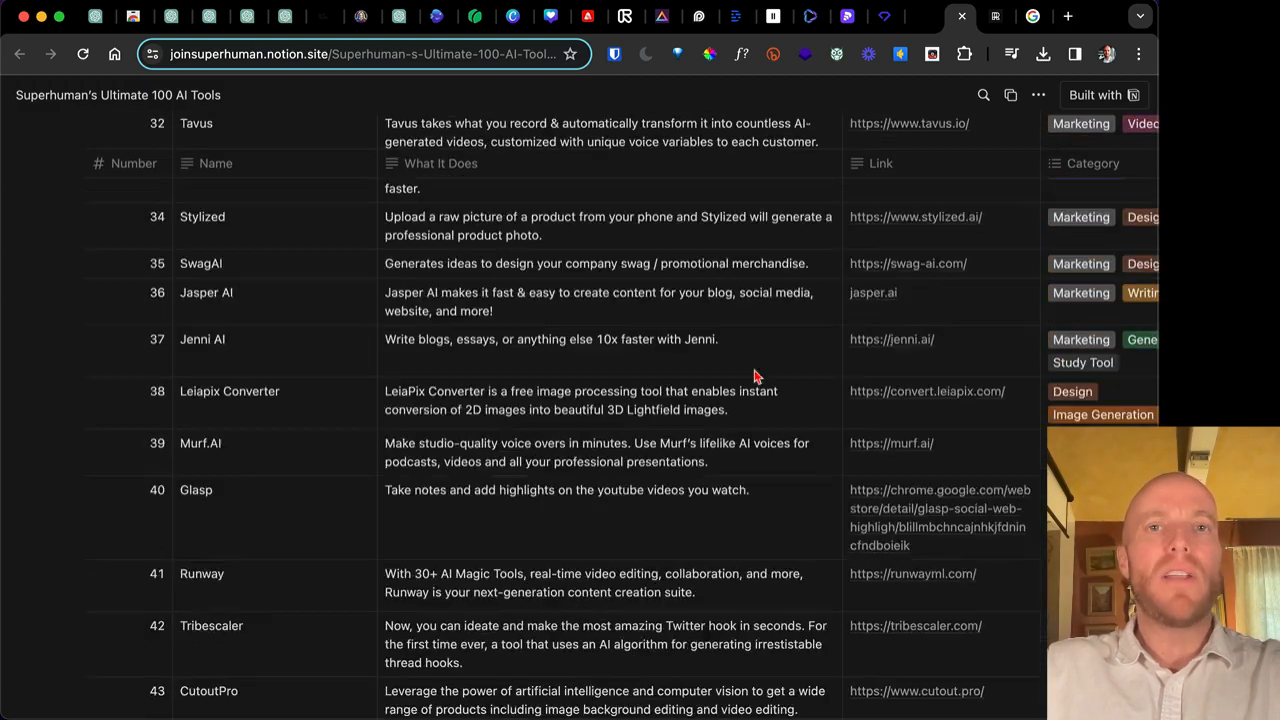
scroll("up", 3)
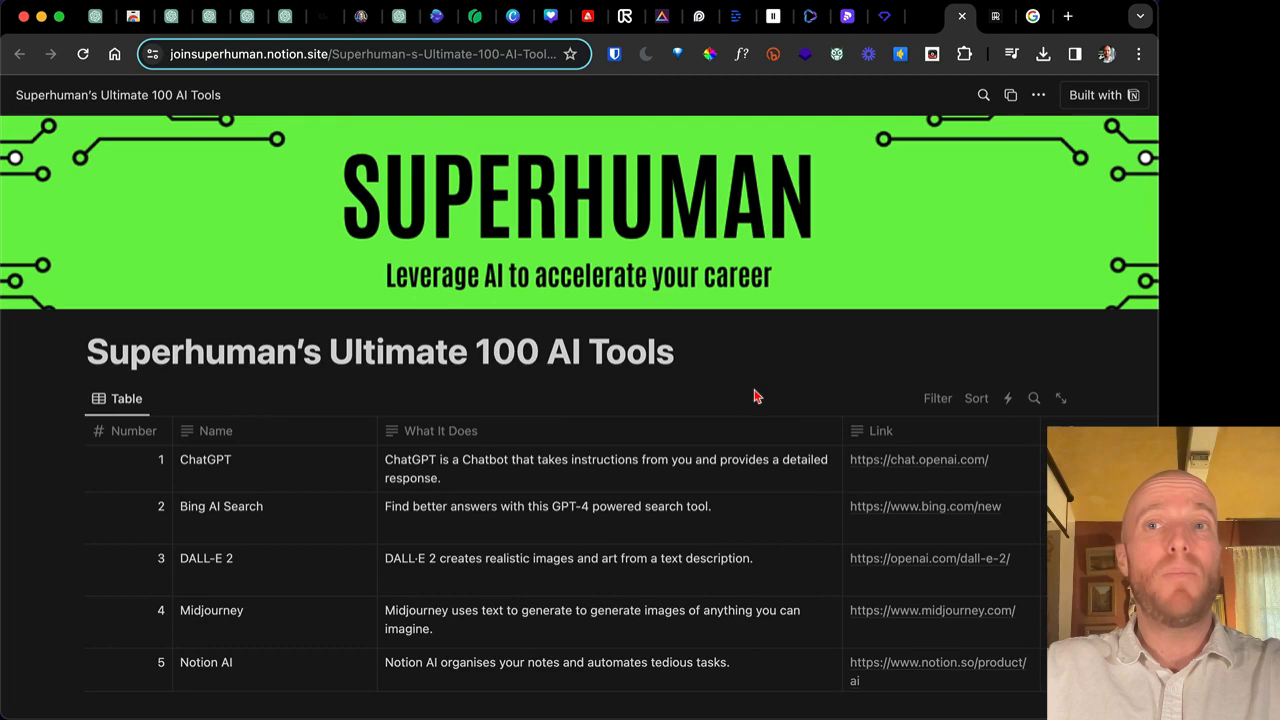
mouse_move(752, 388)
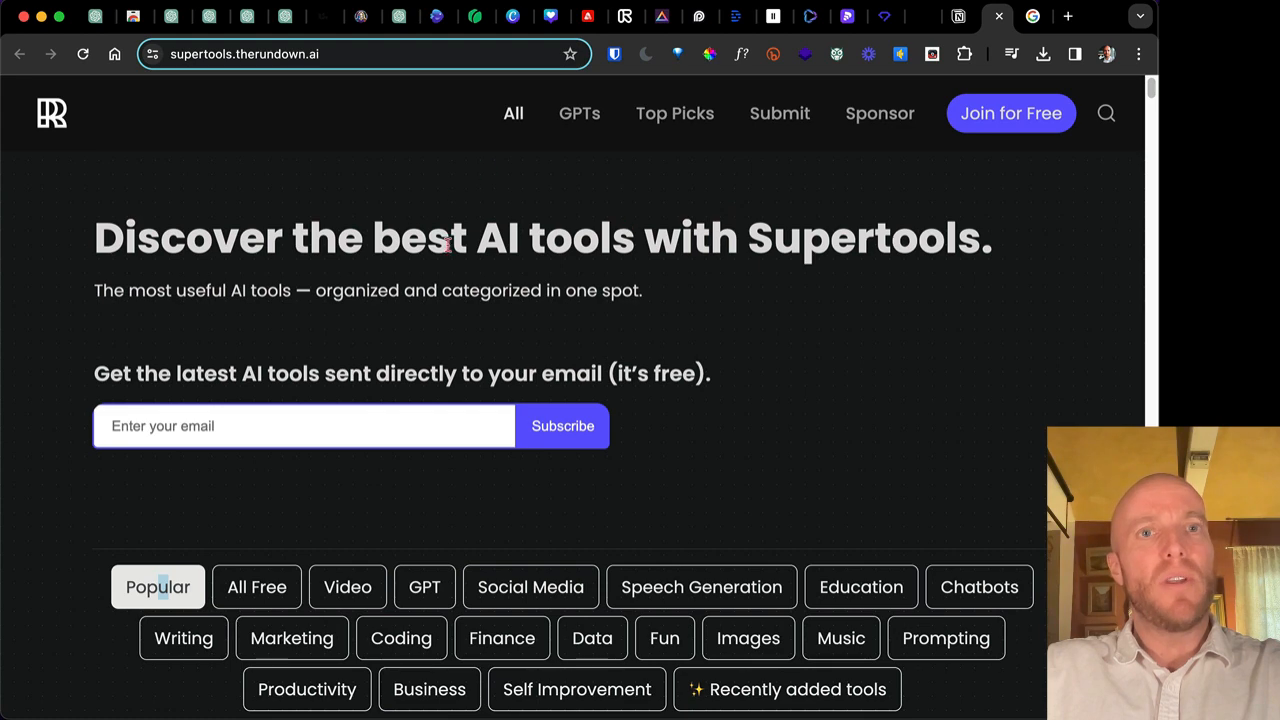
mouse_move(476, 124)
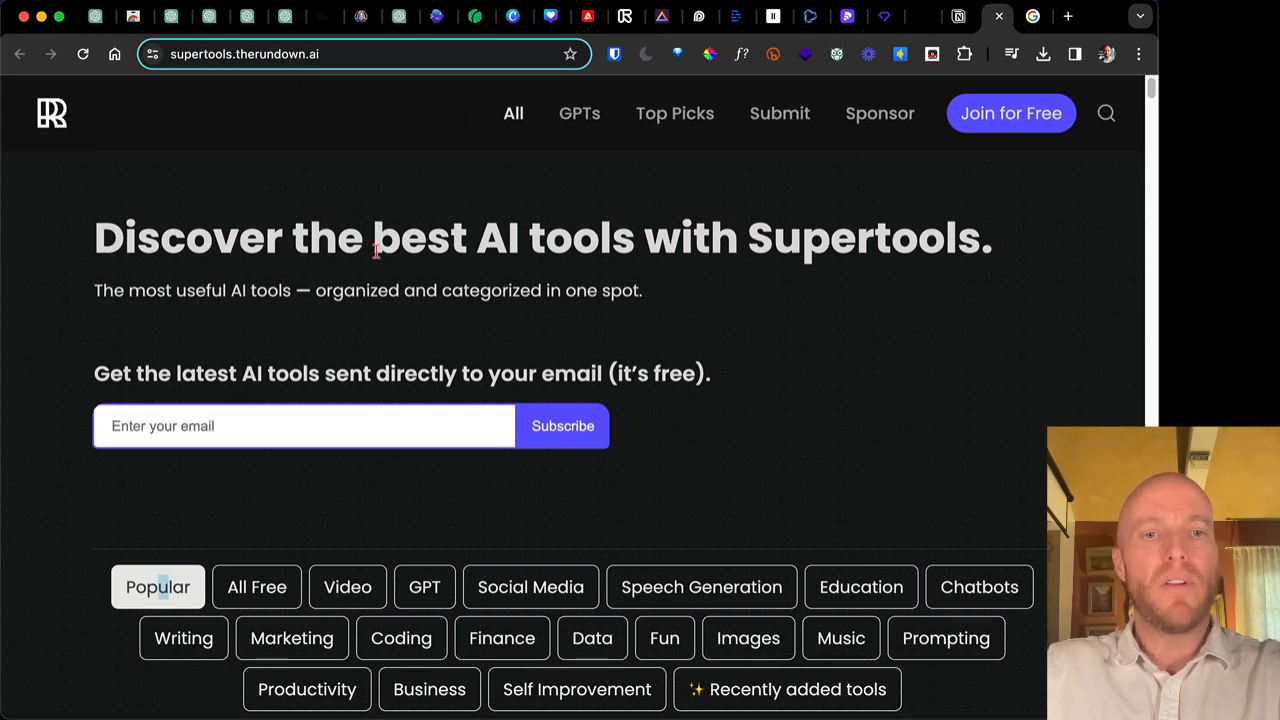
scroll("down", 3)
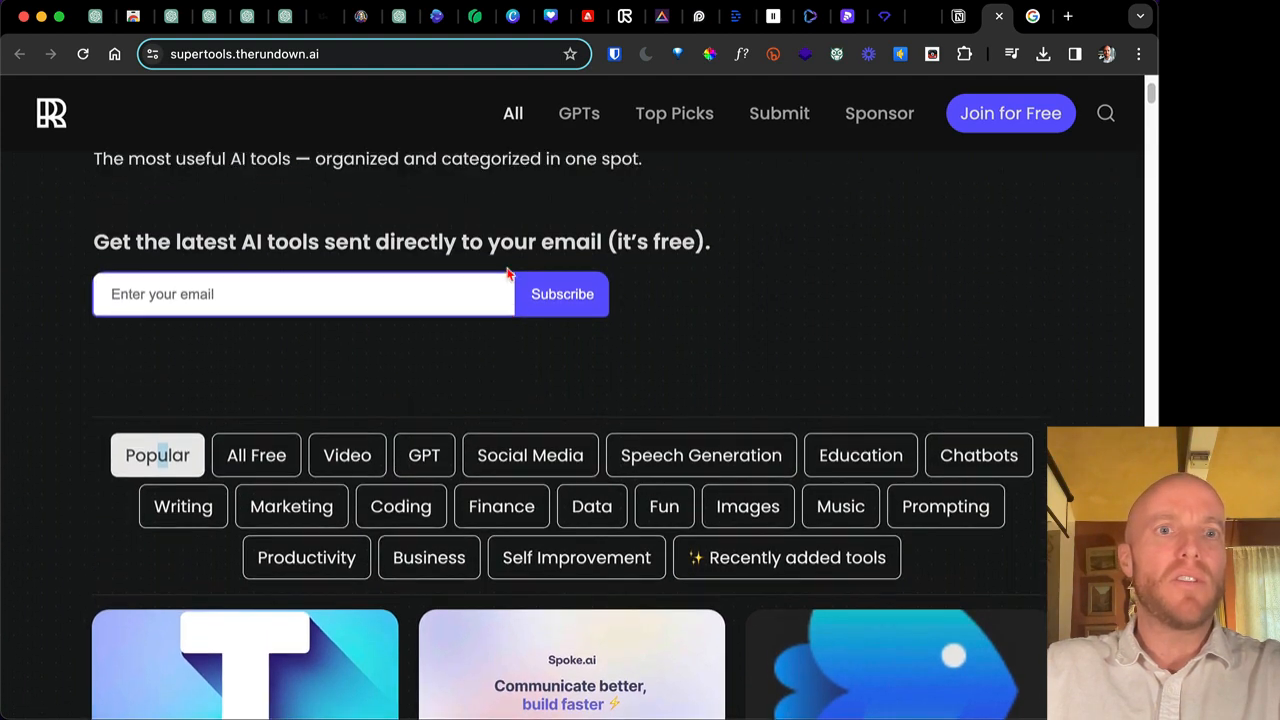
scroll("up", 3)
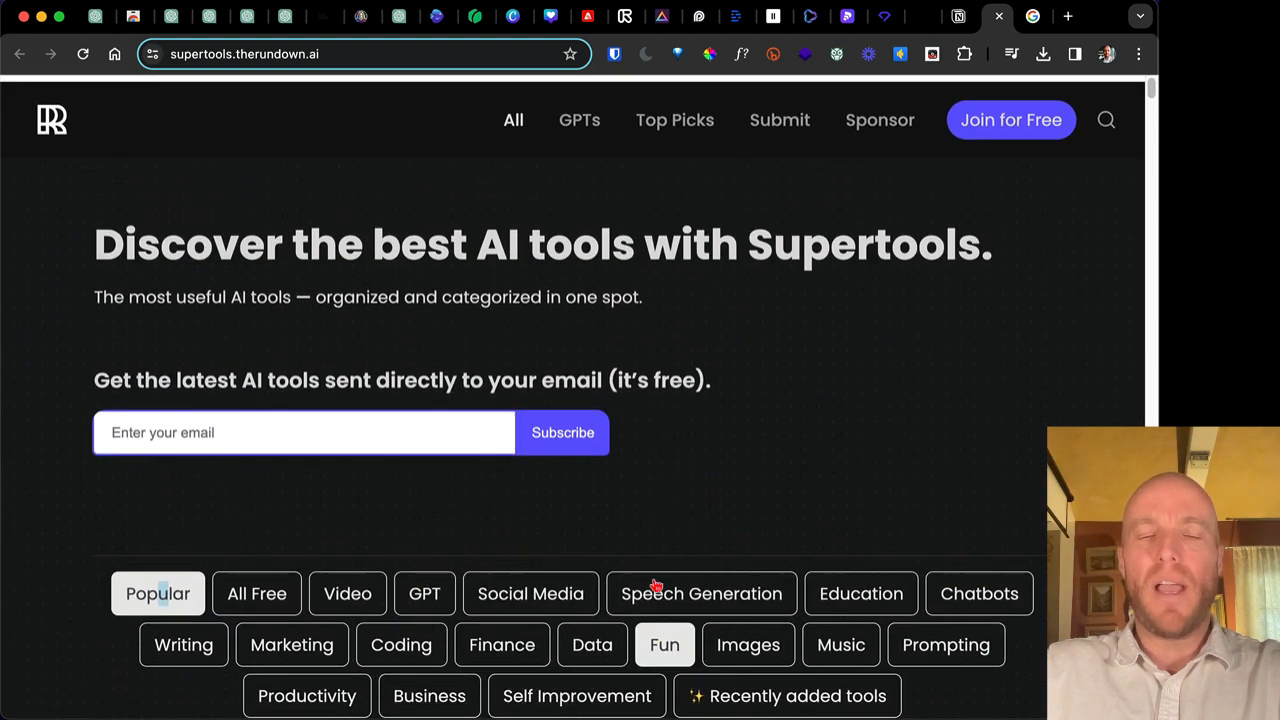
left_click(1106, 120)
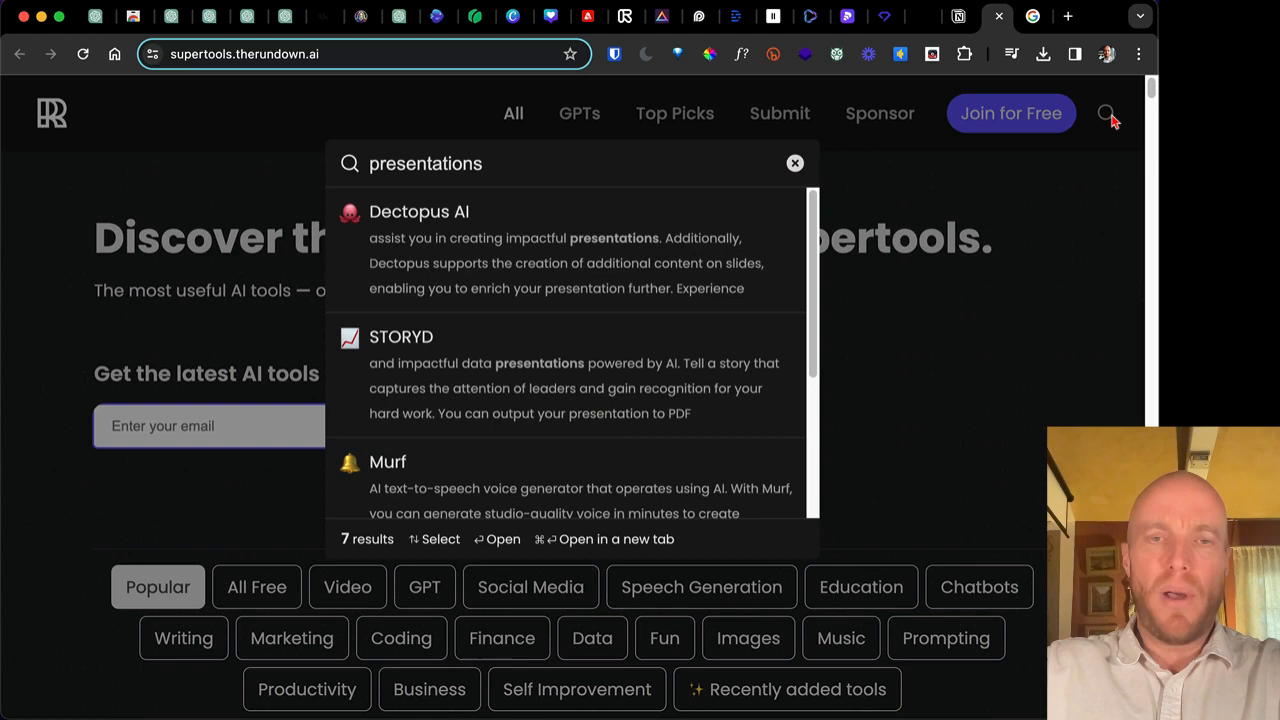
type("podcasty")
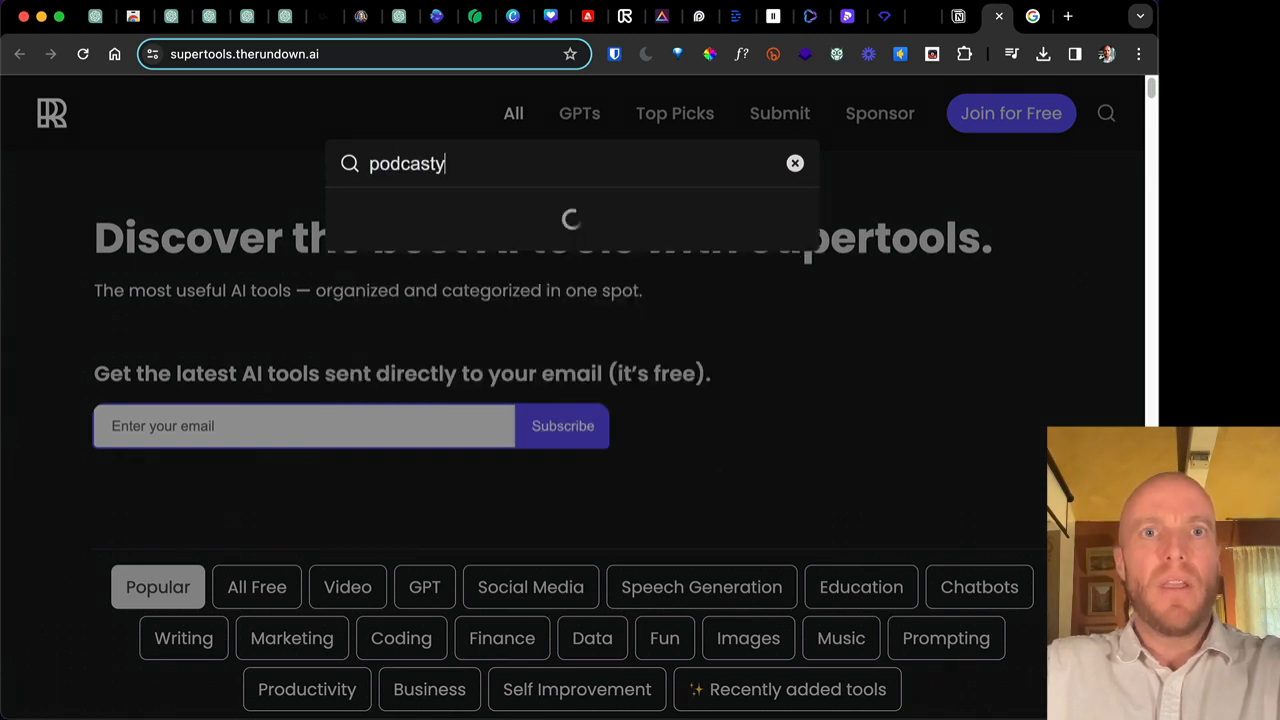
key("Backspace")
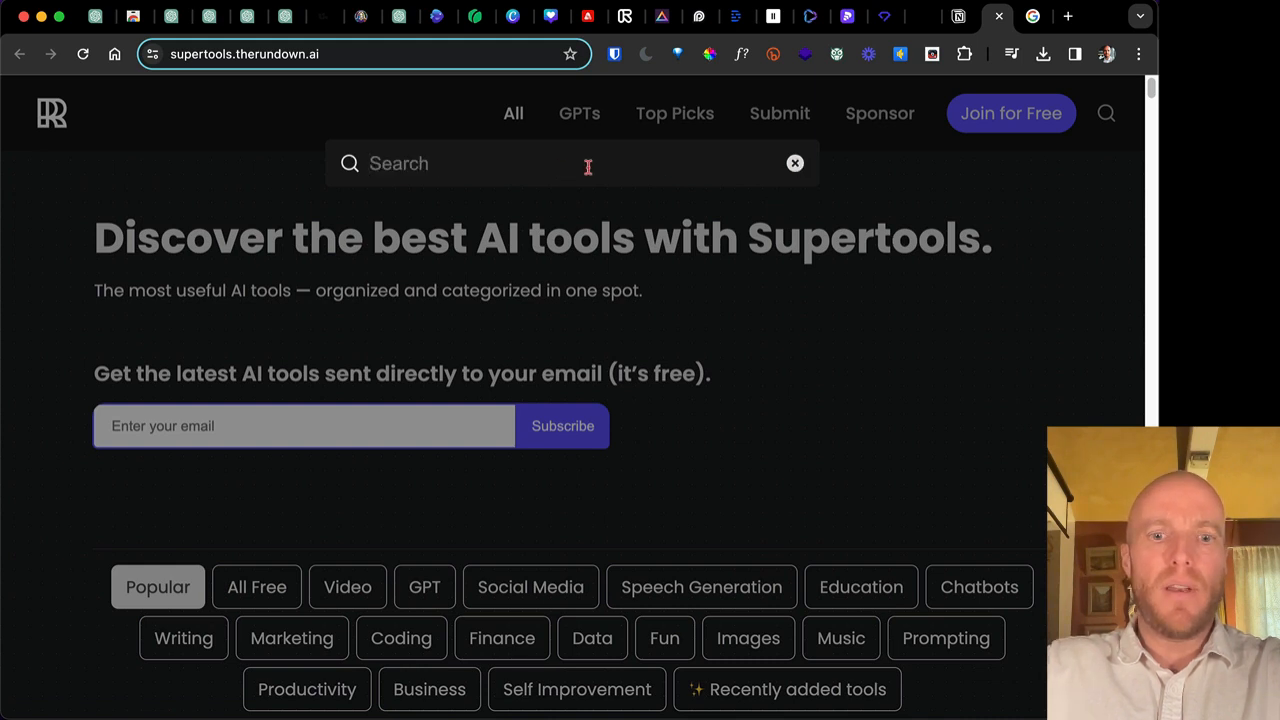
type("podcast")
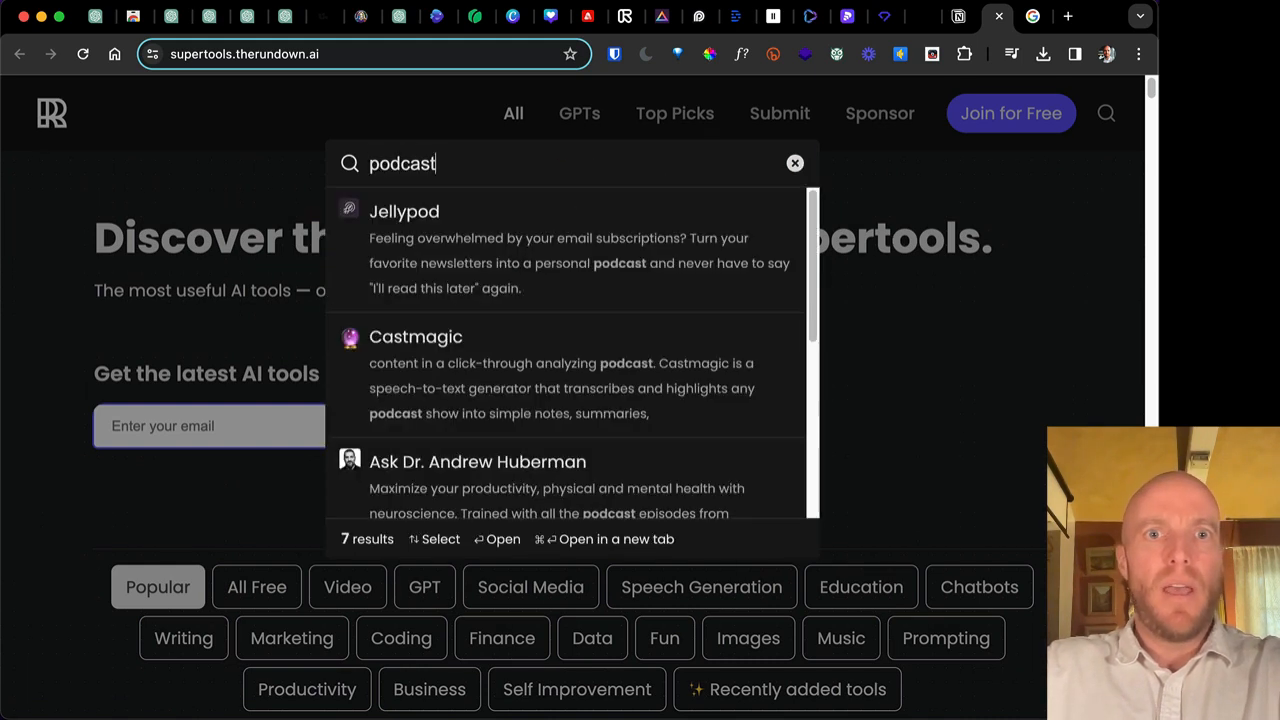
scroll("down", 3)
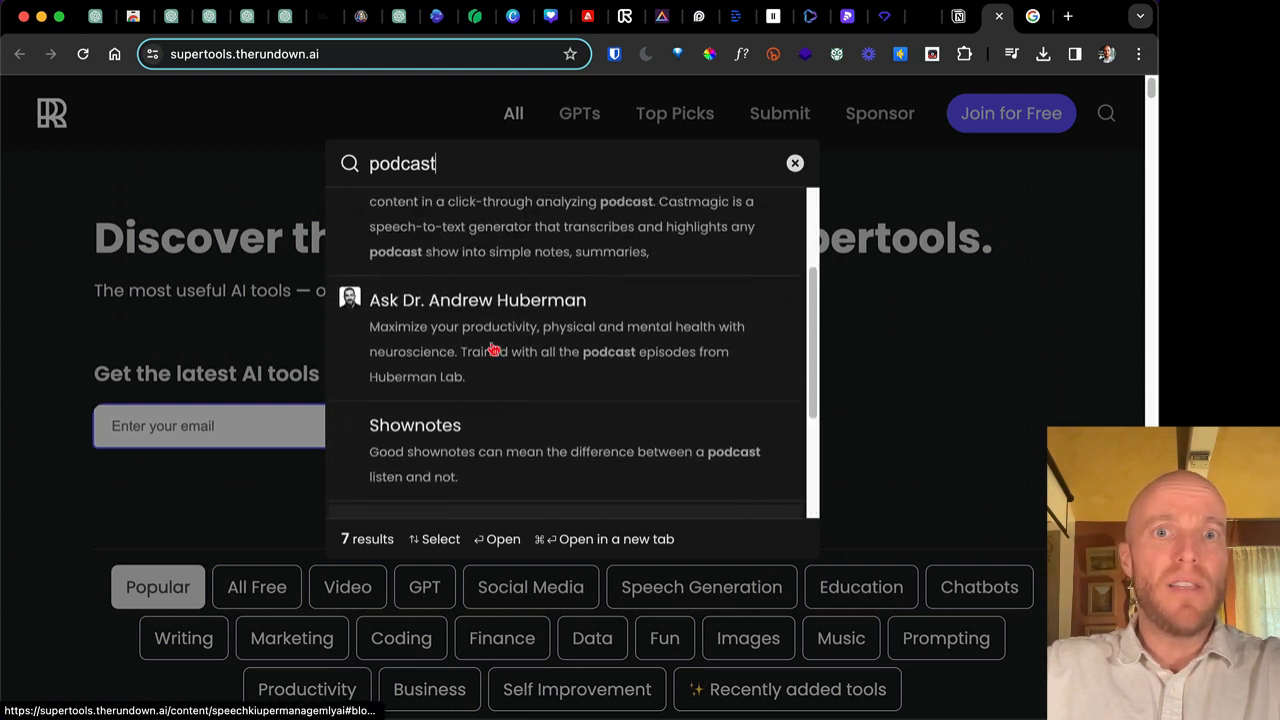
scroll("up", 3)
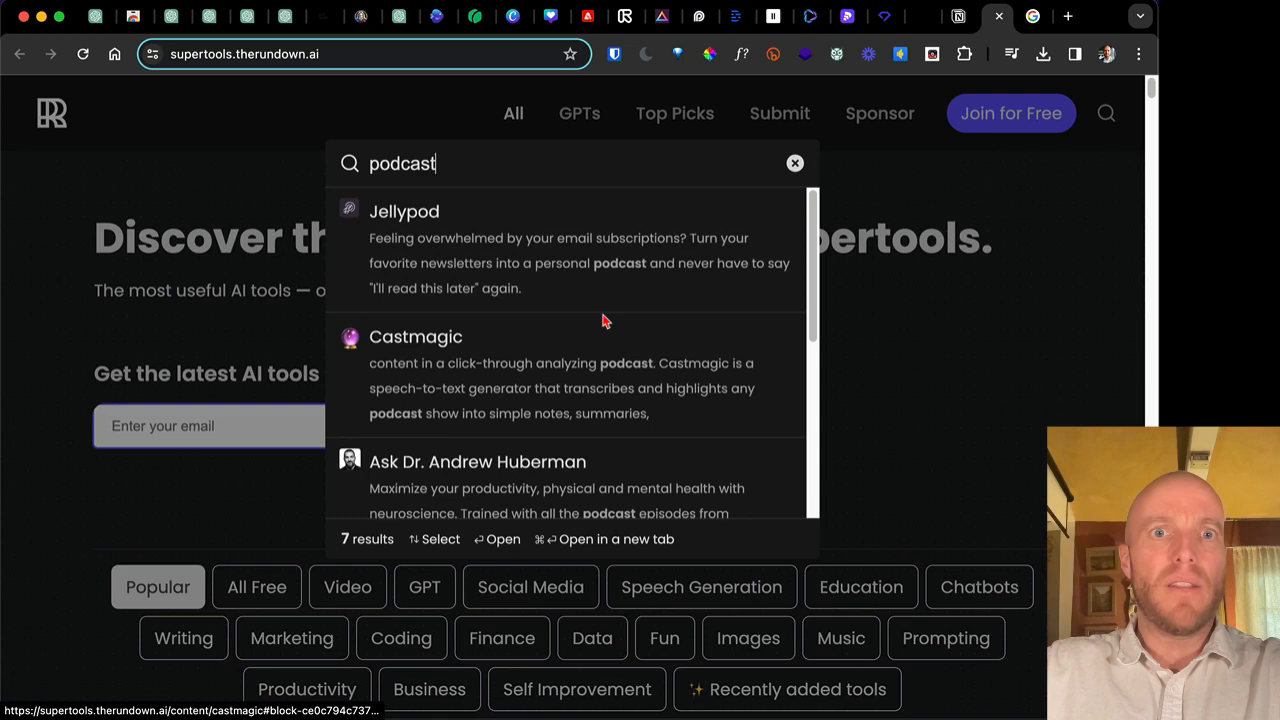
mouse_move(932, 352)
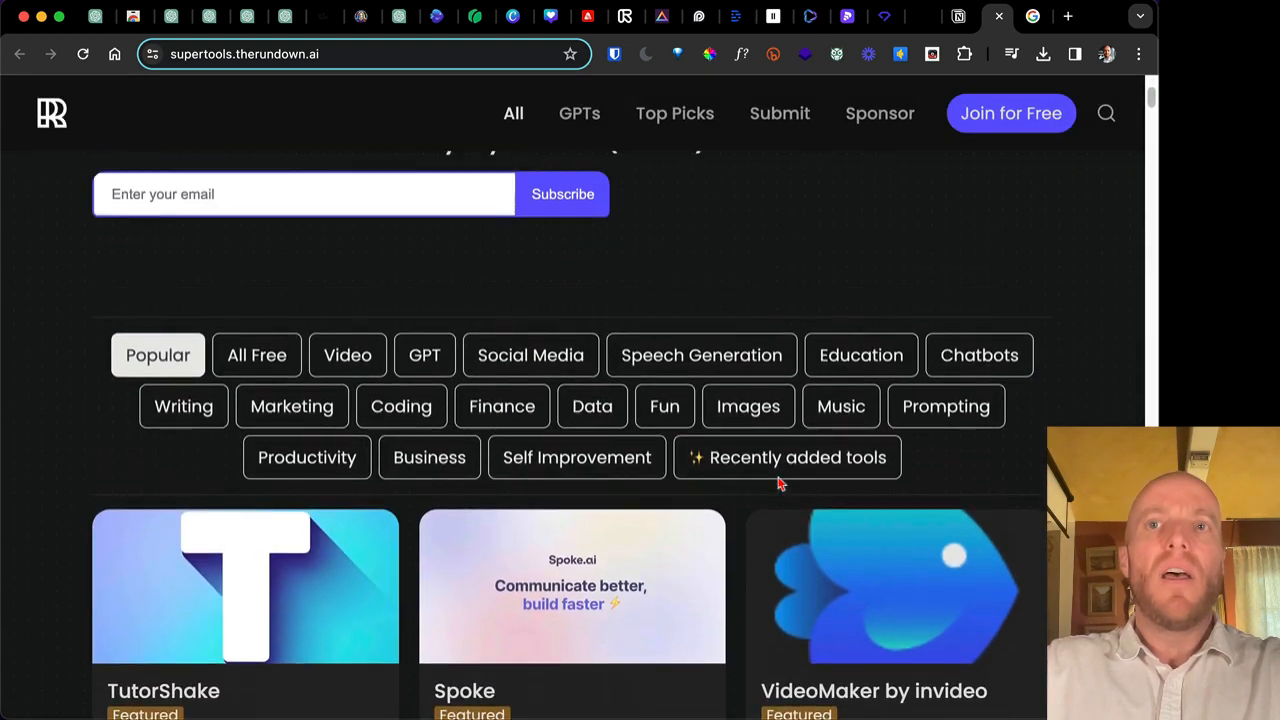
scroll("up", 3)
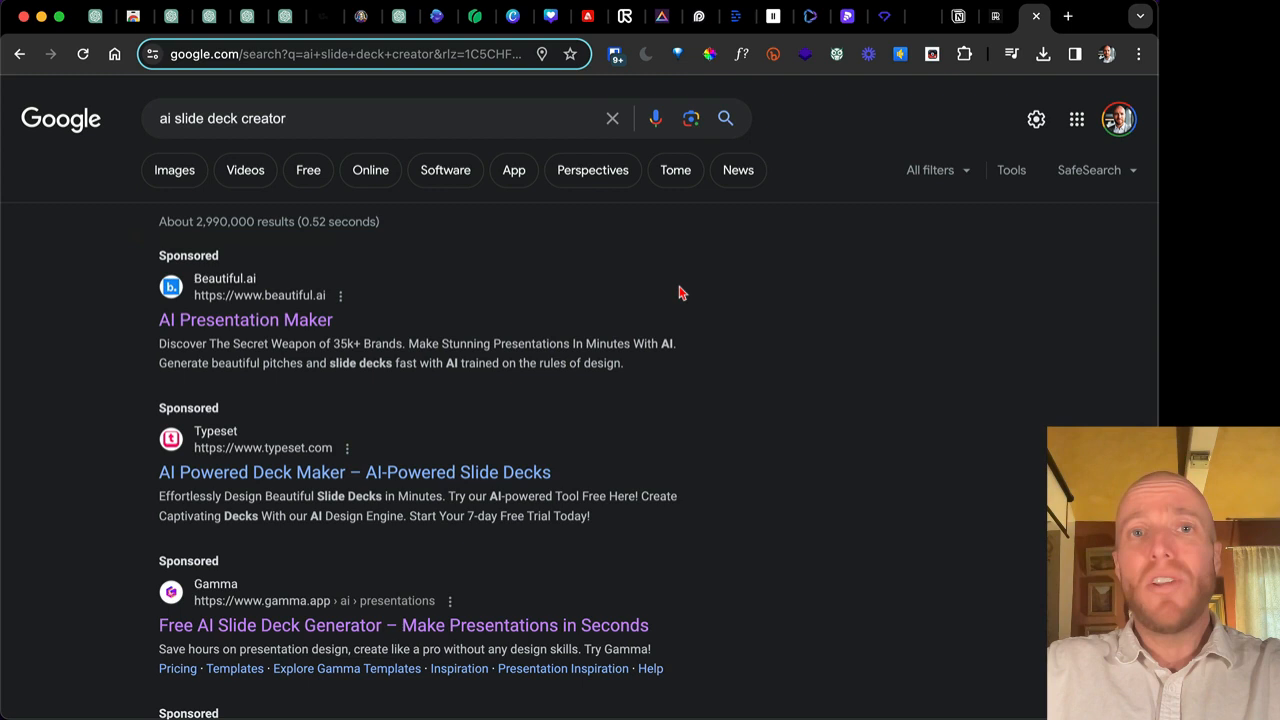
mouse_move(652, 338)
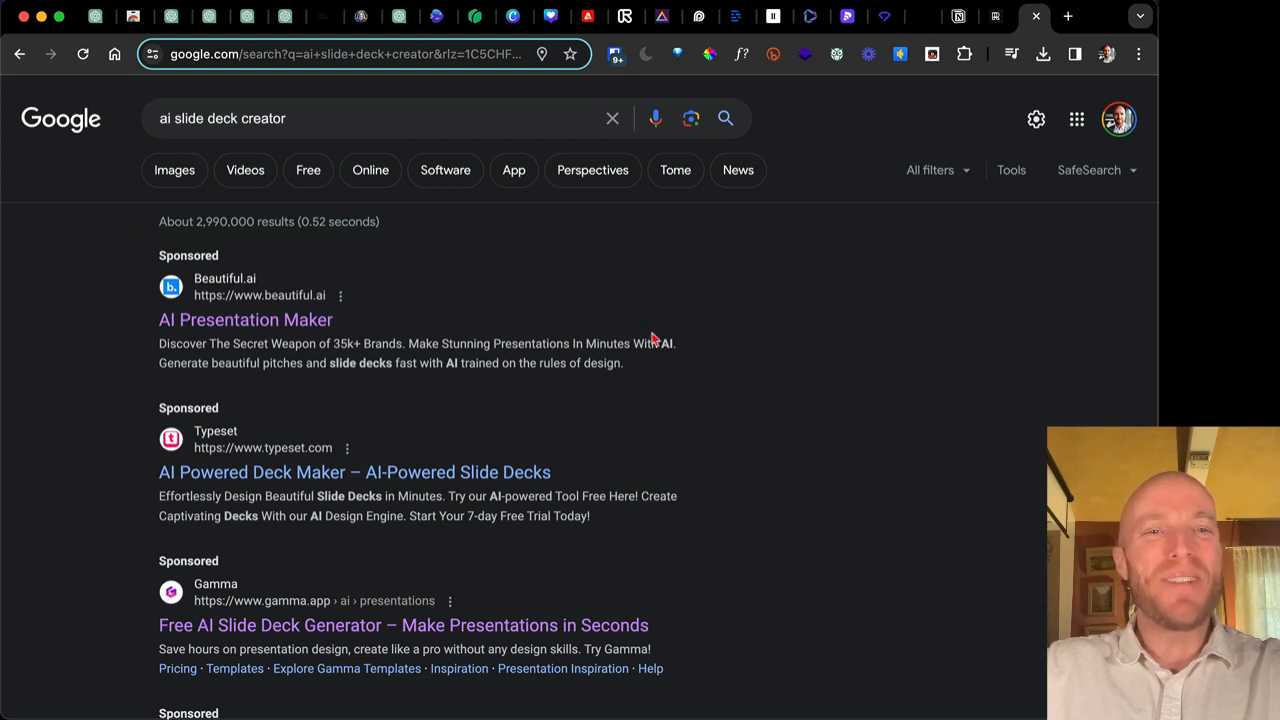
mouse_move(402, 312)
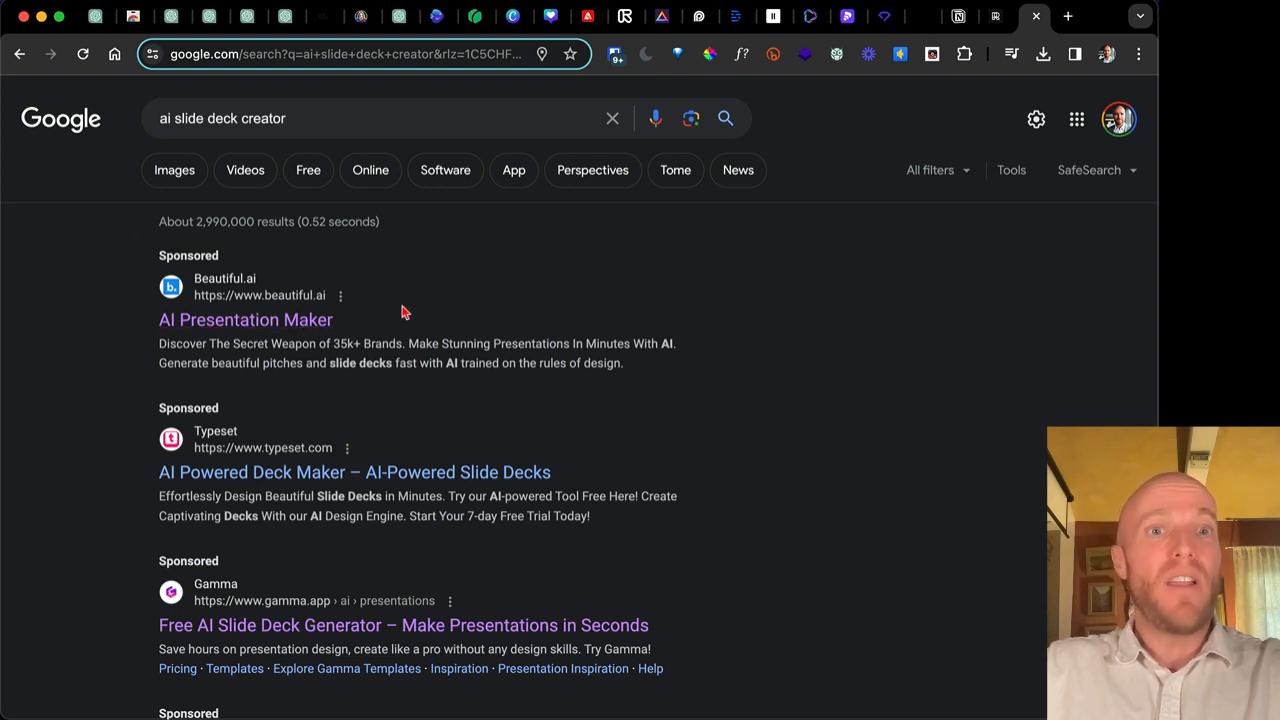
scroll("down", 3)
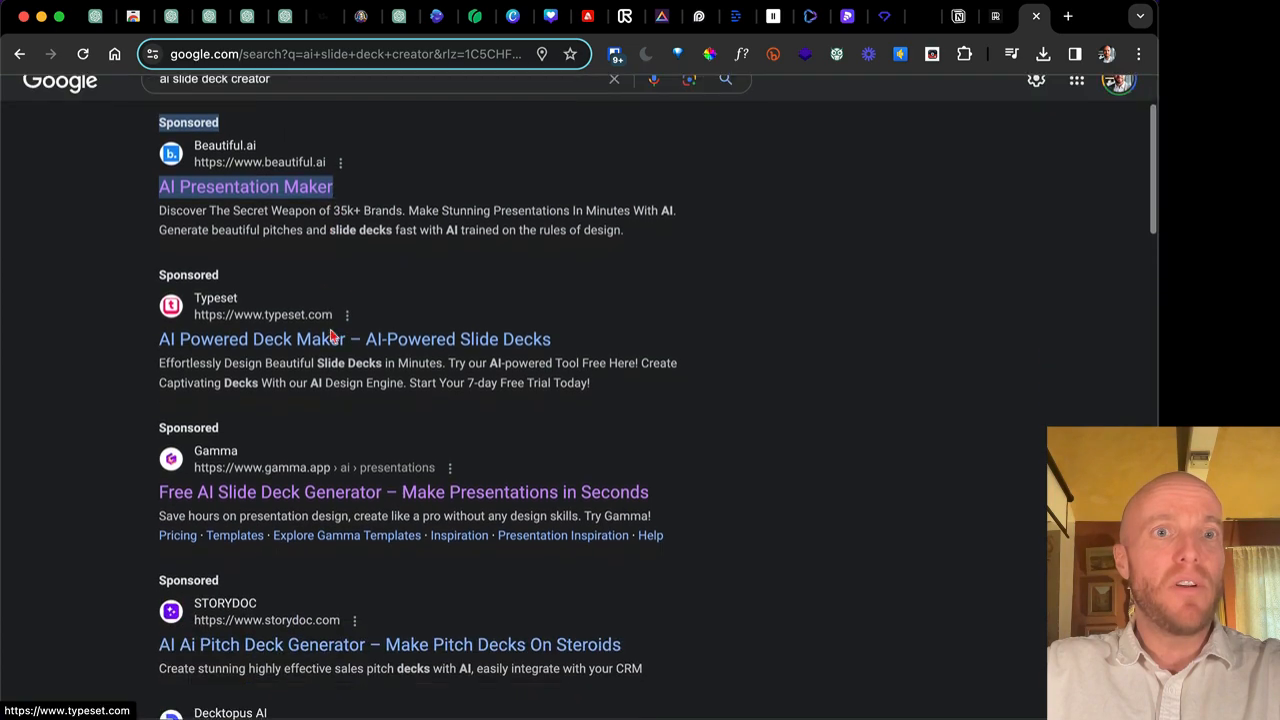
scroll("up", 3)
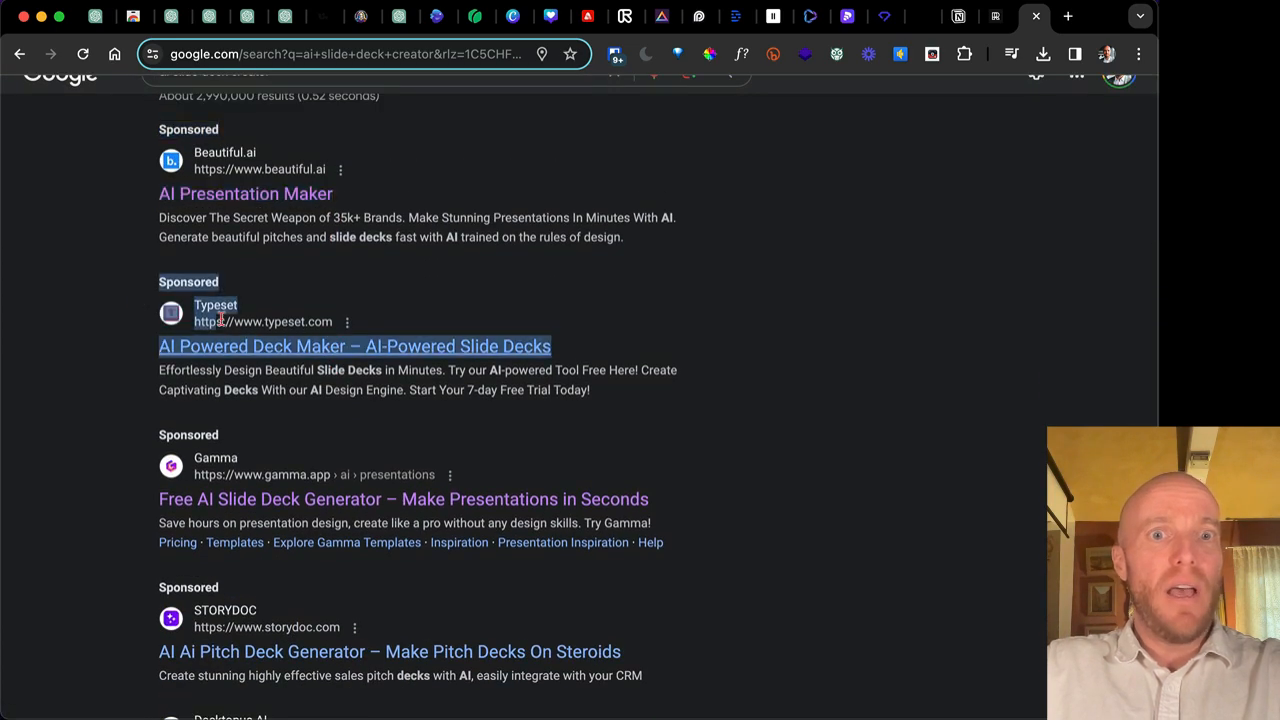
scroll("down", 3)
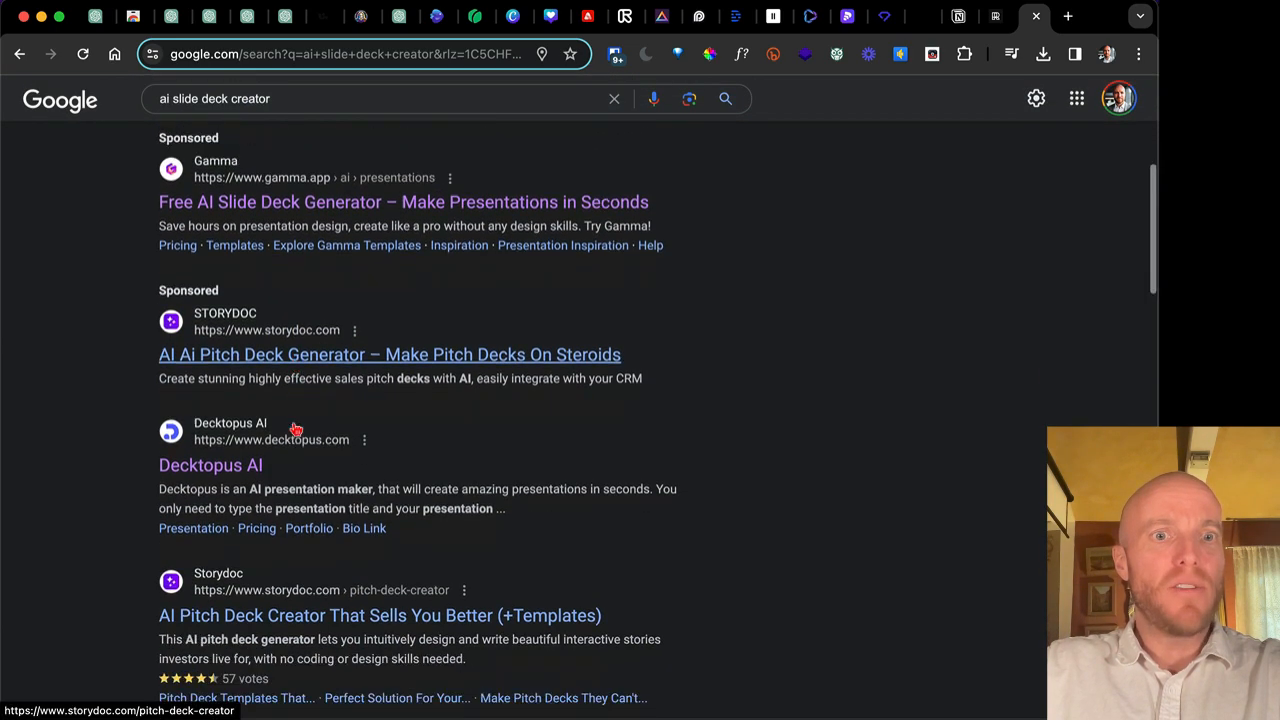
scroll("down", 3)
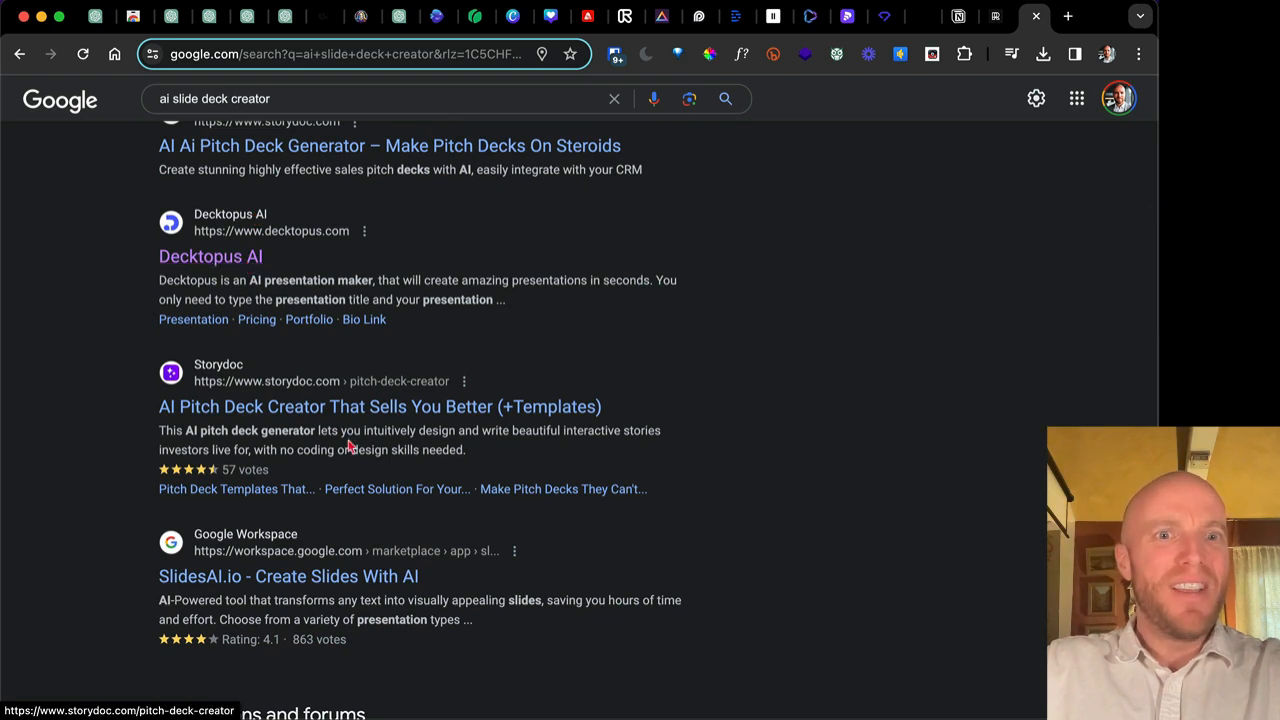
scroll("down", 3)
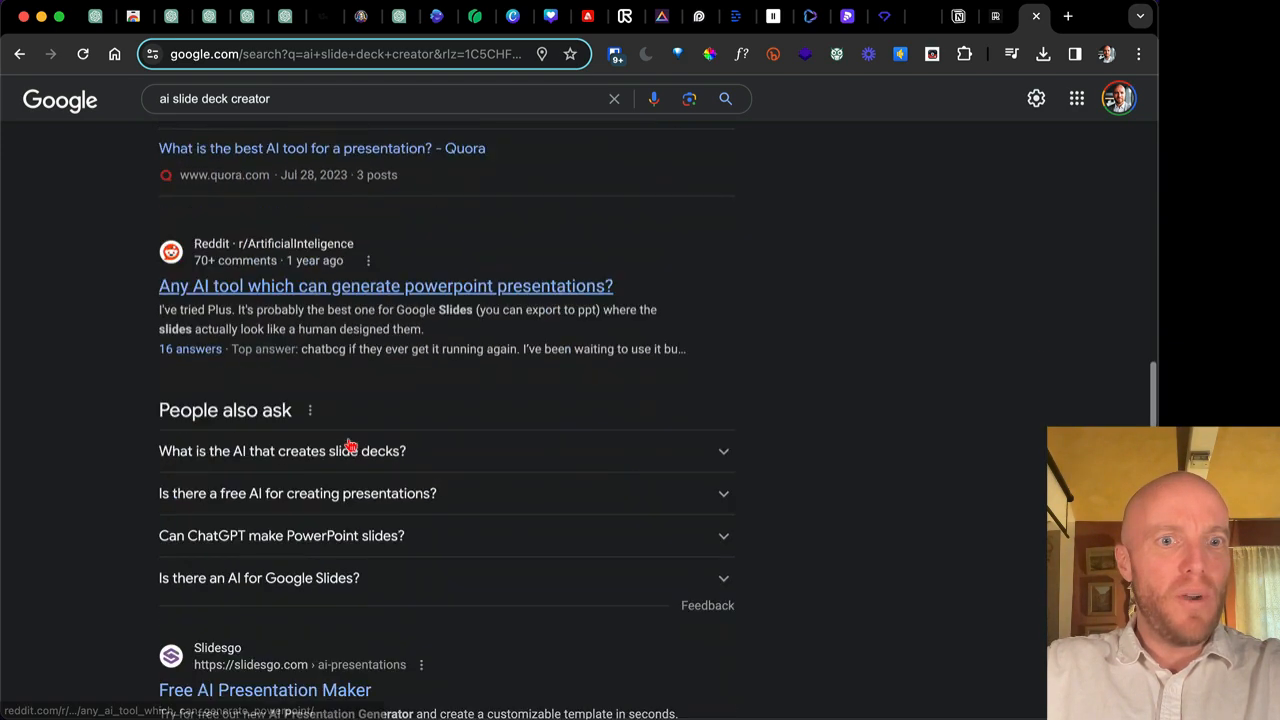
scroll("down", 3)
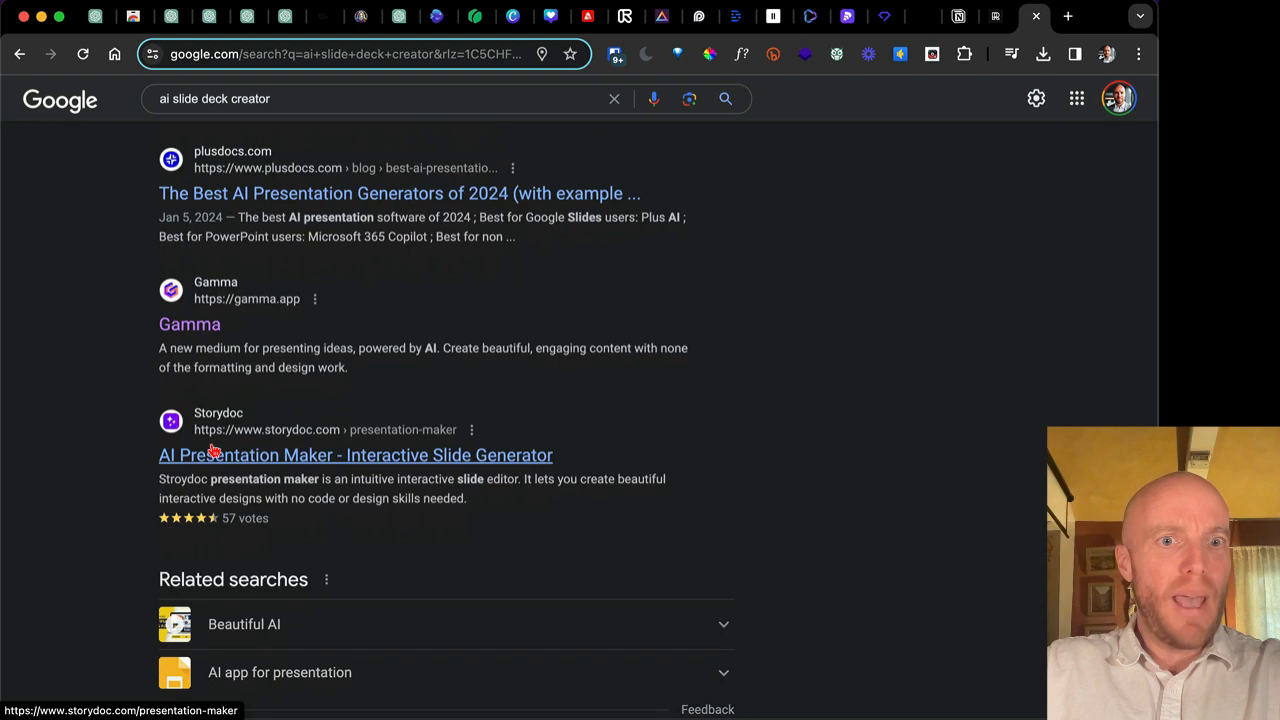
scroll("up", 3)
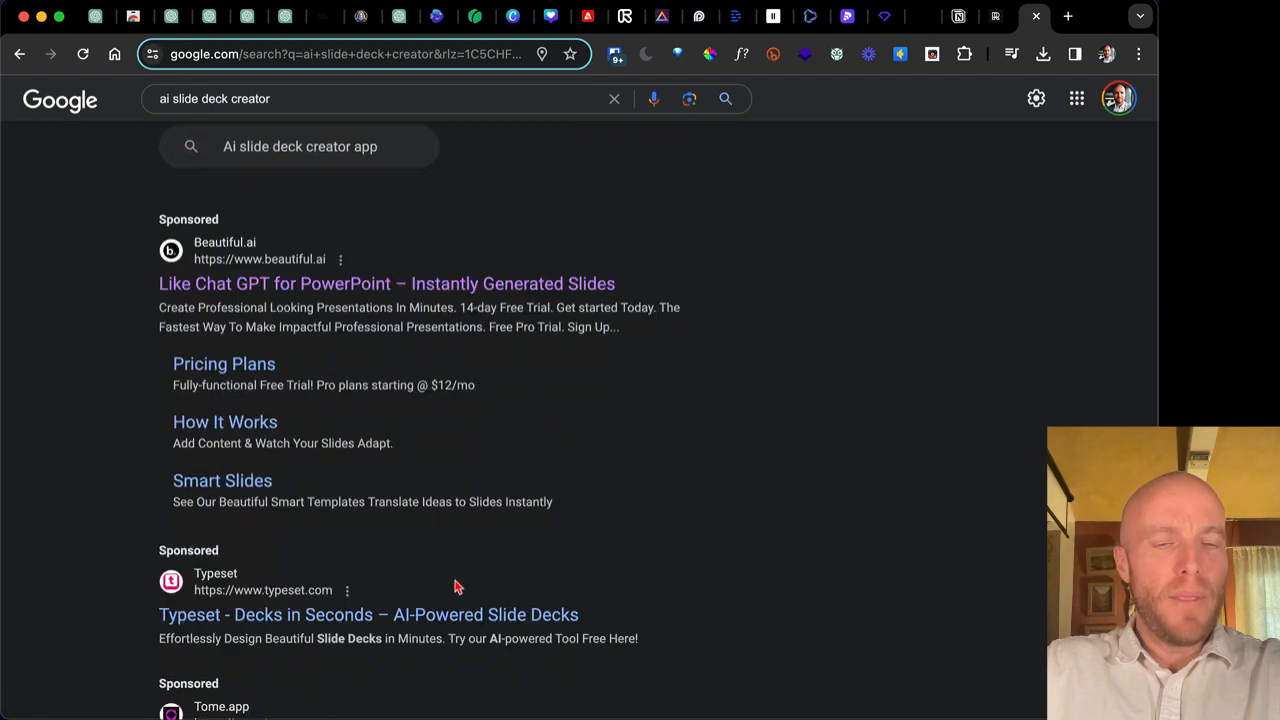
scroll("down", 3)
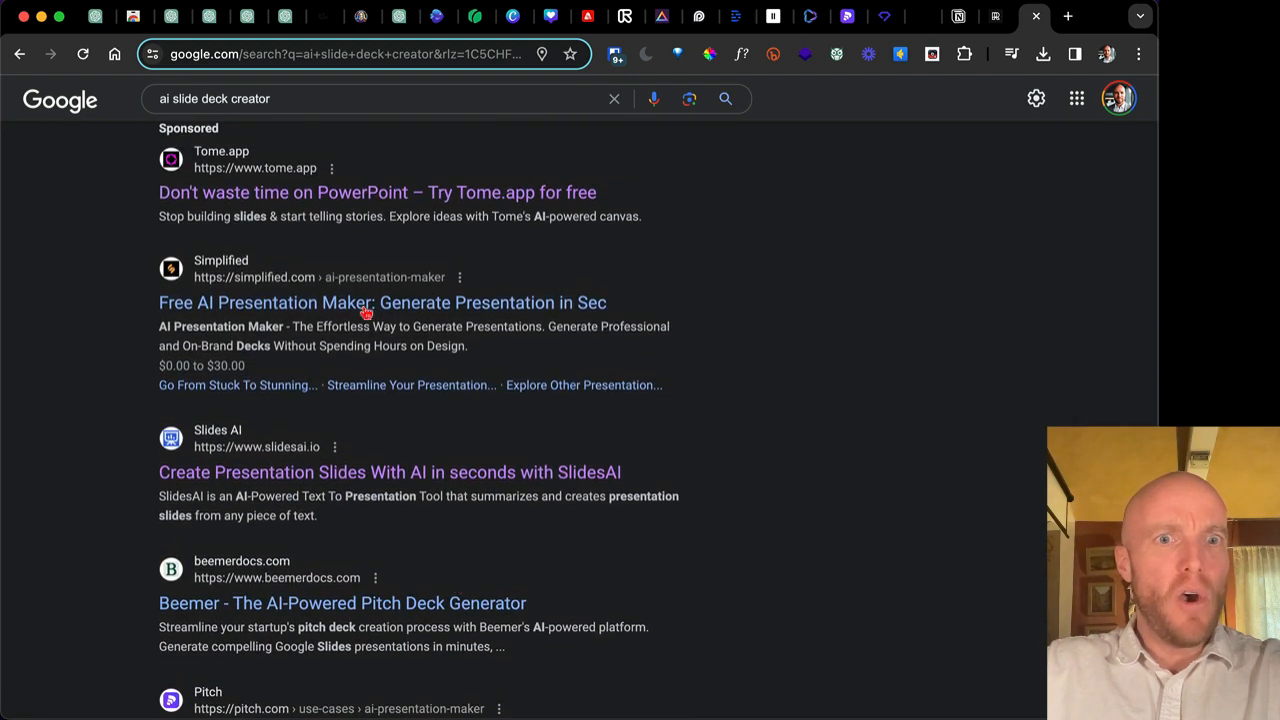
scroll("down", 3)
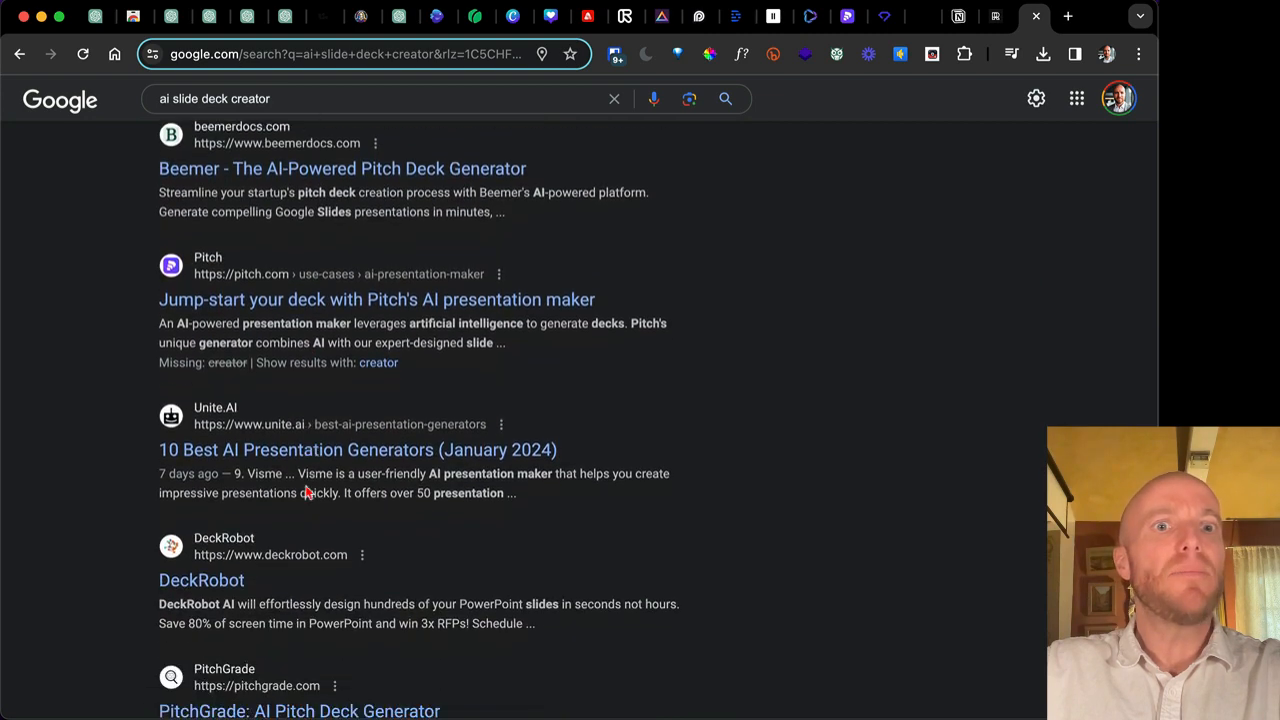
scroll("down", 3)
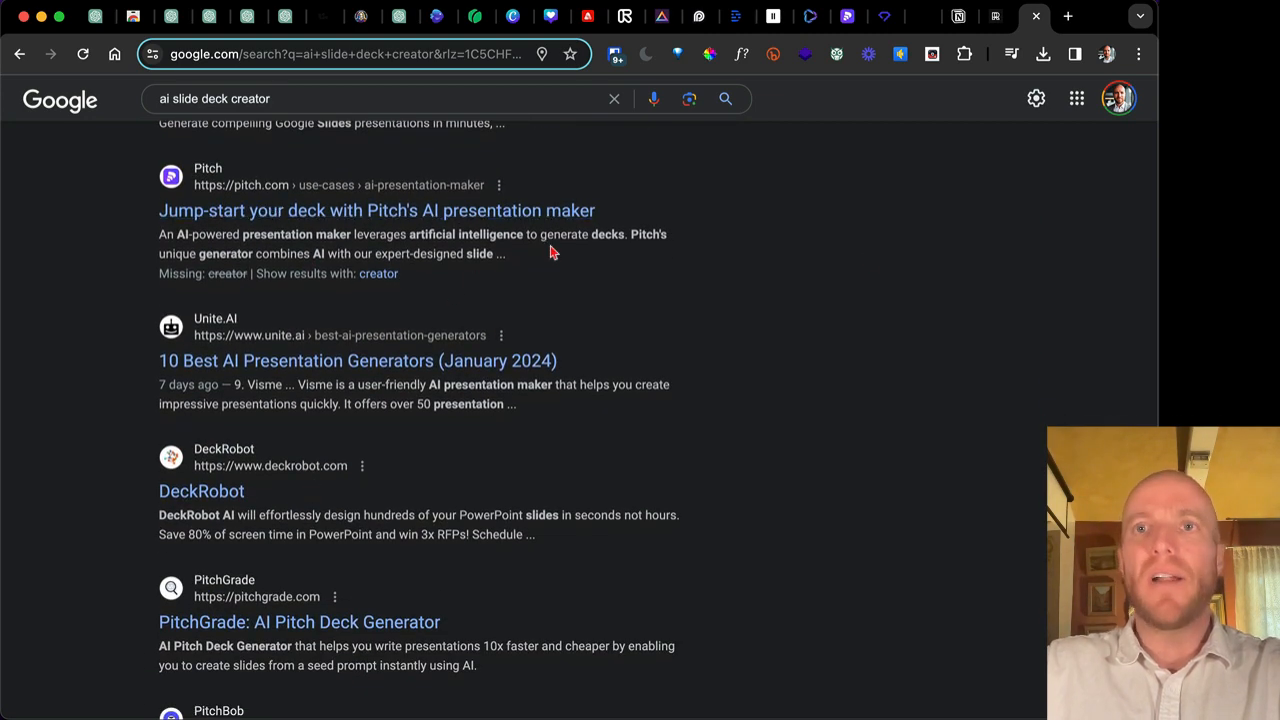